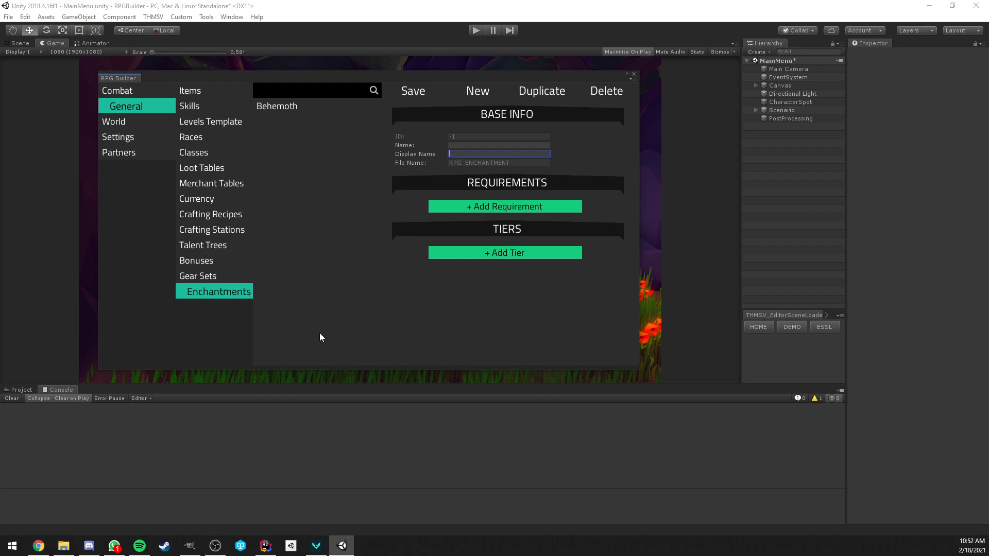
pyautogui.moveTo(286, 342)
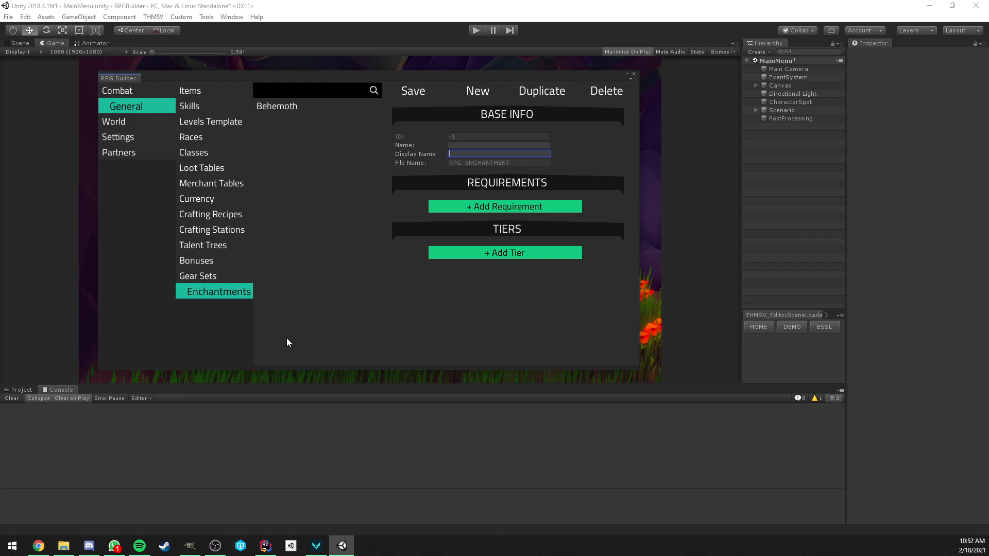
pyautogui.moveTo(333, 341)
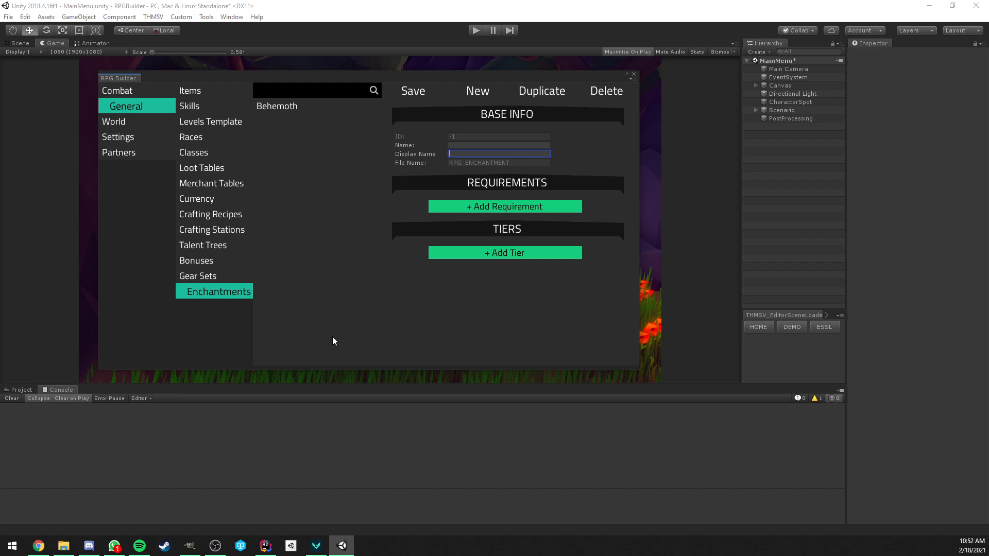
pyautogui.moveTo(335, 332)
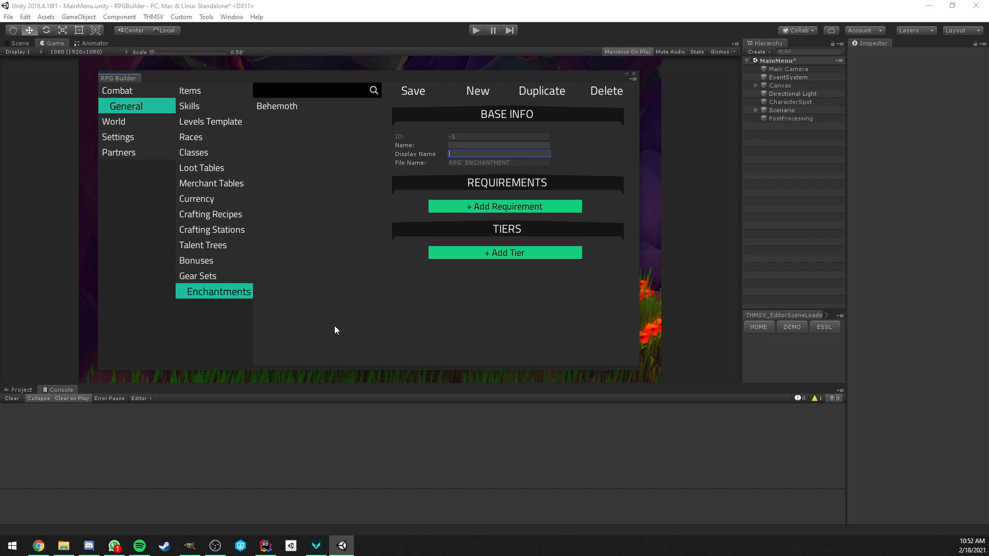
pyautogui.moveTo(344, 305)
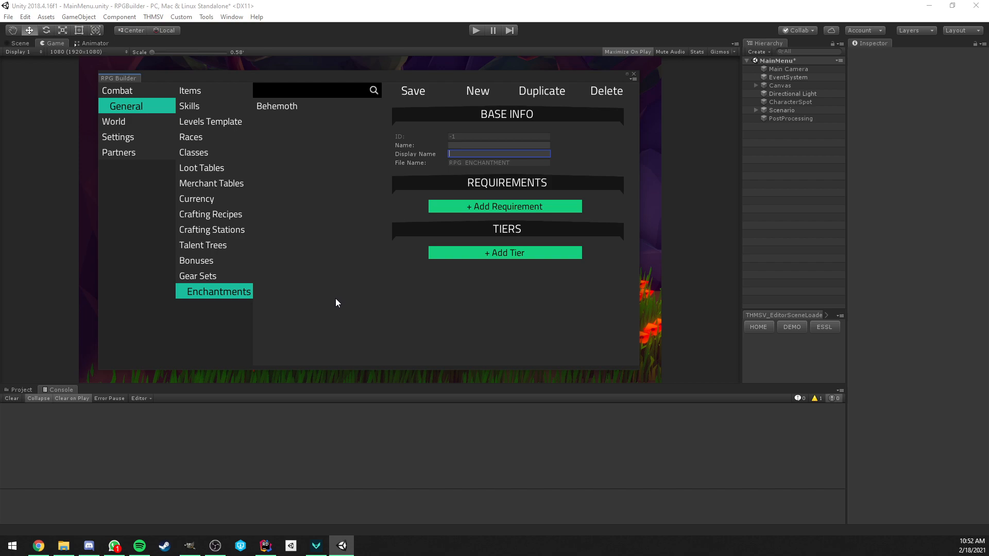
pyautogui.moveTo(354, 297)
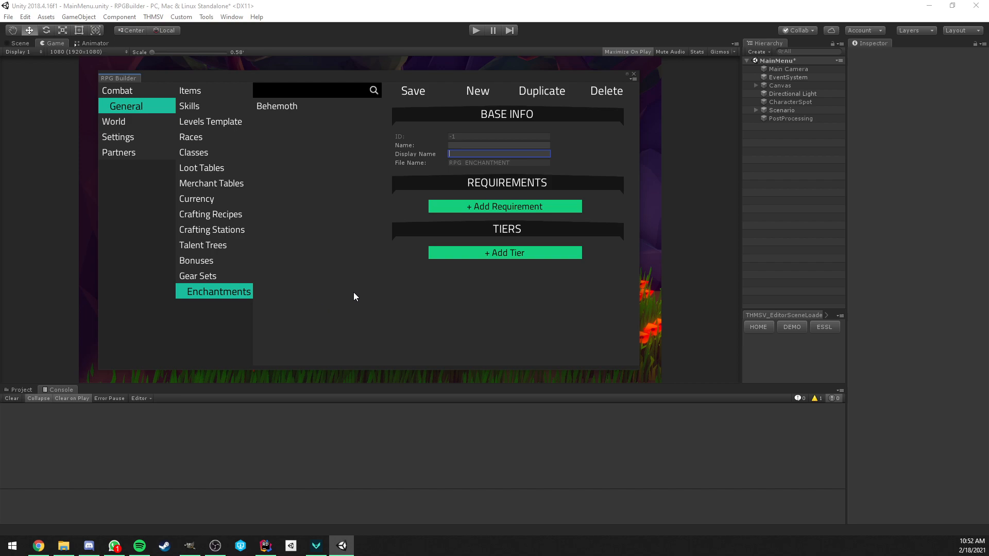
pyautogui.moveTo(367, 246)
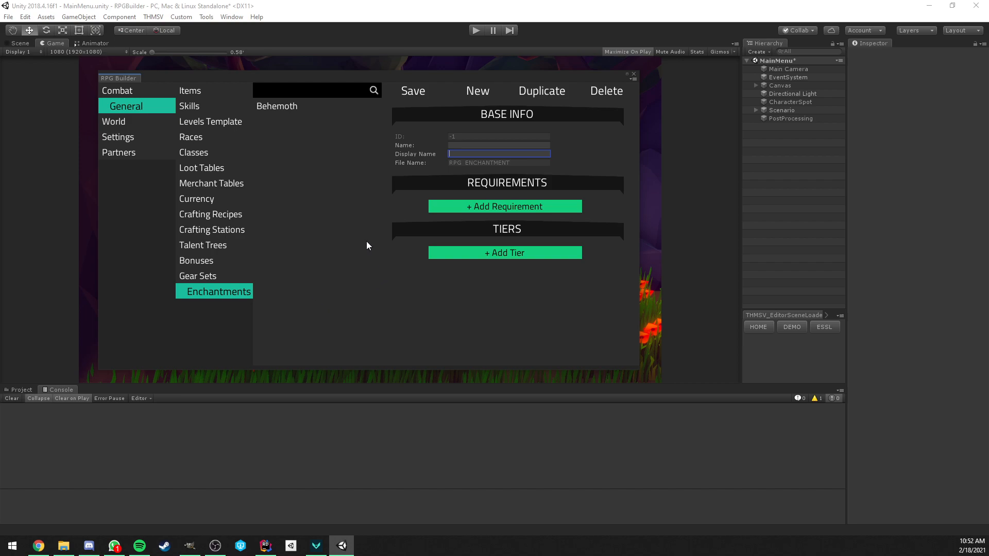
pyautogui.moveTo(157, 87)
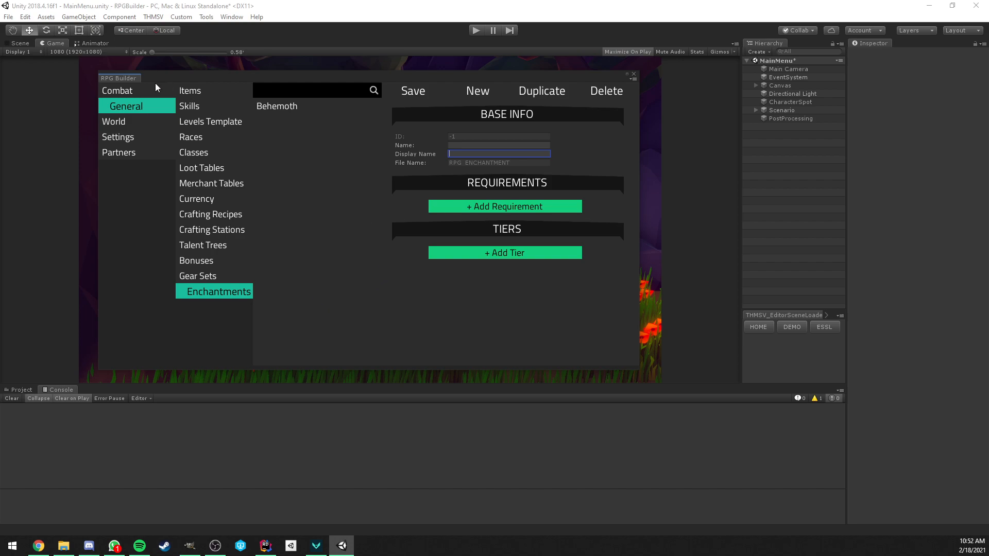
pyautogui.moveTo(125, 105)
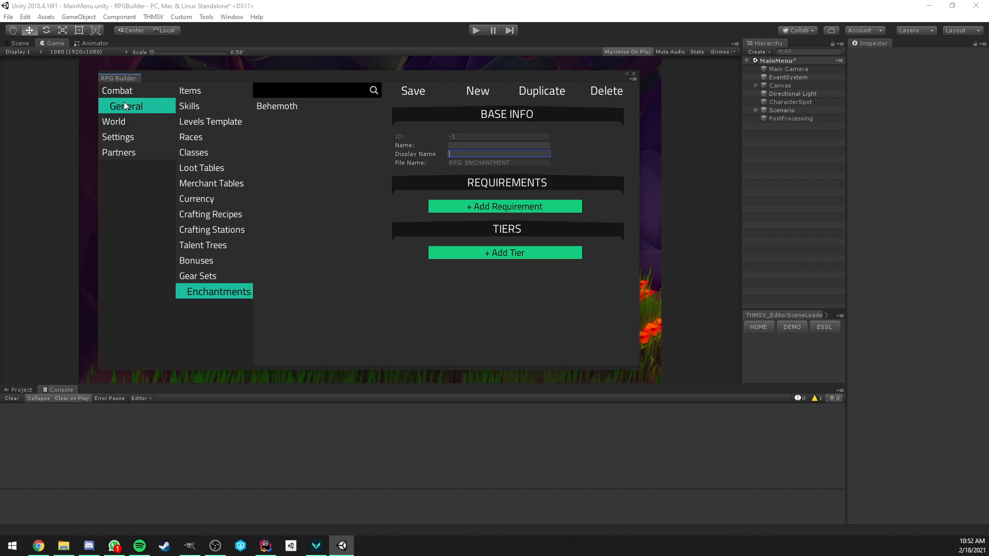
pyautogui.moveTo(455, 151)
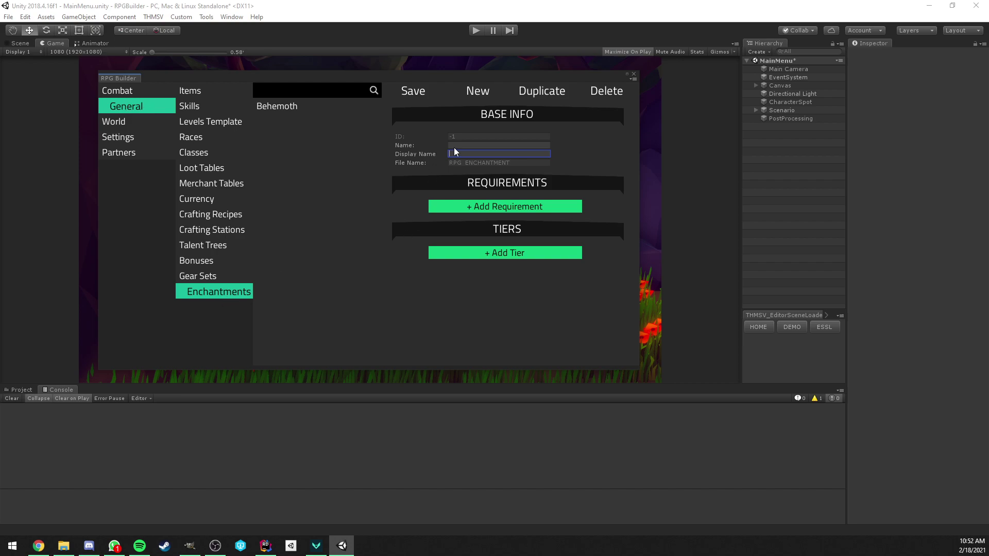
pyautogui.moveTo(458, 150)
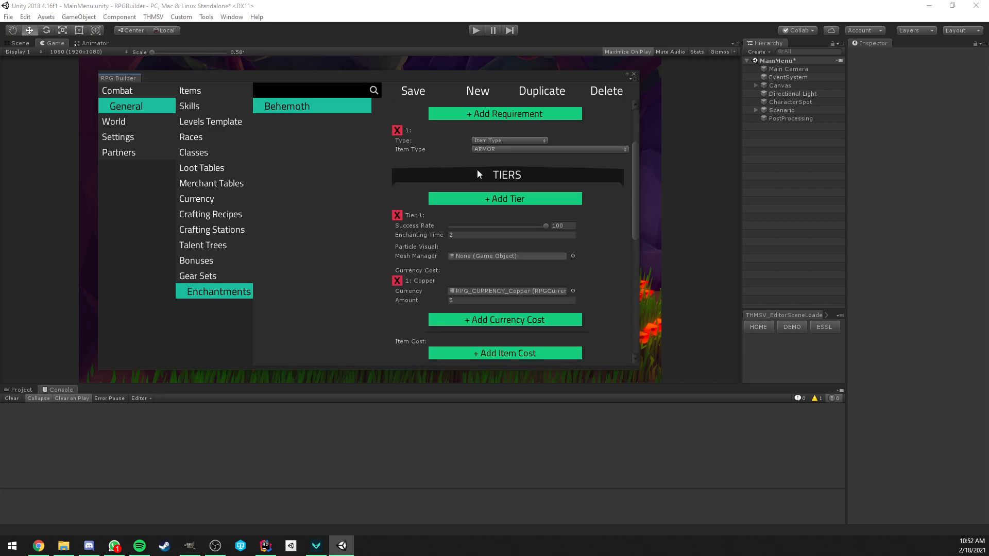
# Step: Scroll through Behemoth's armor requirement, tiers, copper costs and health stat bonus
pyautogui.scroll(-3)
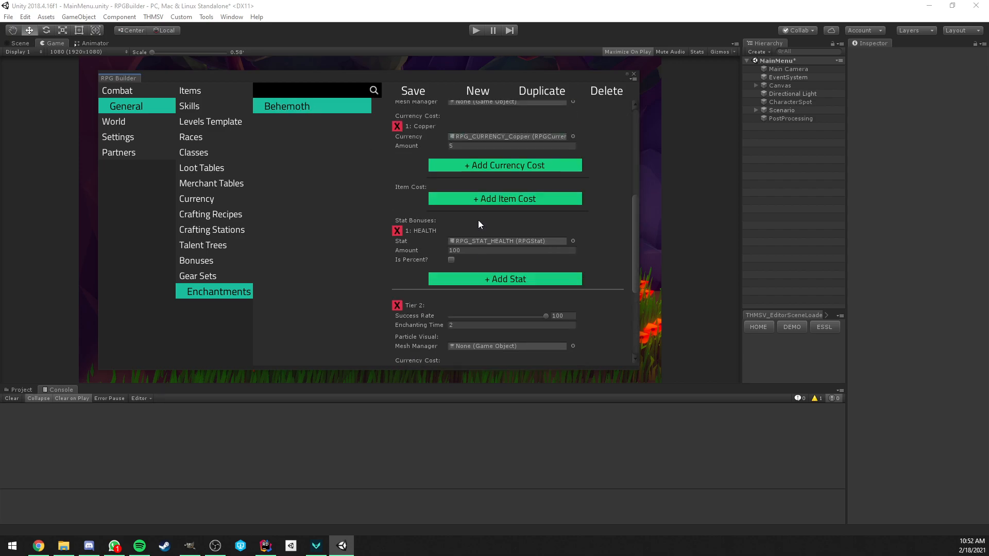
# Step: Start a new enchantment with Name and Display Name both 'Fire Damage'
pyautogui.click(477, 91)
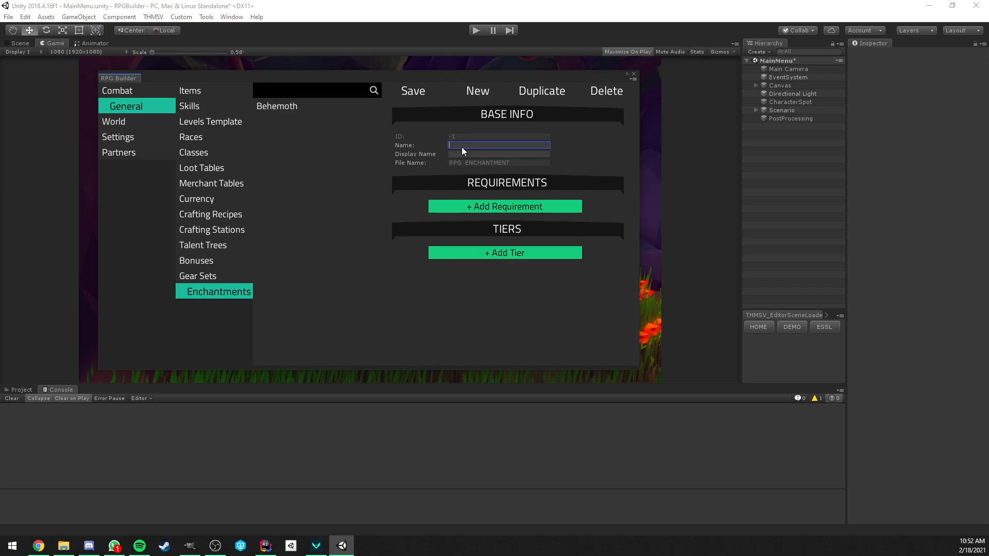
pyautogui.write('Fire')
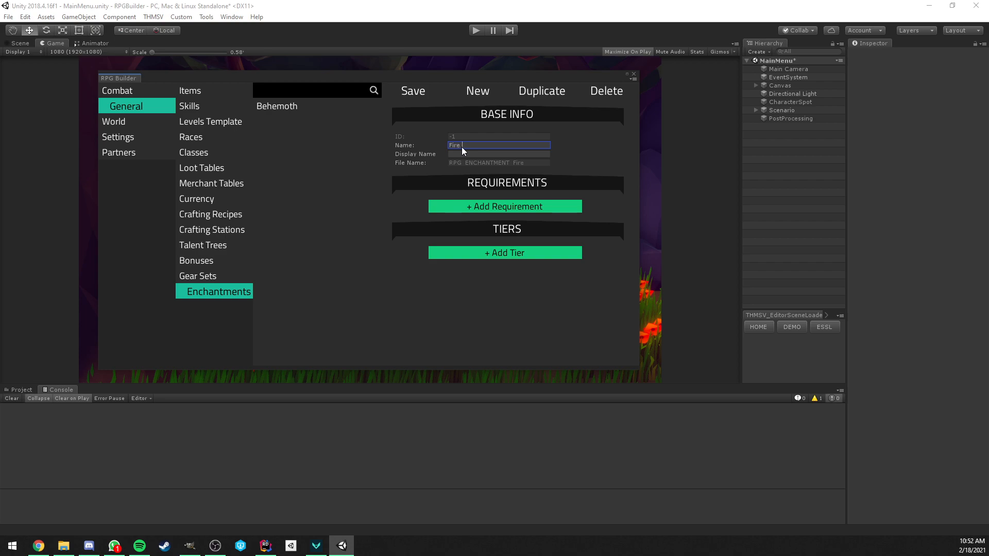
pyautogui.write('Damage')
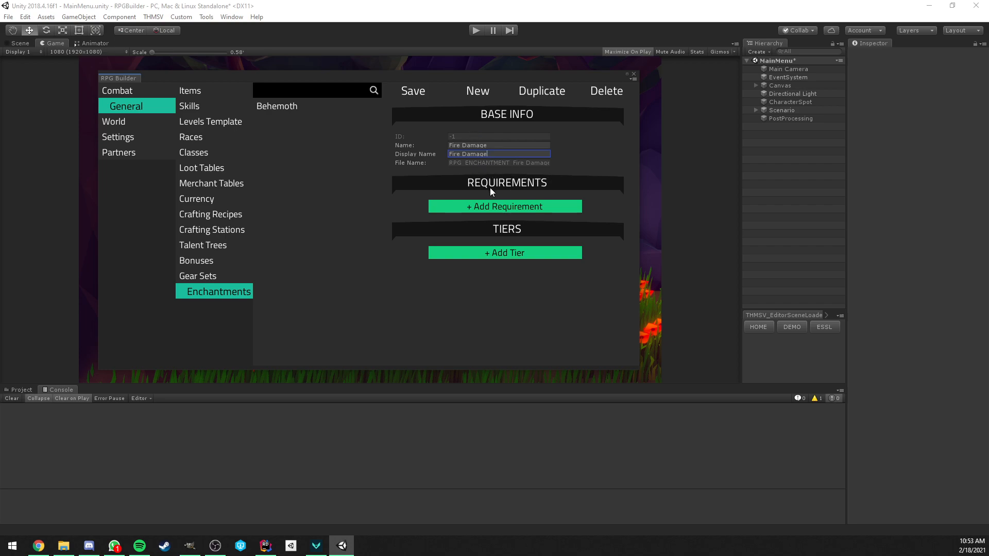
# Step: Add one requirement to Fire Damage and set its type to Item Quality
pyautogui.click(503, 206)
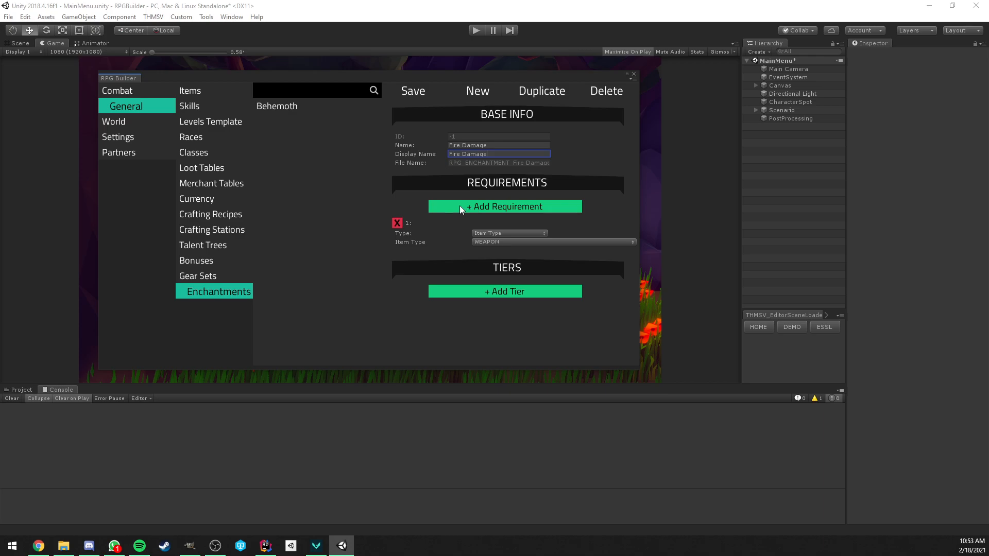
pyautogui.click(397, 223)
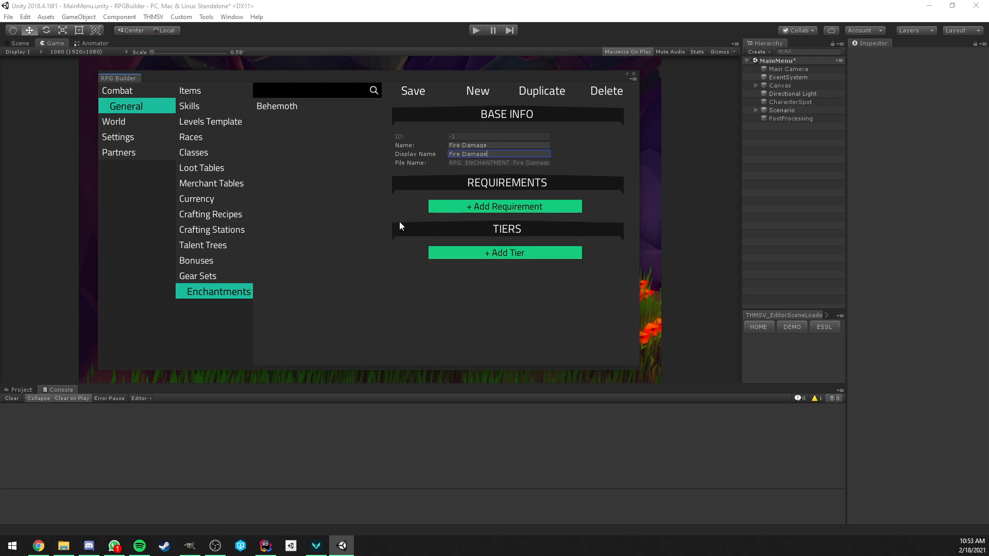
pyautogui.moveTo(503, 233)
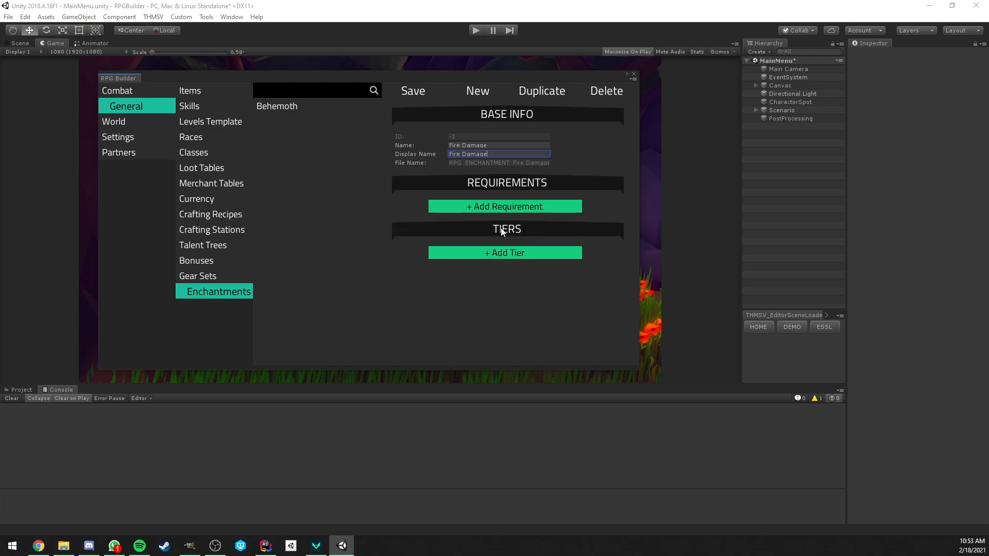
pyautogui.moveTo(502, 206)
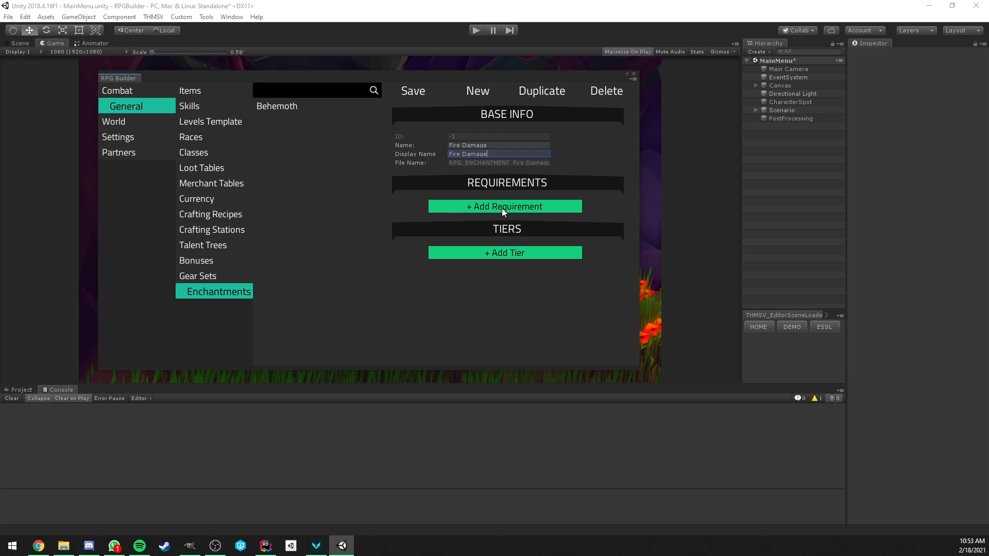
pyautogui.click(504, 206)
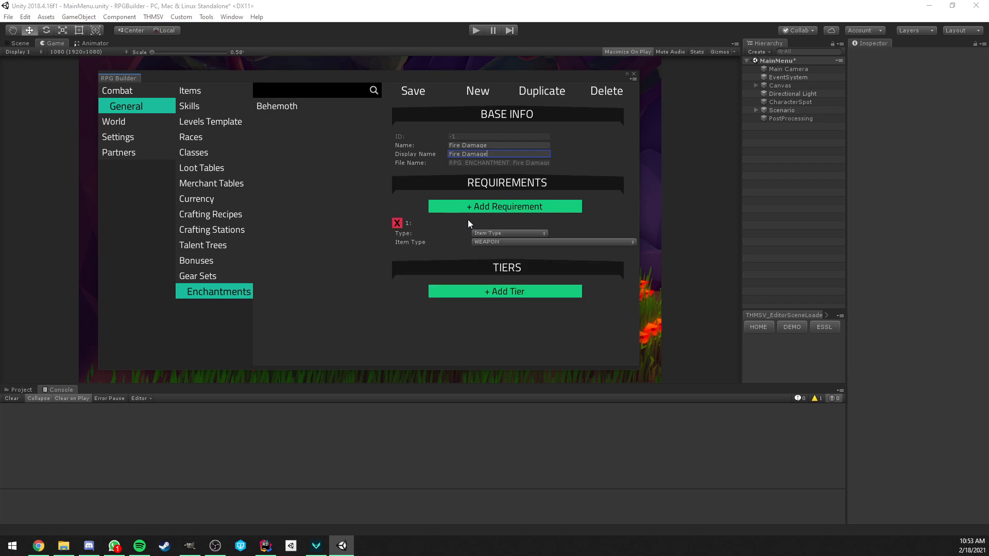
pyautogui.moveTo(515, 227)
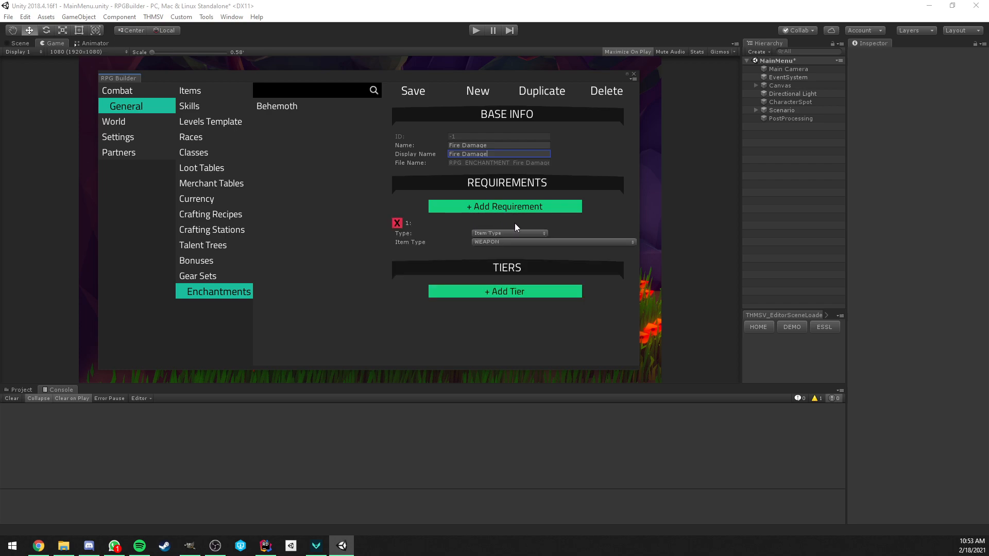
pyautogui.click(508, 233)
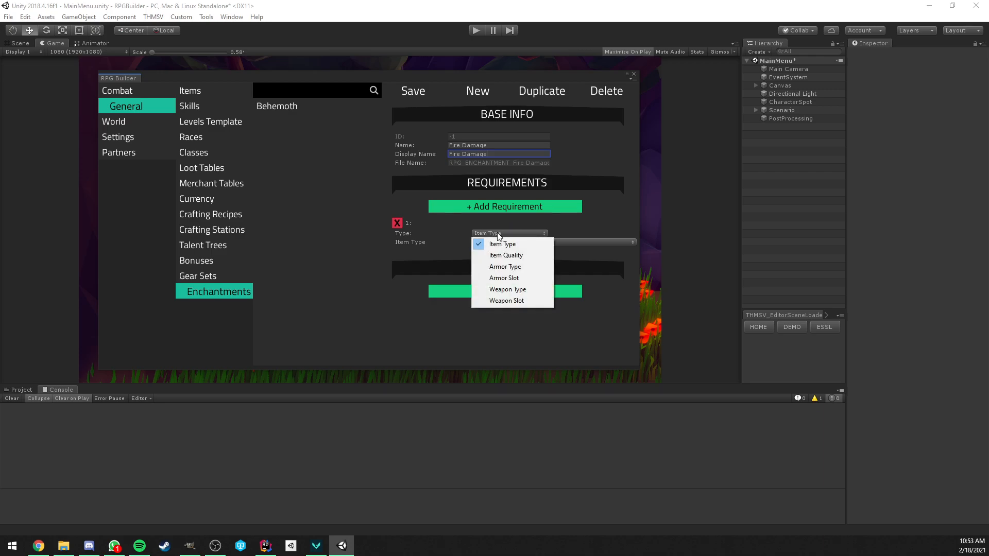
pyautogui.moveTo(511, 300)
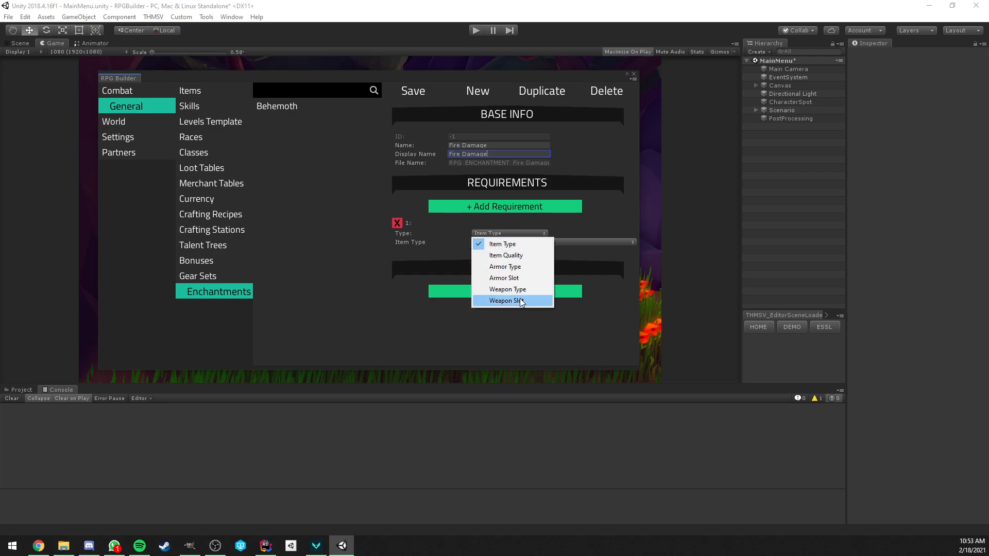
pyautogui.moveTo(526, 231)
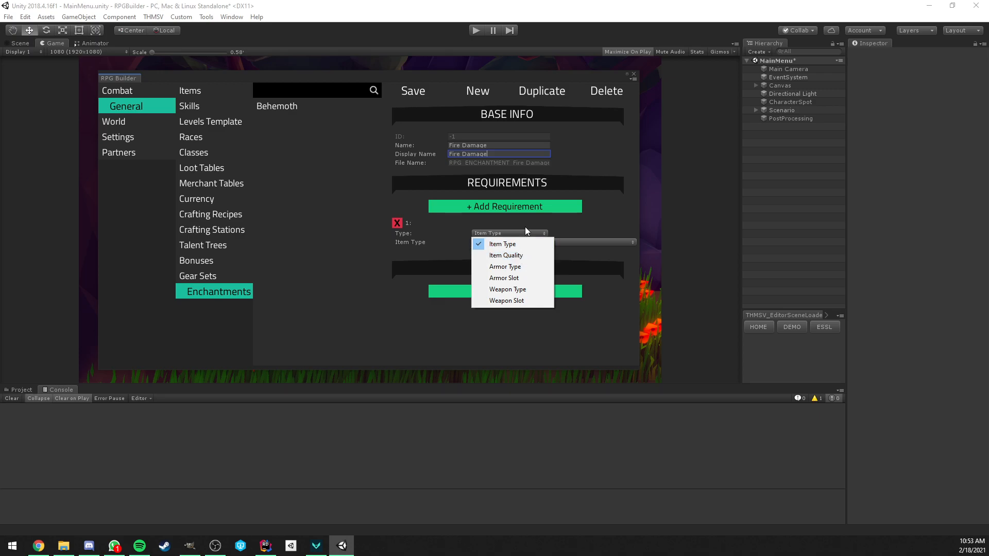
pyautogui.click(507, 289)
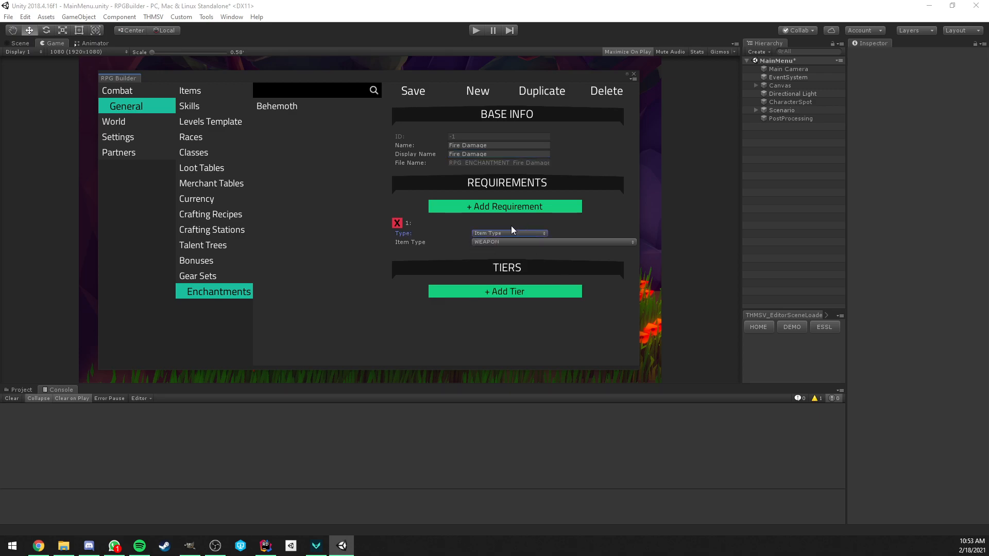
pyautogui.moveTo(494, 239)
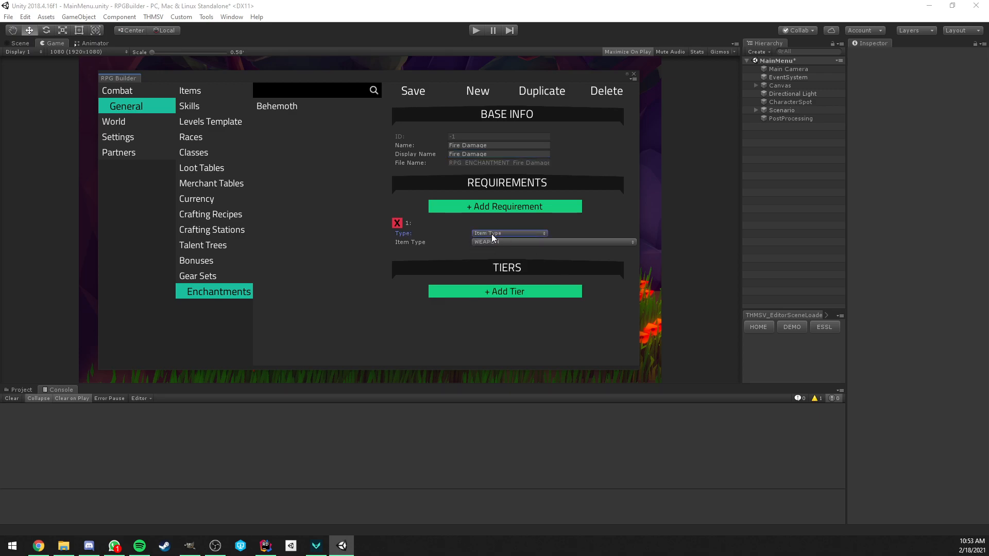
pyautogui.click(508, 234)
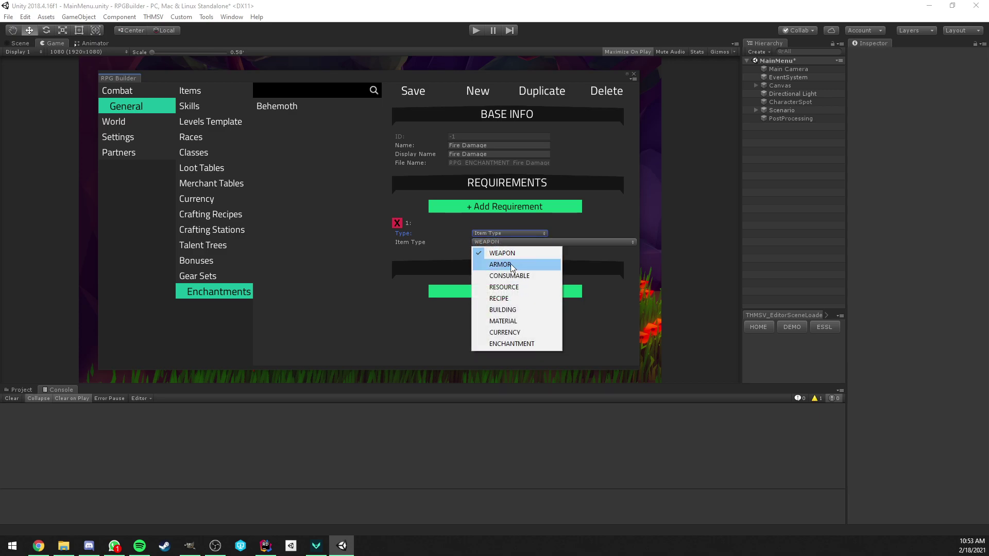
pyautogui.moveTo(512, 264)
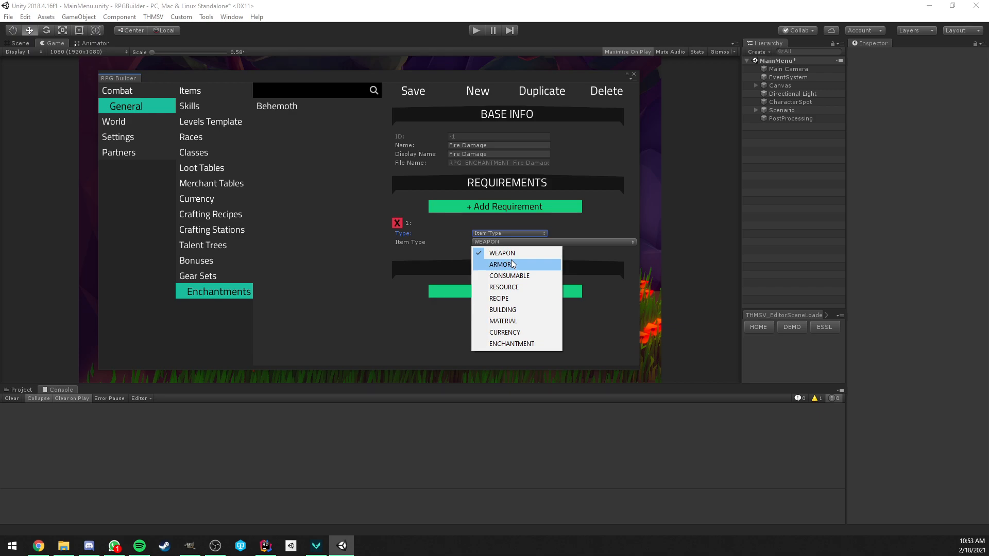
pyautogui.click(502, 253)
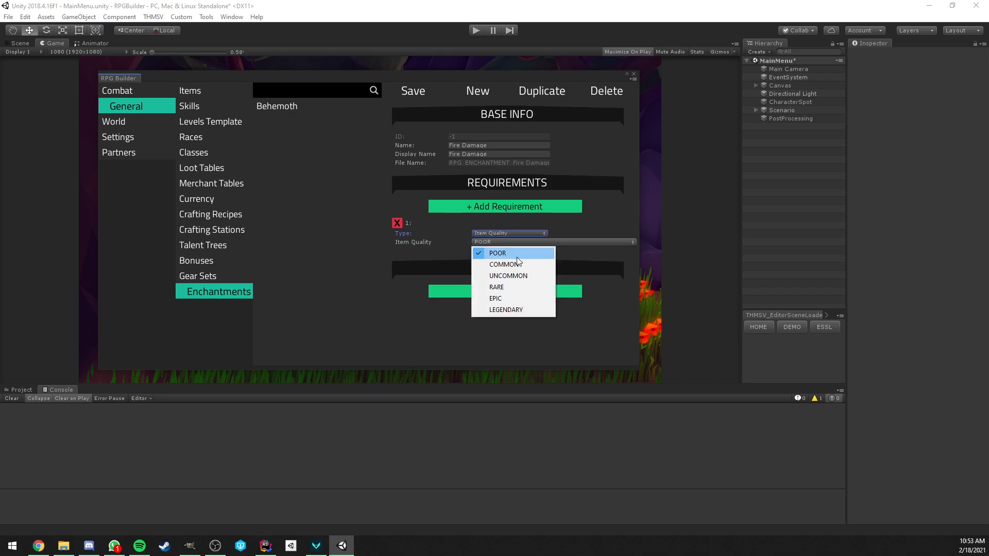
pyautogui.moveTo(518, 287)
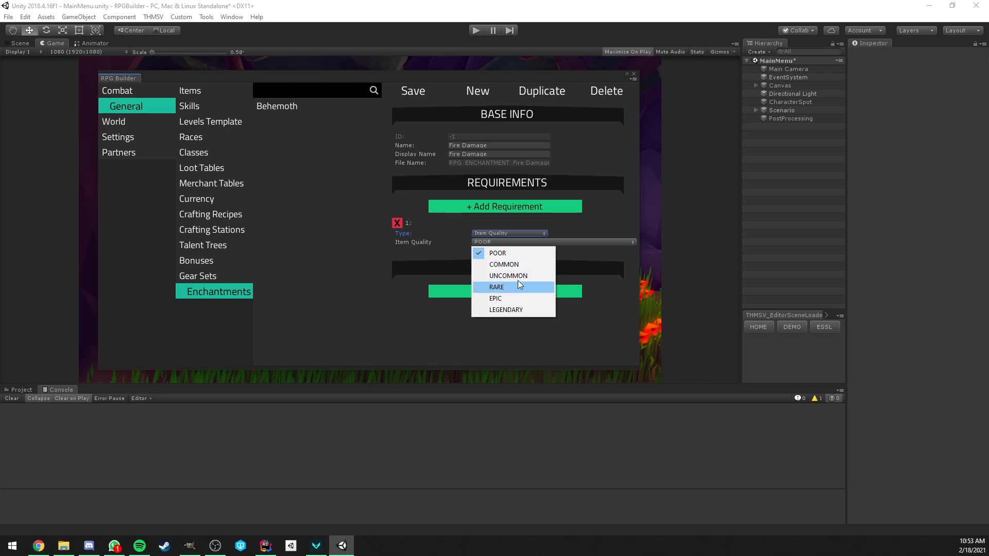
pyautogui.moveTo(500, 241)
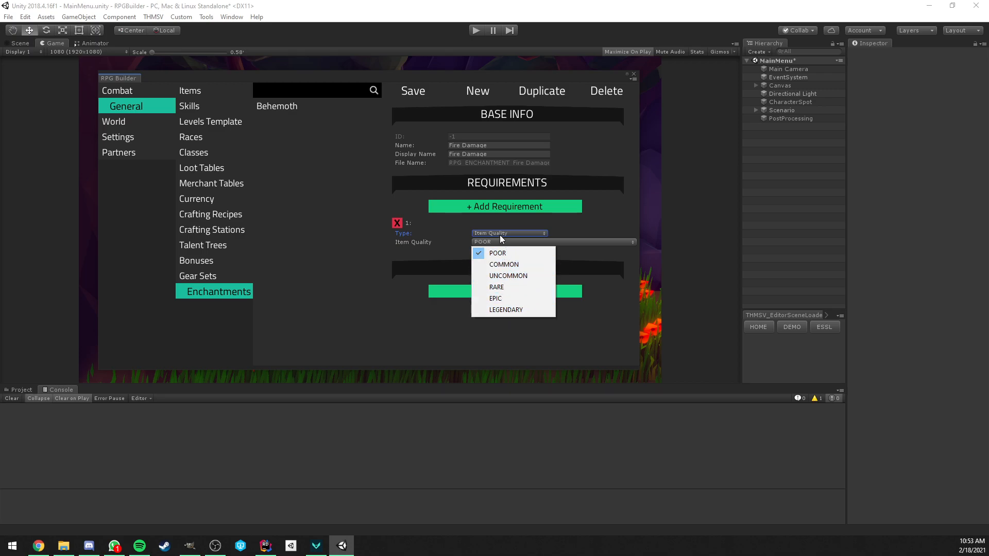
# Step: Try the requirement as Armor Type, Armor Slot, Weapon Type and Weapon Slot, then delete it
pyautogui.click(508, 233)
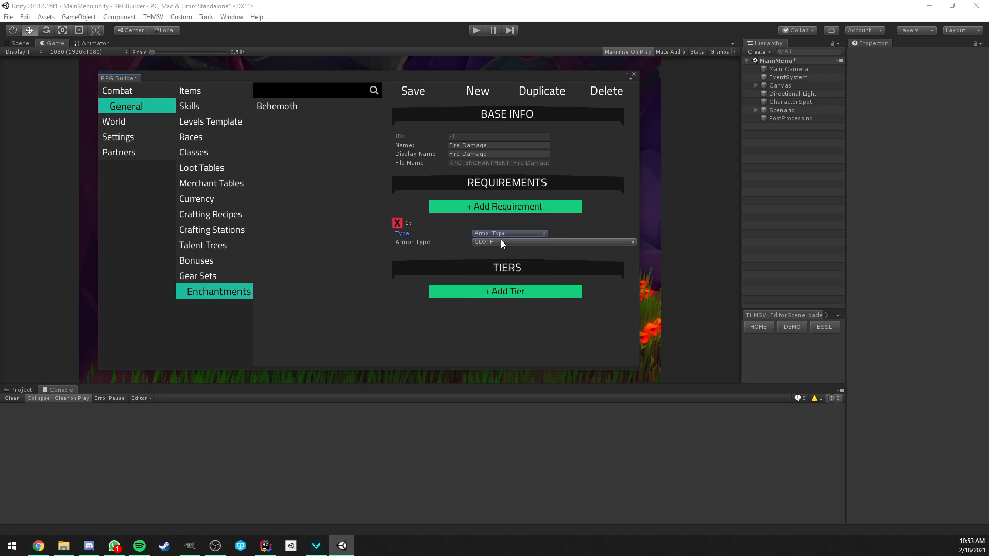
pyautogui.click(552, 242)
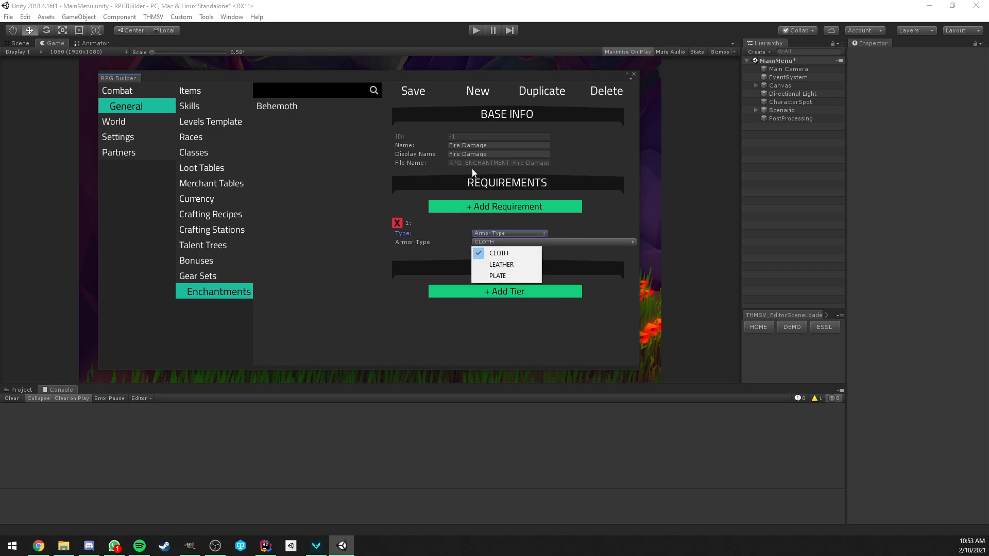
pyautogui.moveTo(505, 253)
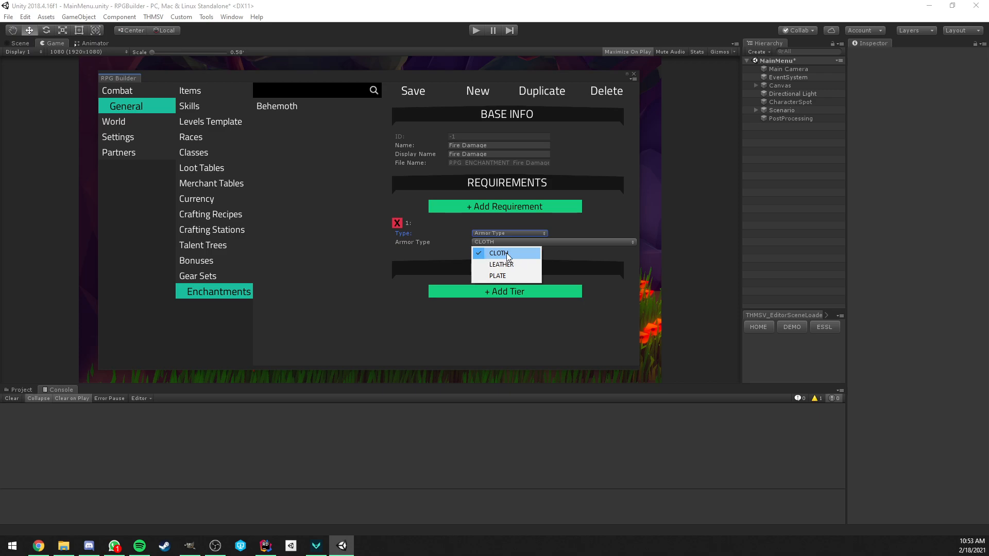
pyautogui.click(508, 233)
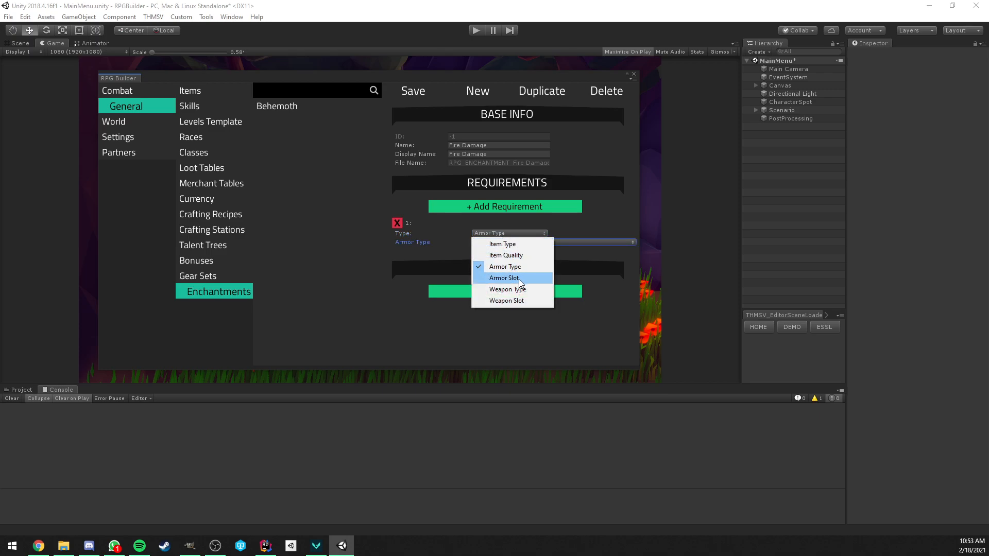
pyautogui.click(503, 277)
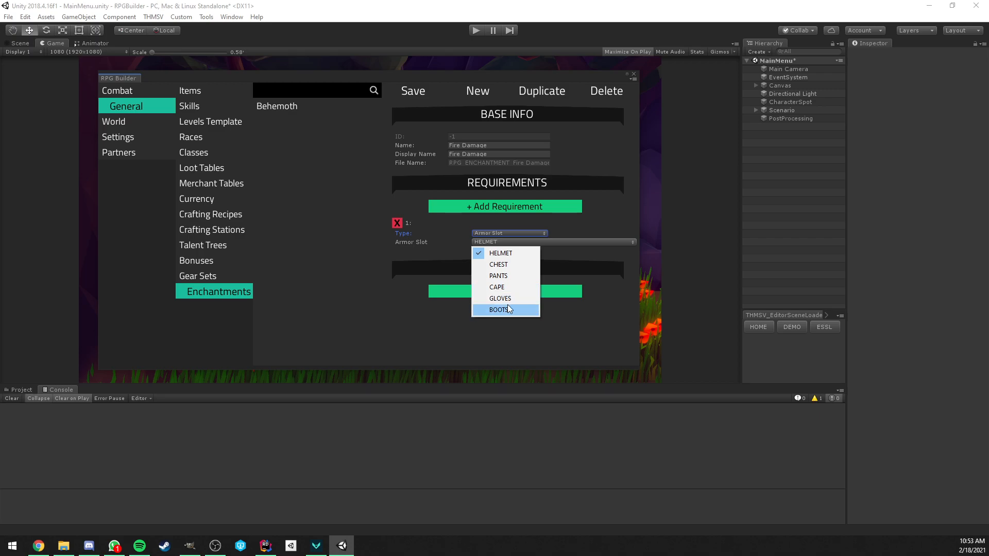
pyautogui.moveTo(487, 234)
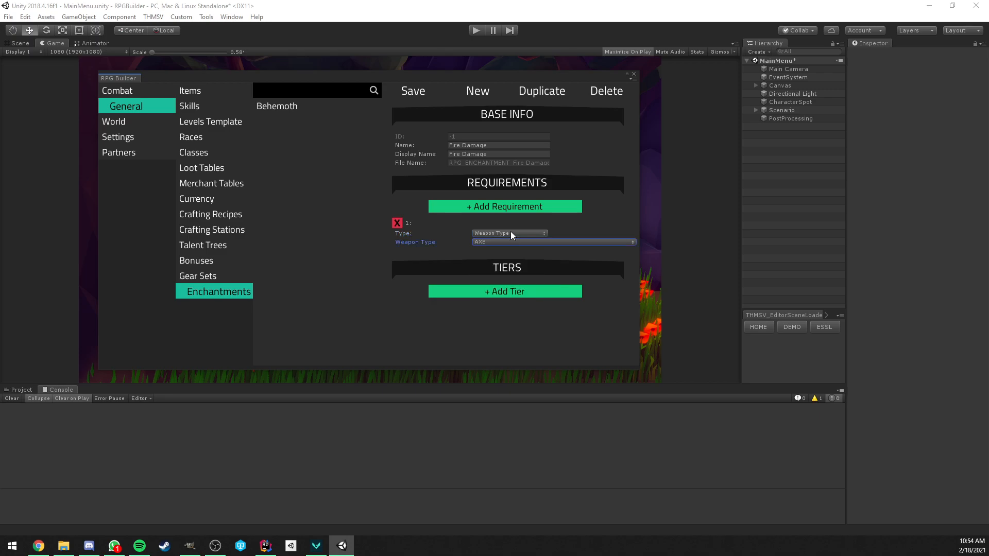
pyautogui.click(508, 233)
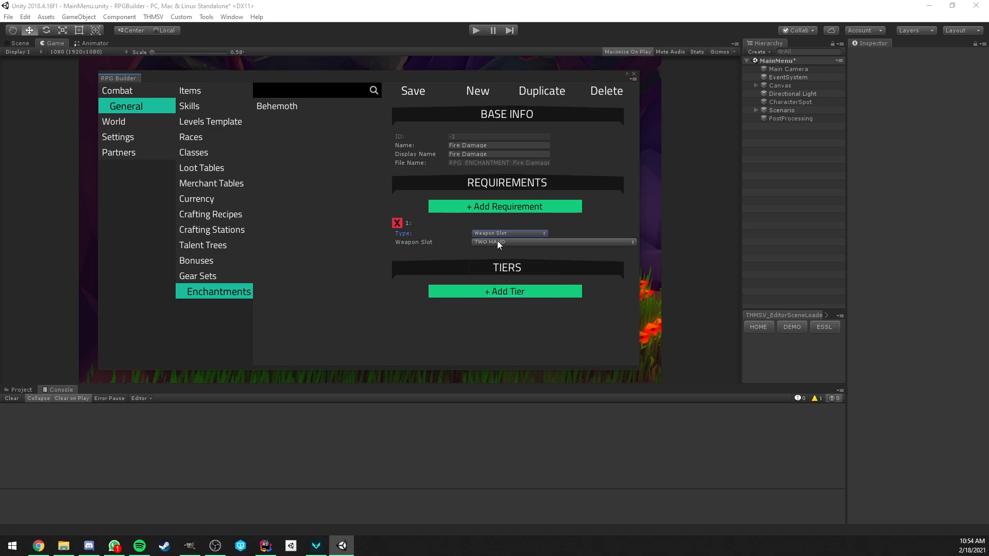
pyautogui.click(554, 242)
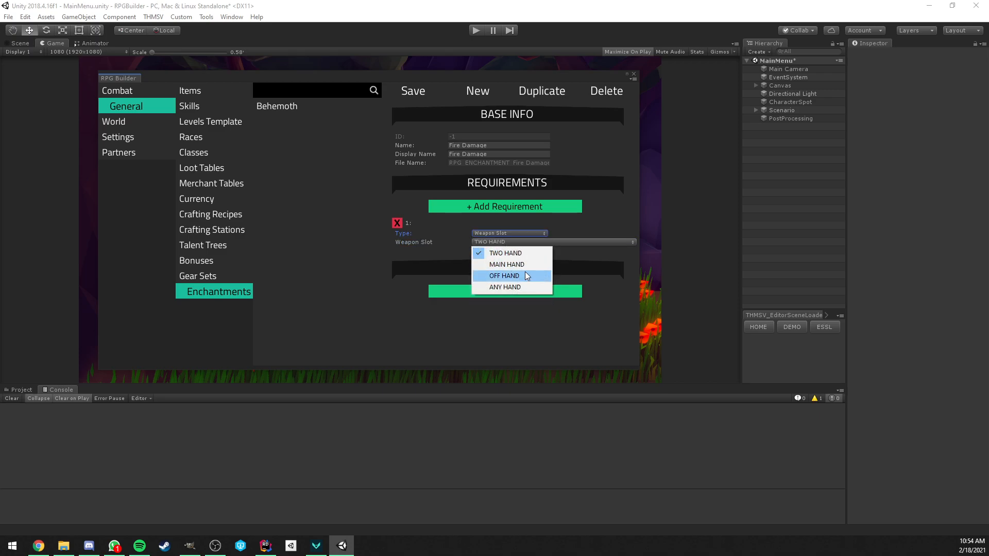
pyautogui.moveTo(504, 253)
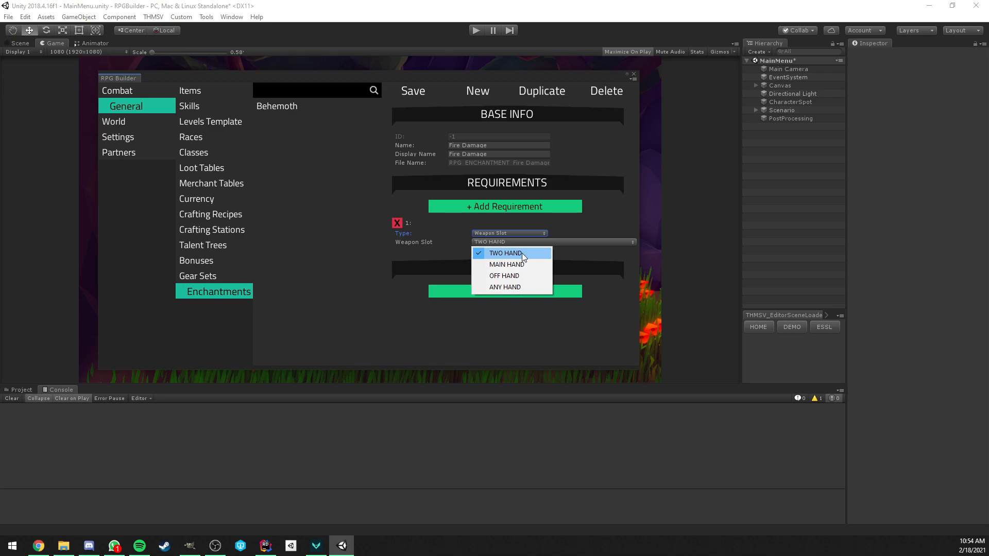
pyautogui.moveTo(504, 275)
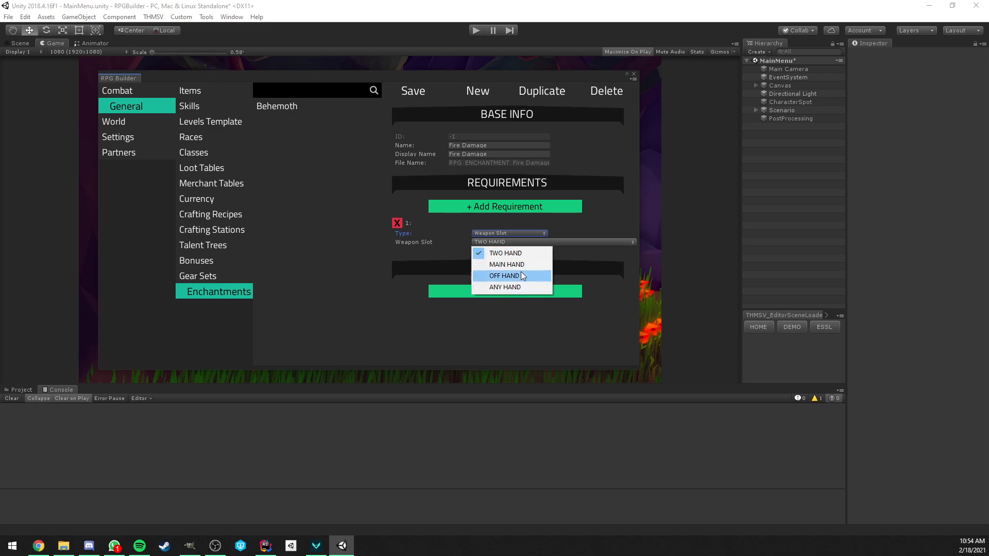
pyautogui.moveTo(508, 278)
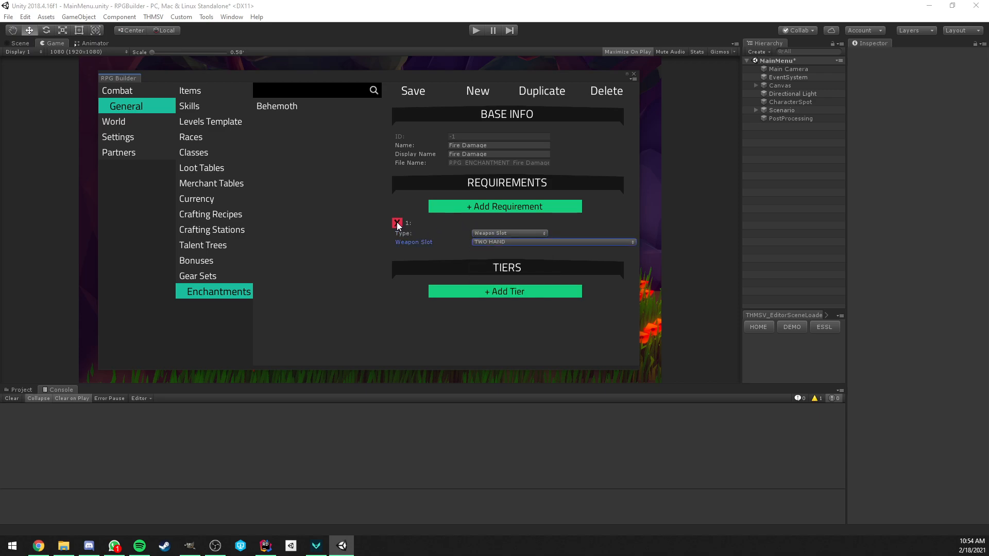
pyautogui.click(397, 223)
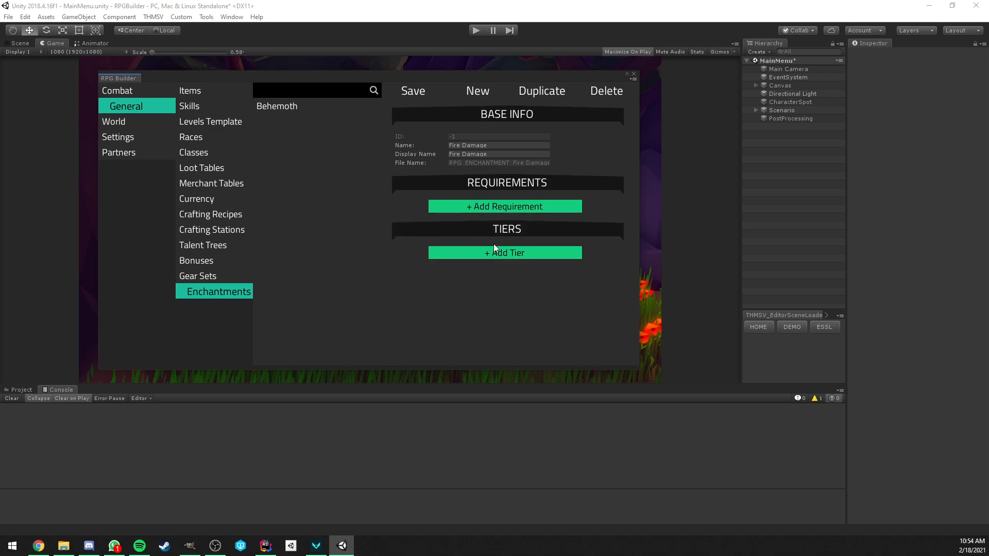
pyautogui.click(503, 206)
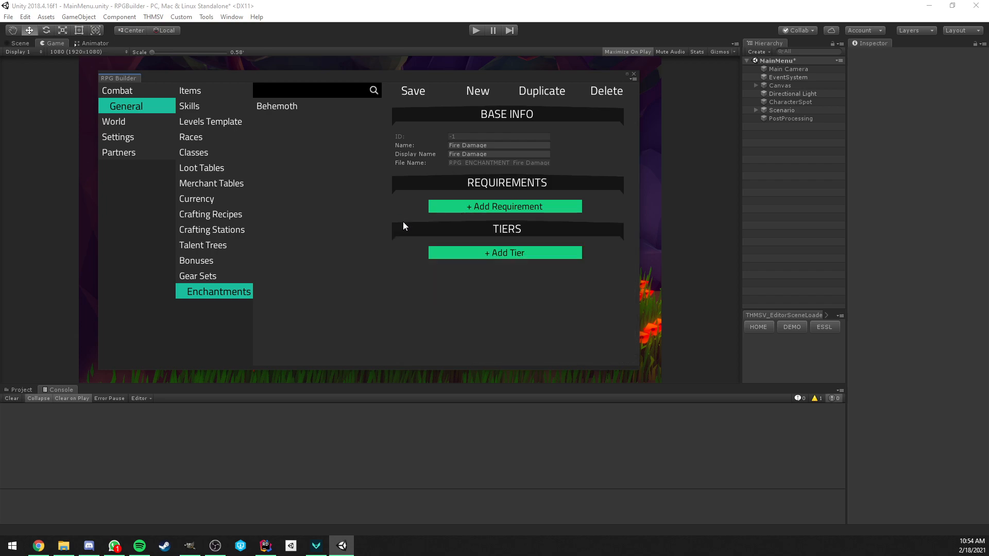
# Step: Add two tiers, giving Tier 1 a 100 success rate and enchanting time 2
pyautogui.click(504, 252)
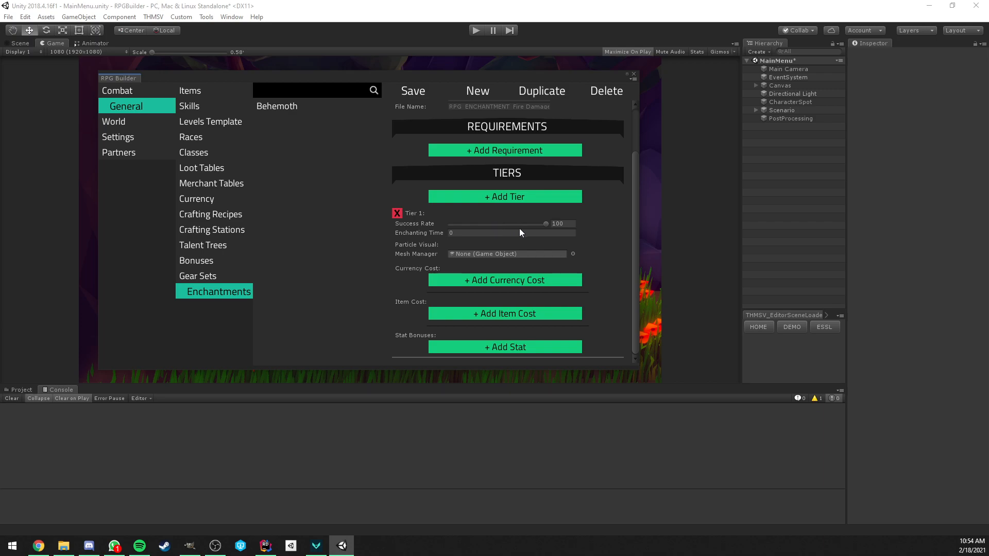
pyautogui.moveTo(474, 222)
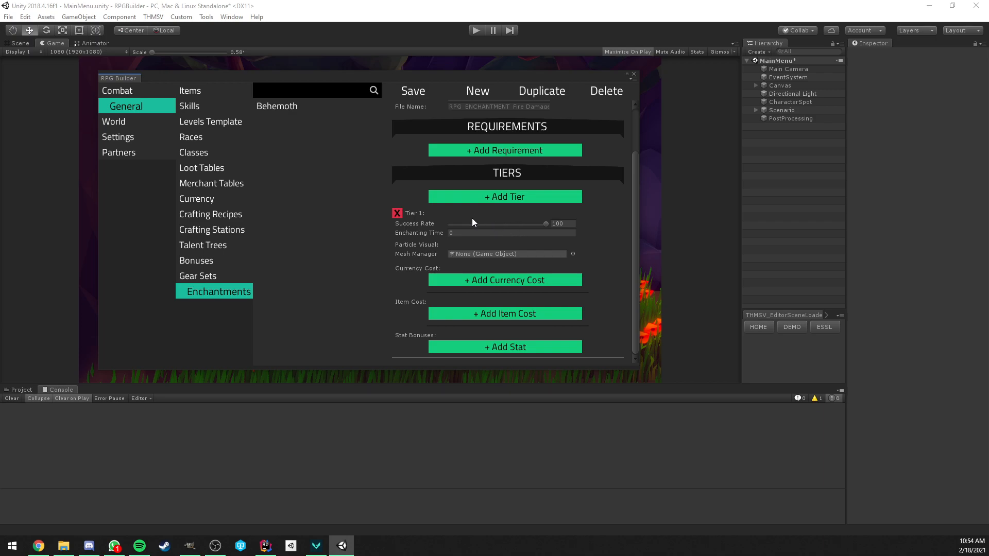
pyautogui.click(504, 196)
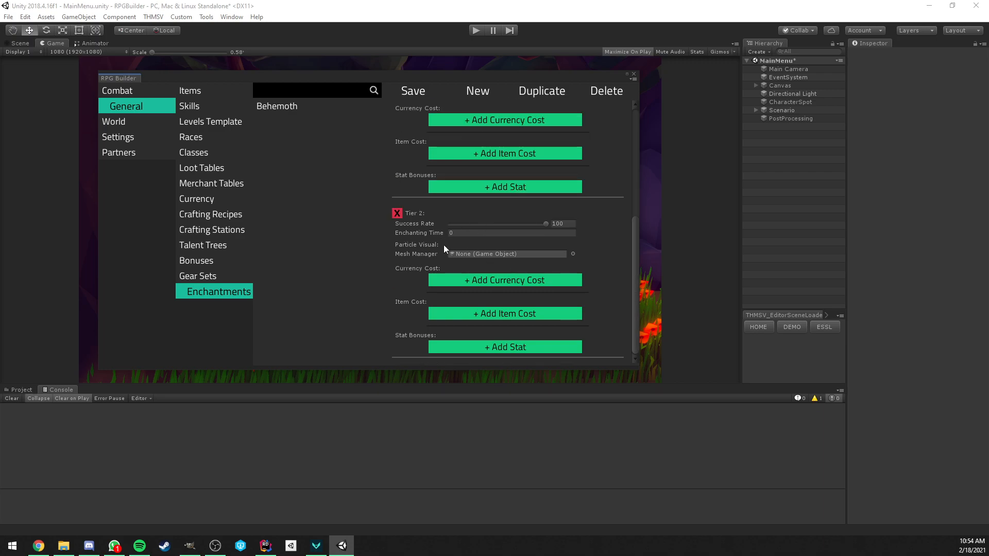
pyautogui.scroll(3)
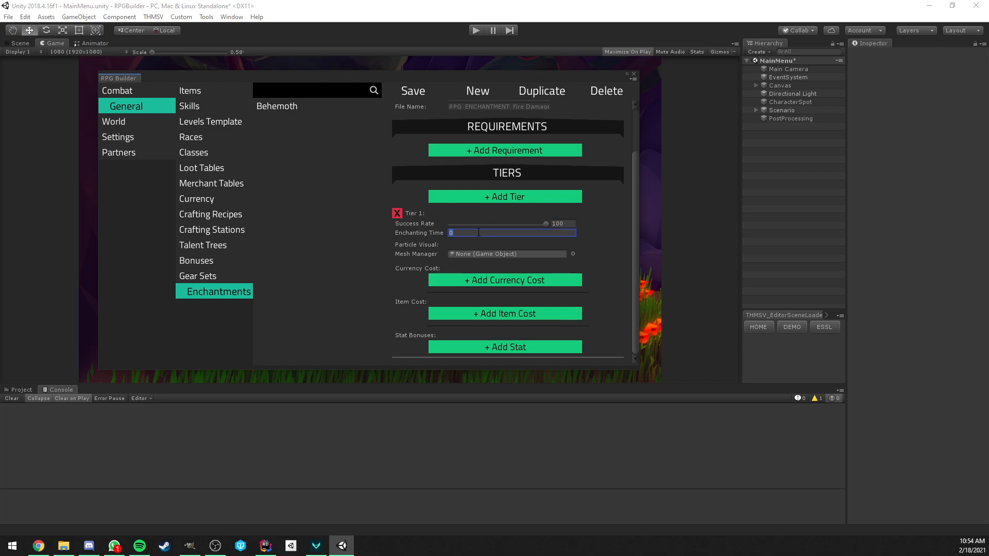
pyautogui.write('2')
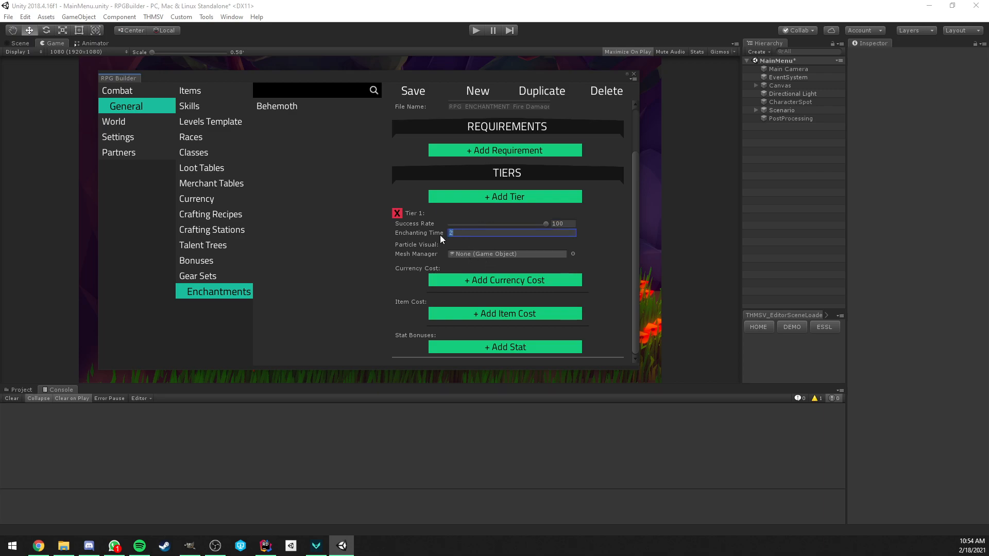
pyautogui.moveTo(321, 280)
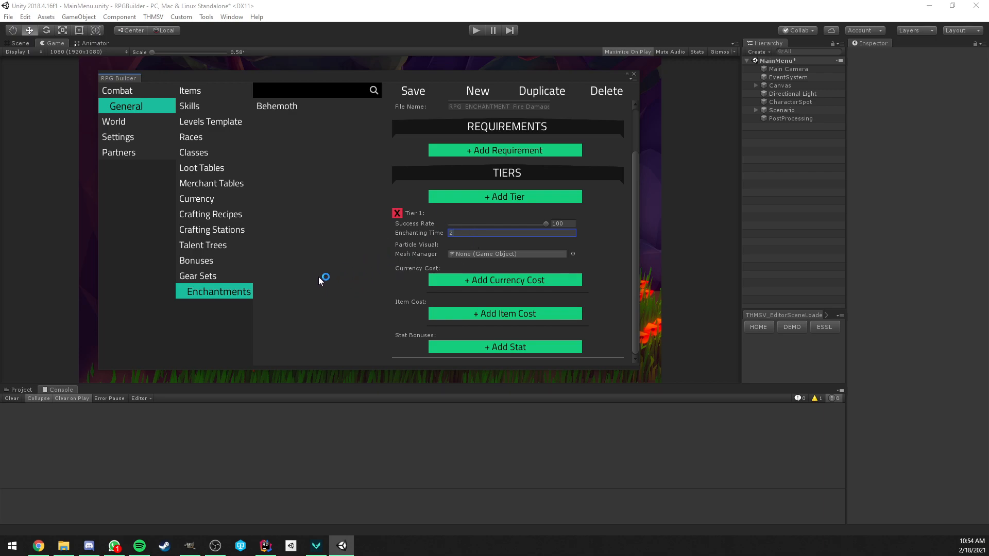
pyautogui.moveTo(461, 246)
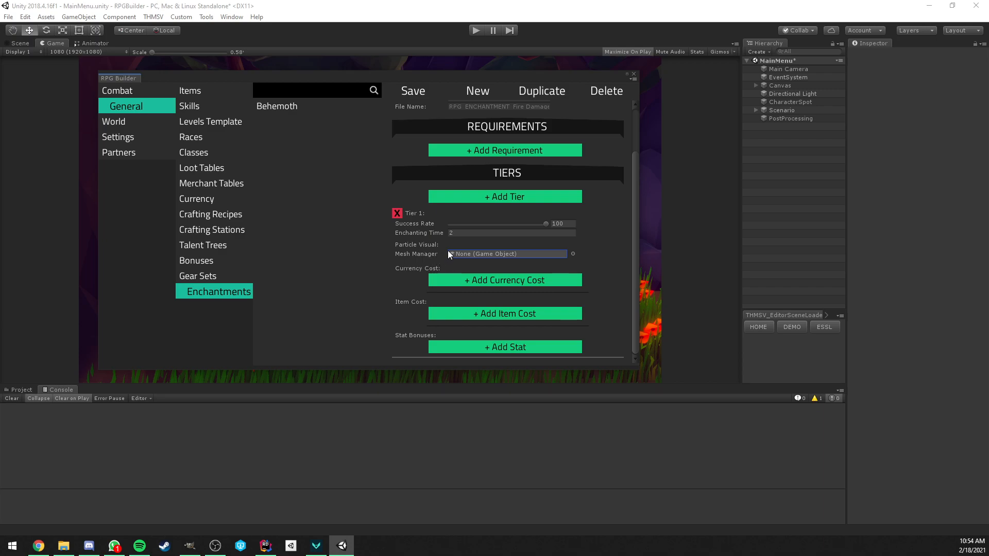
pyautogui.moveTo(466, 262)
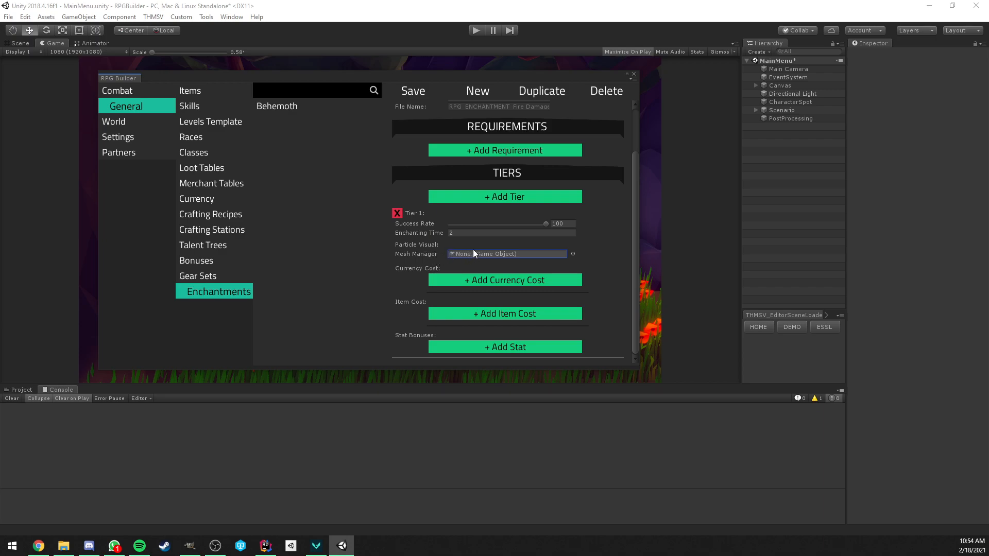
pyautogui.moveTo(459, 257)
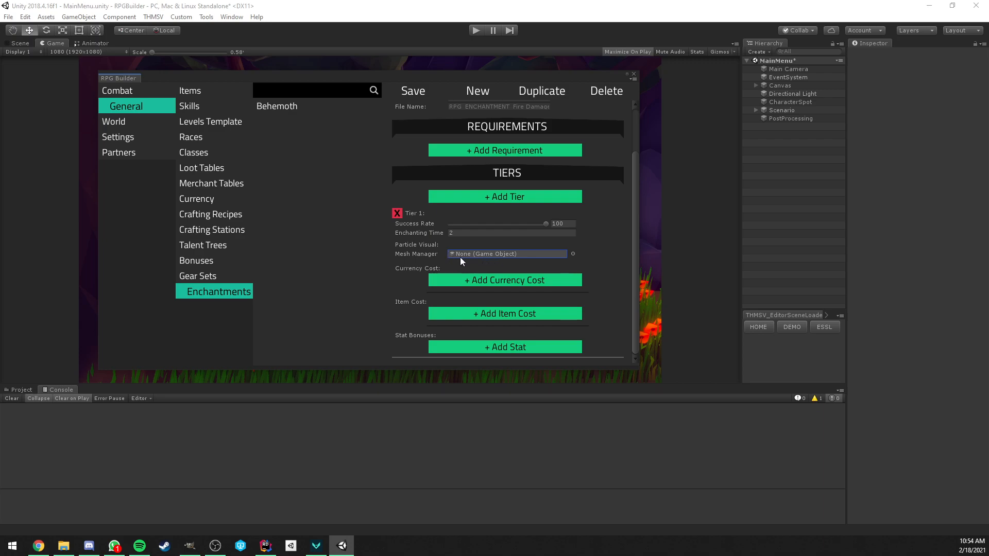
pyautogui.moveTo(475, 259)
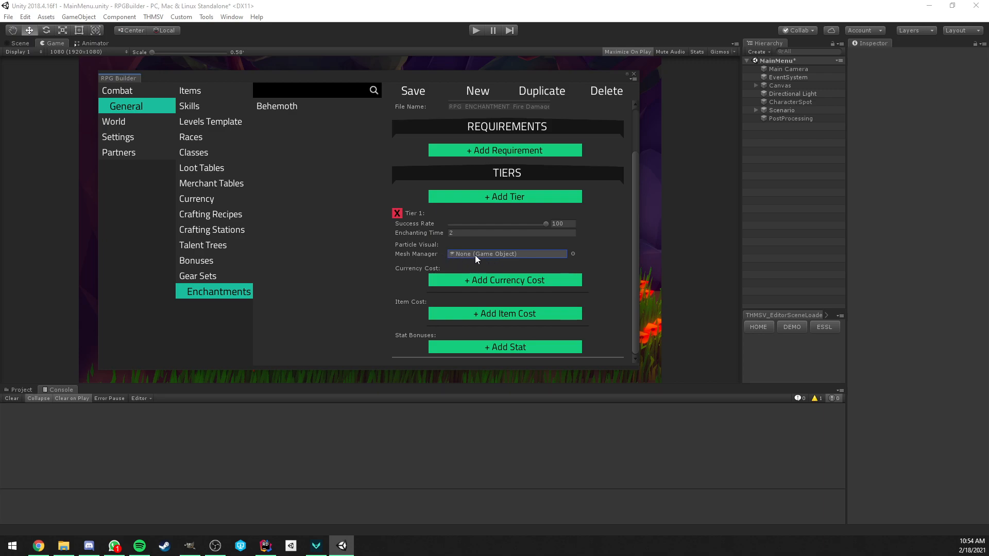
pyautogui.moveTo(426, 247)
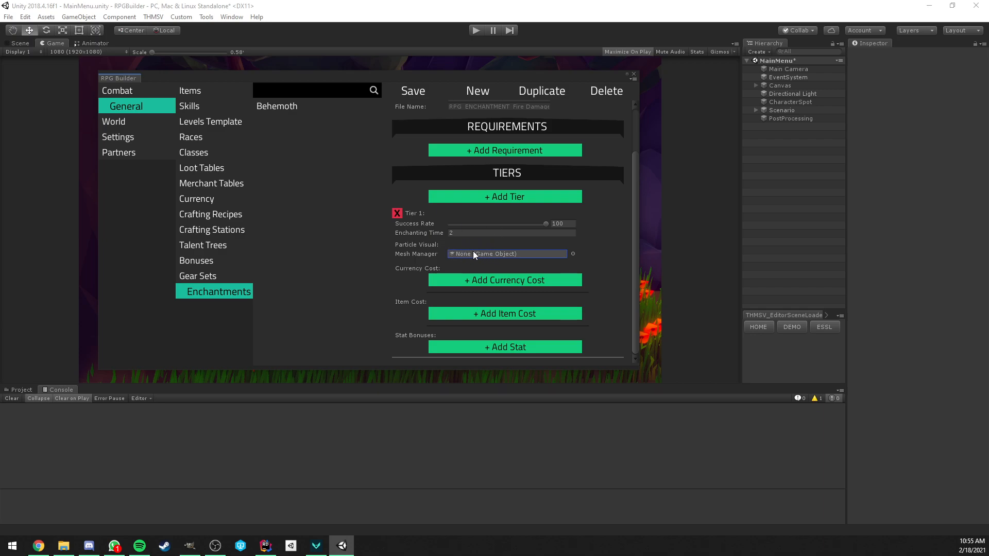
pyautogui.moveTo(480, 183)
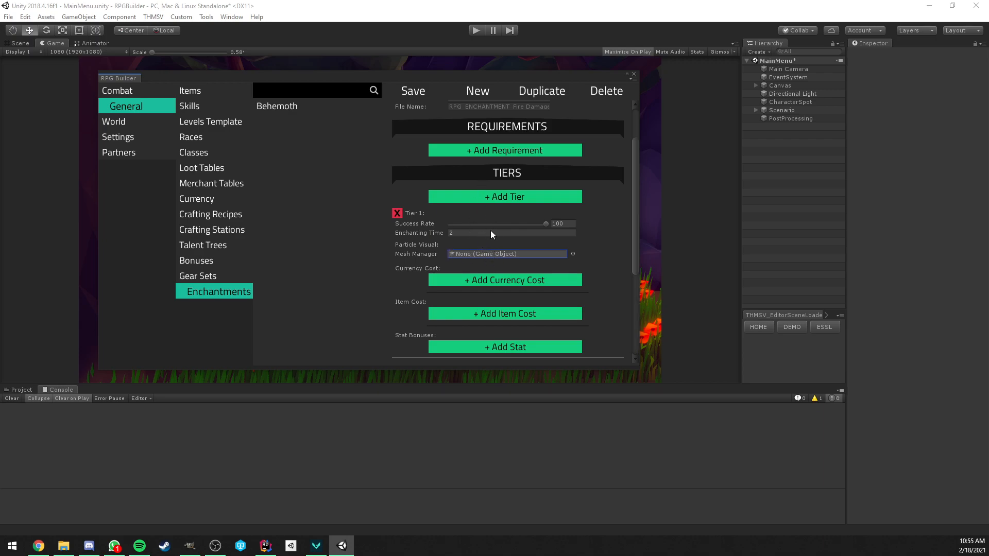
pyautogui.click(503, 196)
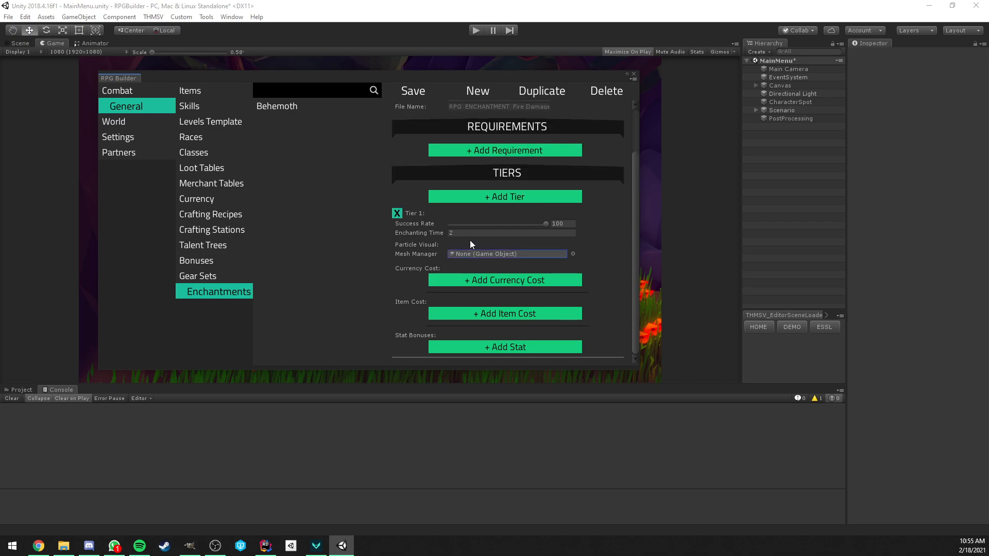
pyautogui.moveTo(413, 245)
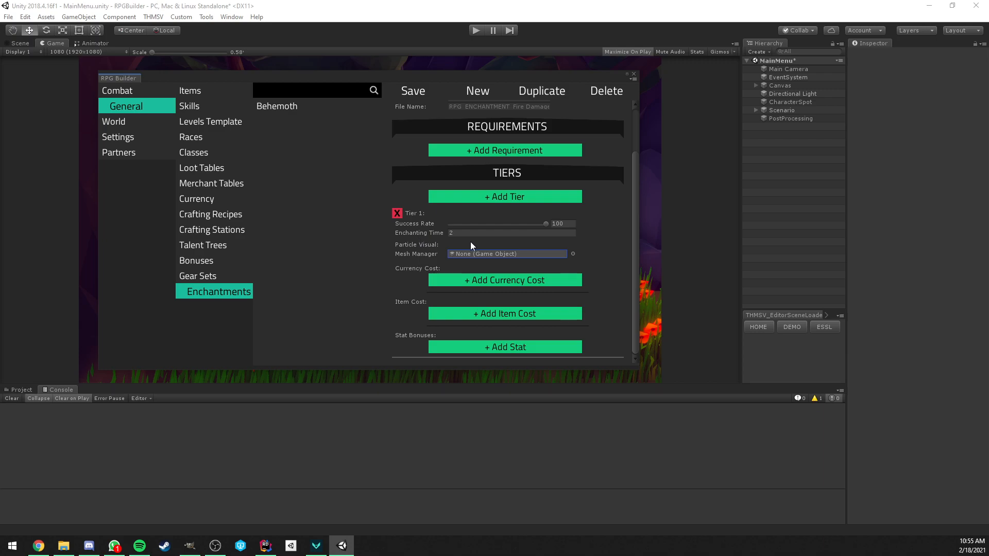
pyautogui.moveTo(499, 258)
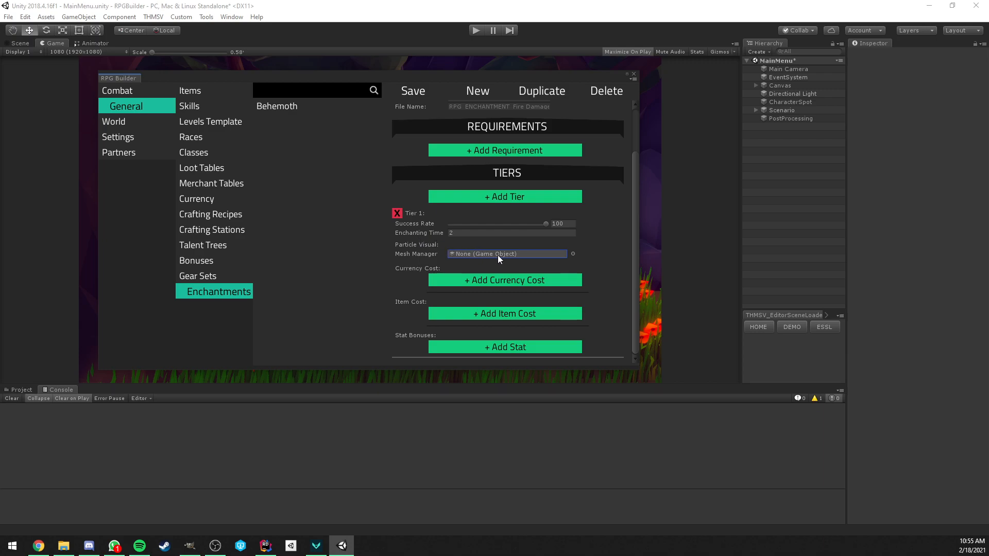
pyautogui.moveTo(476, 256)
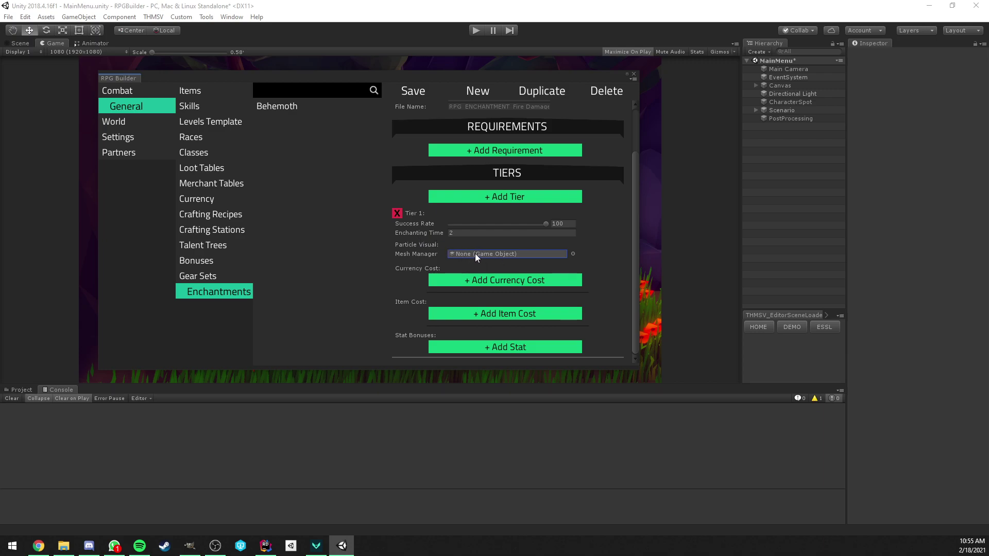
pyautogui.scroll(-3)
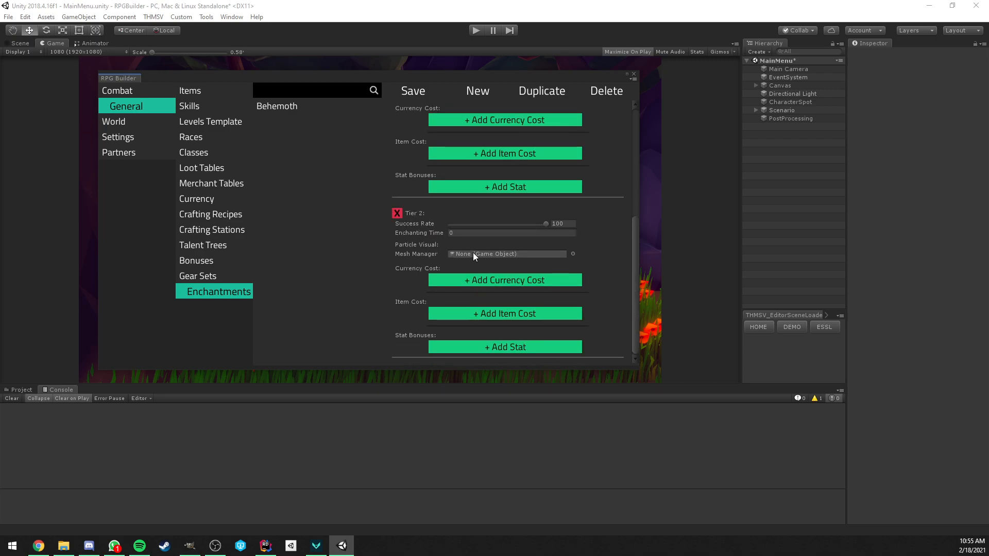
pyautogui.moveTo(481, 263)
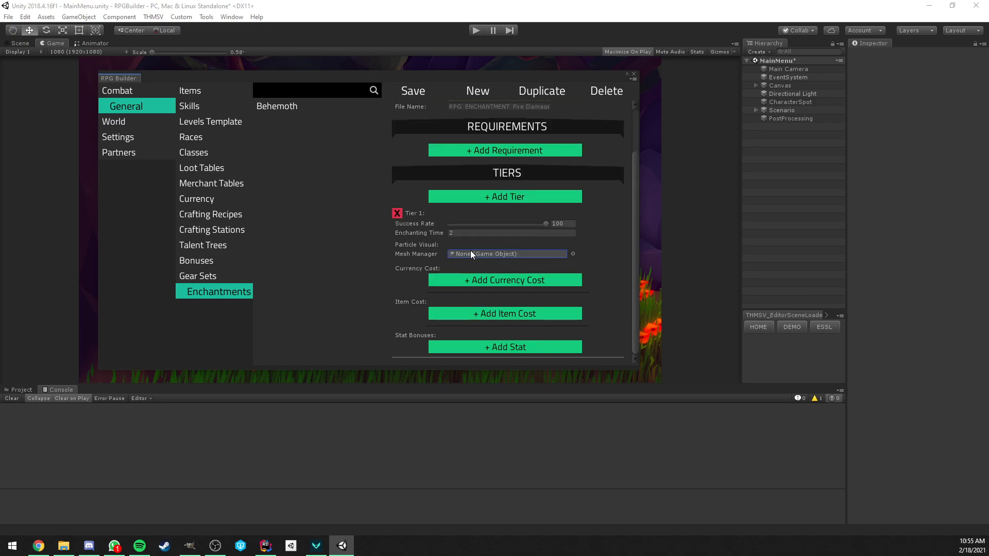
pyautogui.moveTo(481, 257)
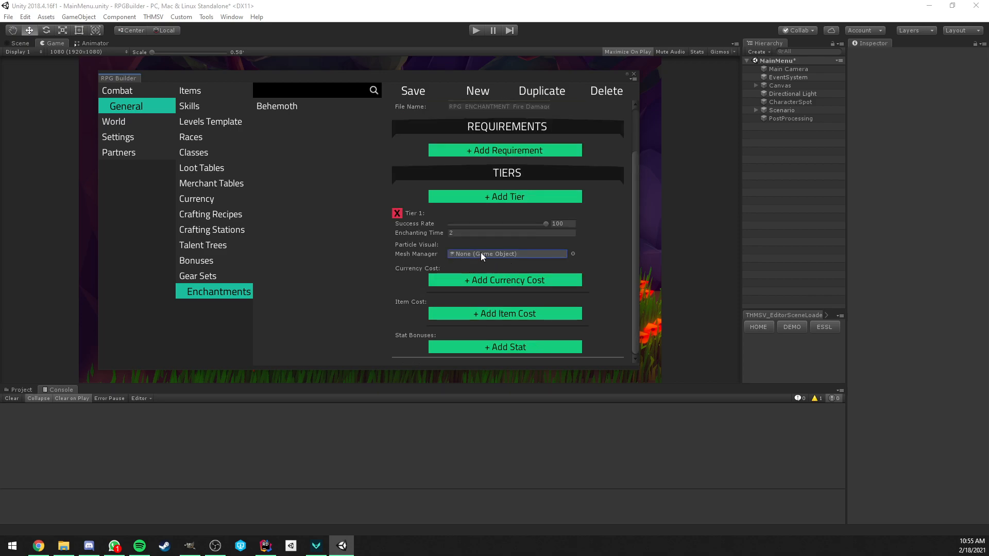
pyautogui.moveTo(405, 278)
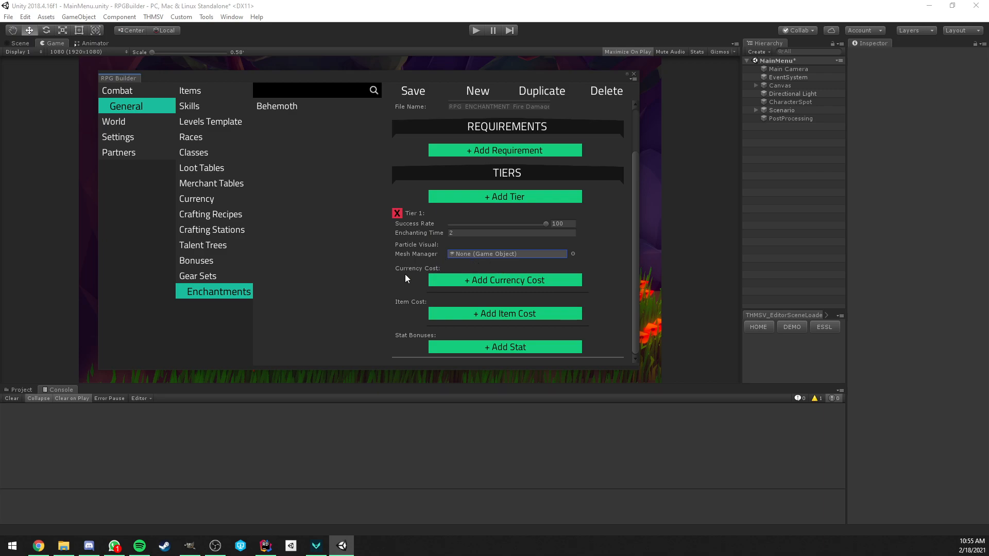
pyautogui.moveTo(478, 326)
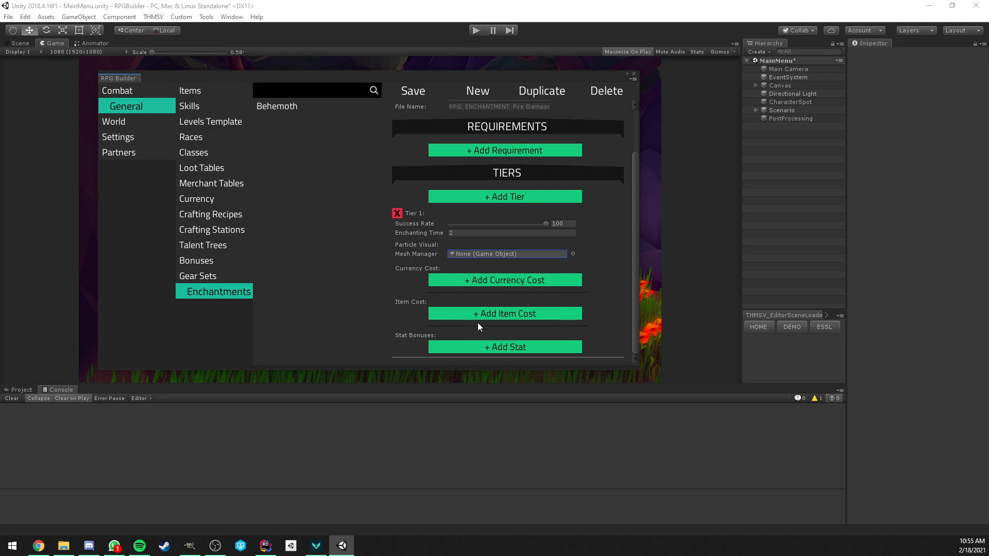
pyautogui.moveTo(438, 275)
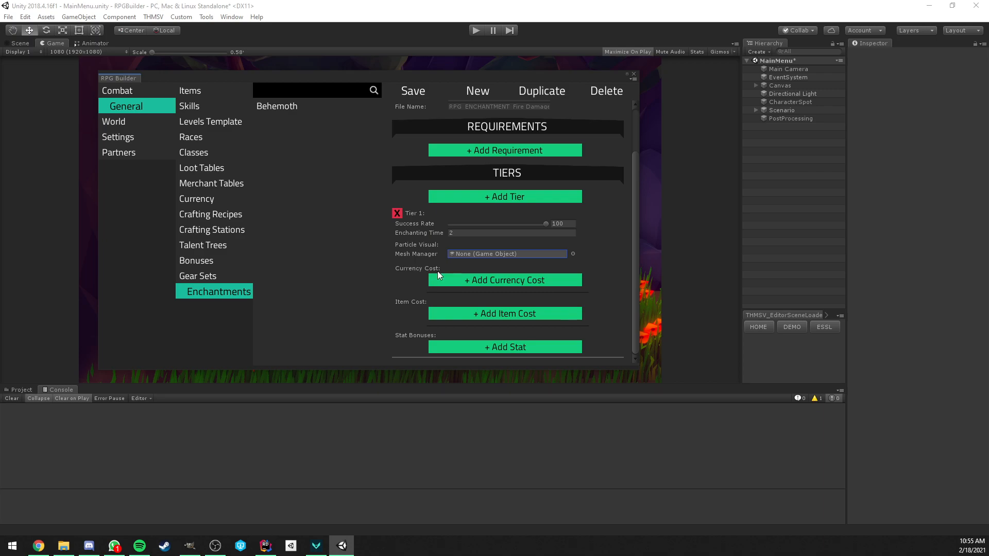
pyautogui.moveTo(422, 292)
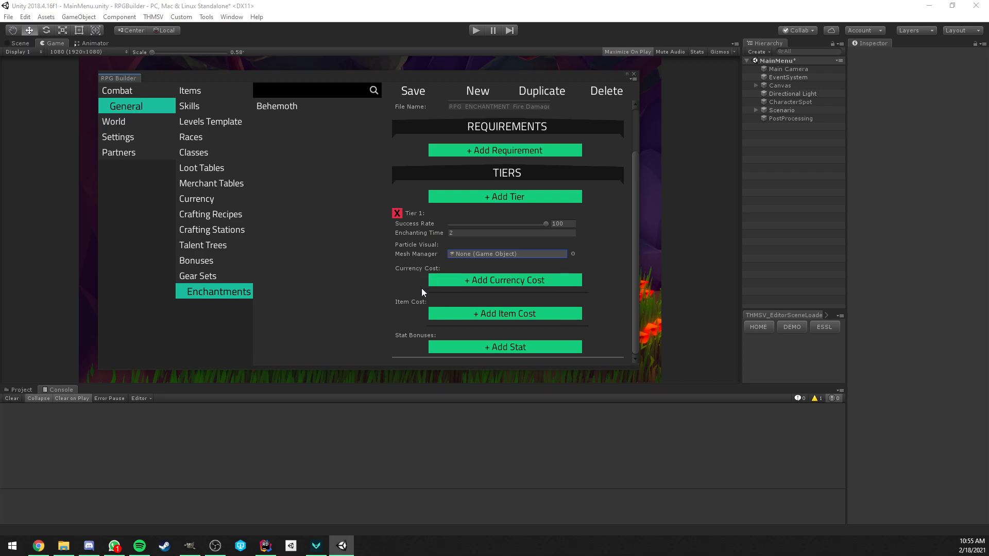
# Step: Give Tier 1 a 10 Copper cost, adding then removing Blood item costs
pyautogui.click(505, 279)
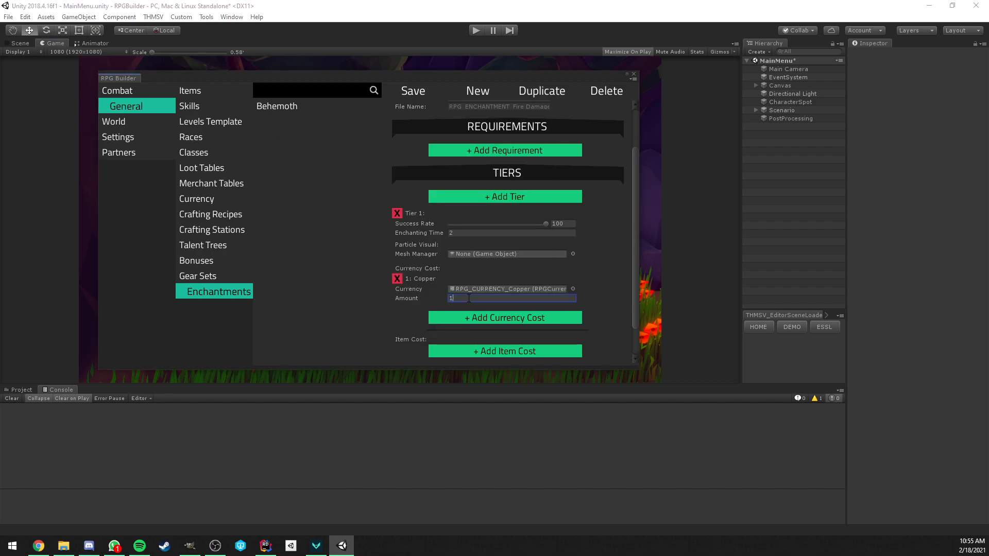
pyautogui.write('0')
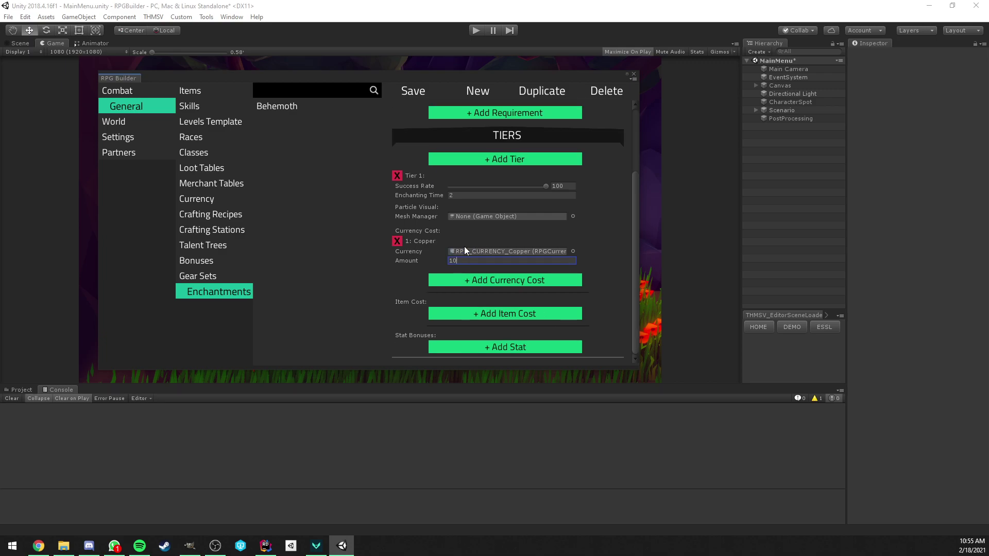
pyautogui.click(503, 314)
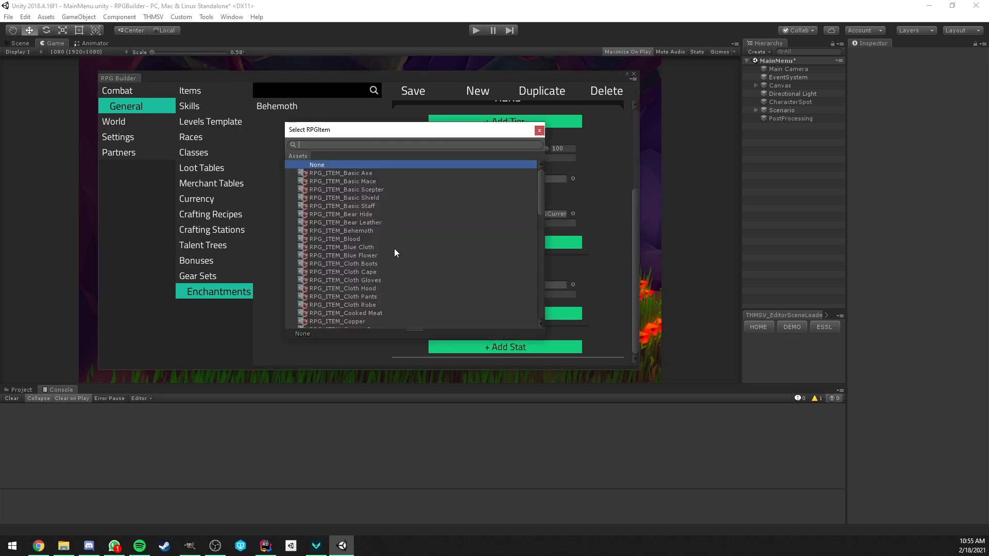
pyautogui.write('blo')
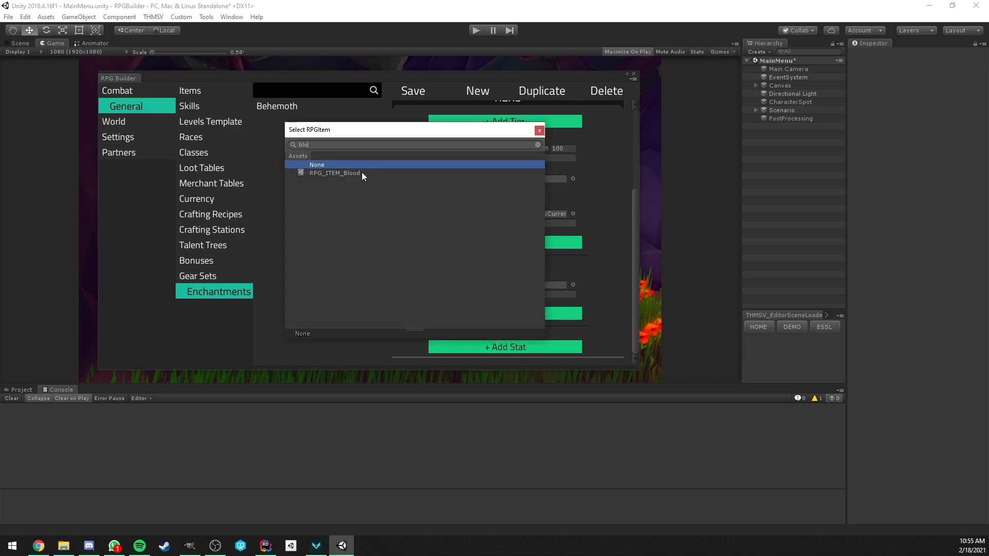
pyautogui.click(334, 173)
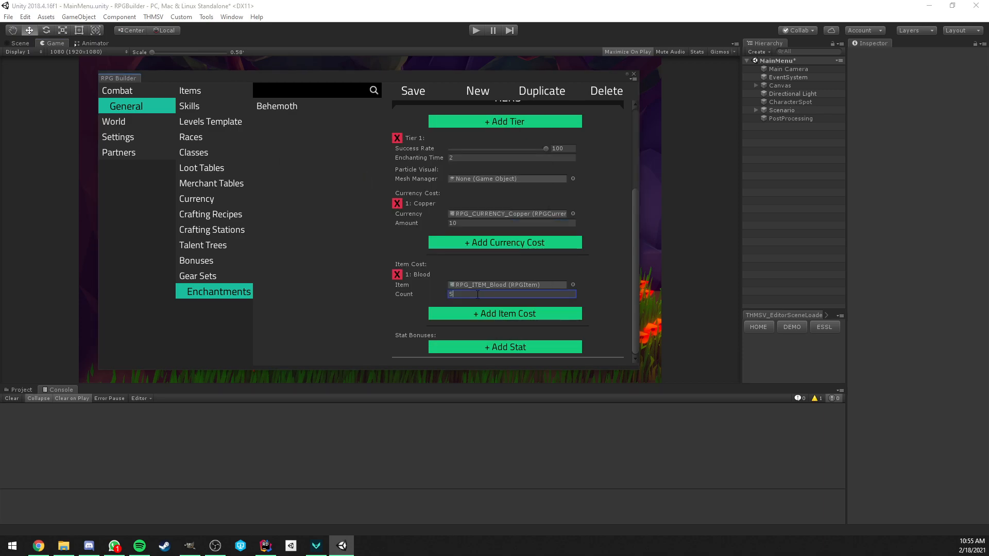
pyautogui.moveTo(469, 297)
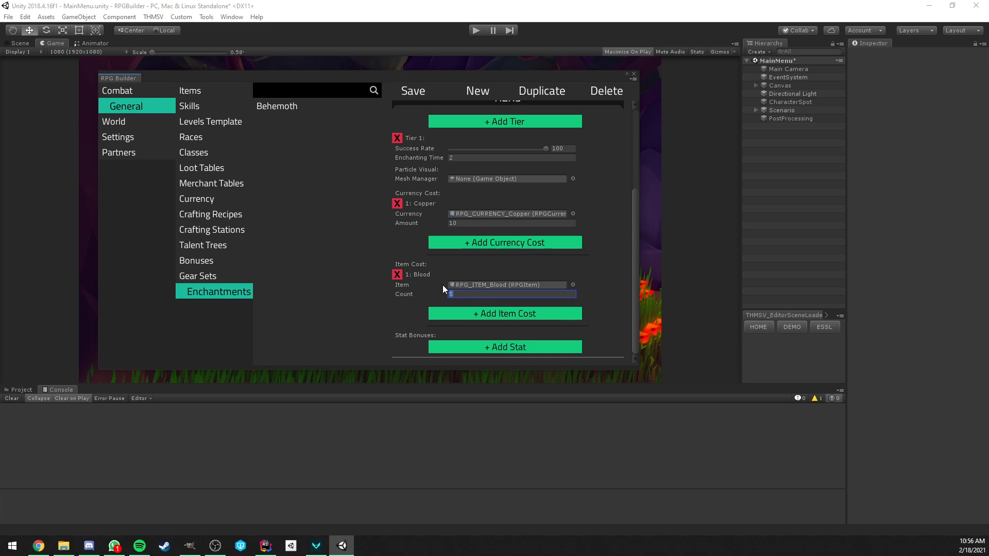
pyautogui.click(504, 314)
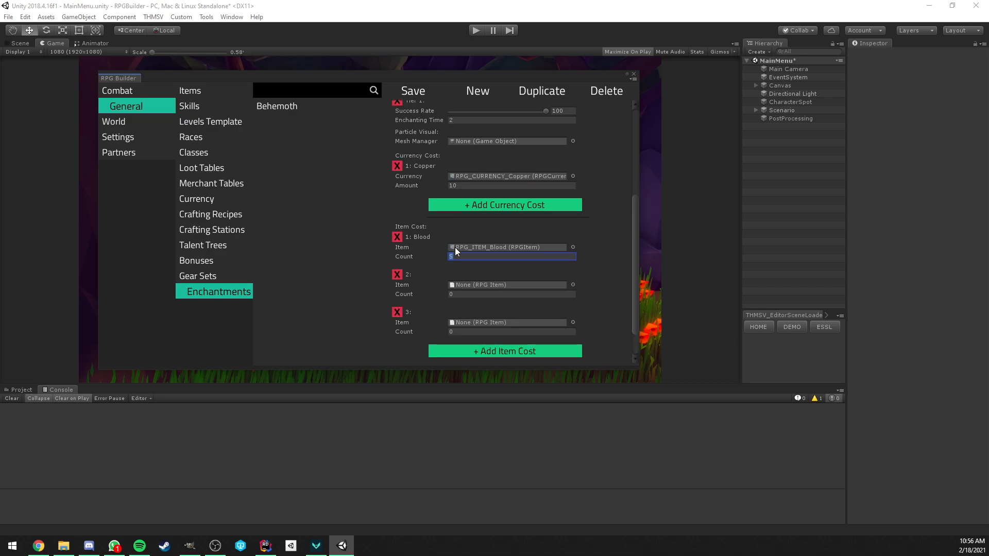
pyautogui.click(396, 312)
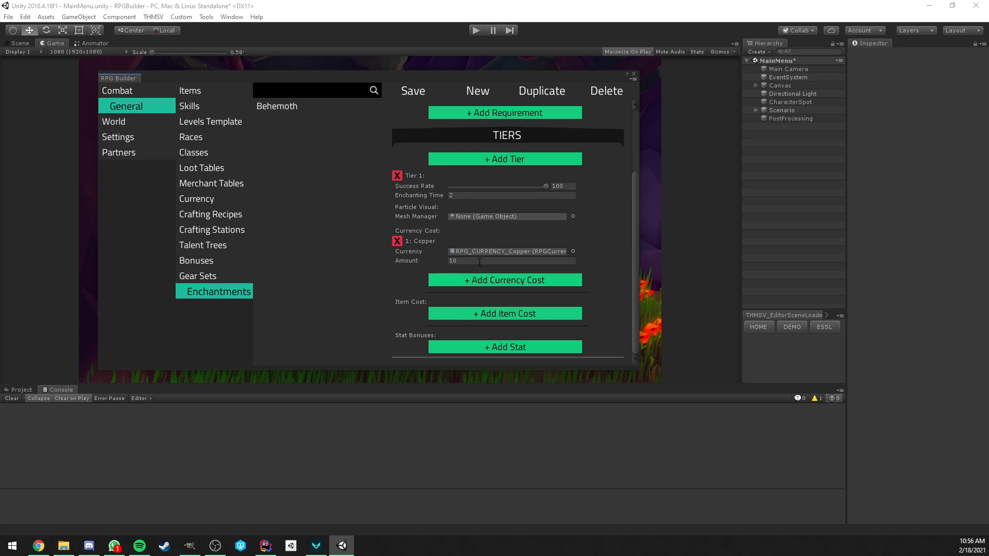
# Step: Add an RPG_STAT_FIRE_DAMAGE stat bonus of 10 to Tier 1
pyautogui.click(504, 346)
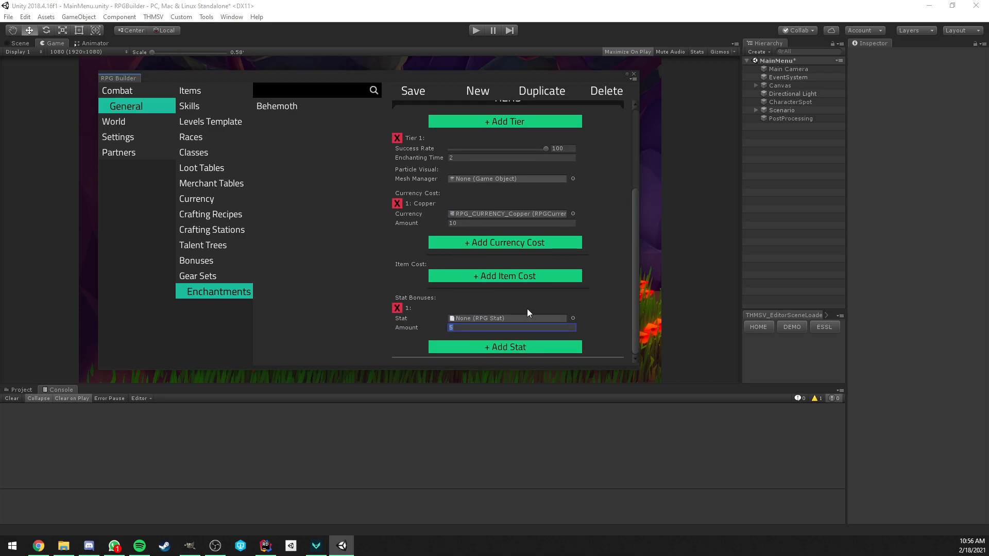
pyautogui.moveTo(573, 321)
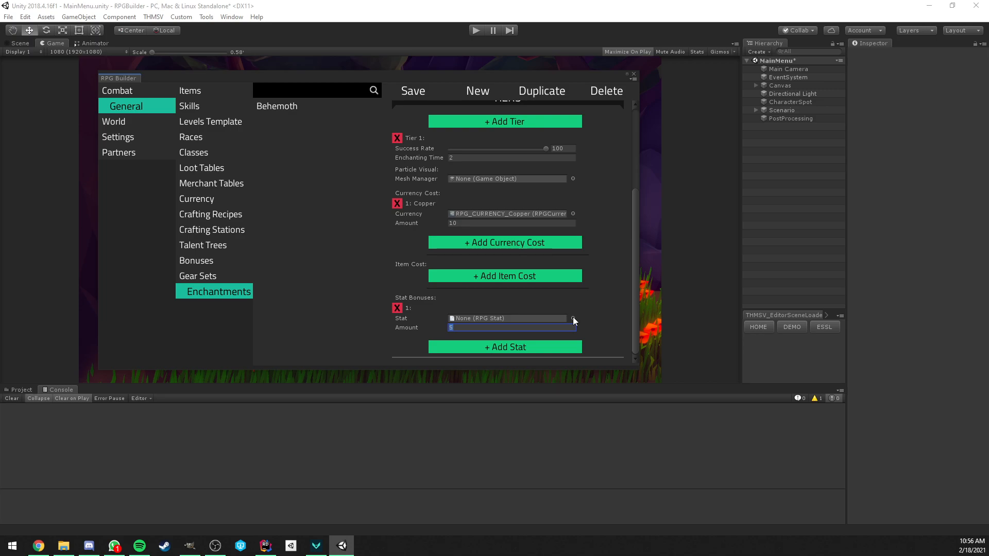
pyautogui.click(572, 318)
pyautogui.write('fire')
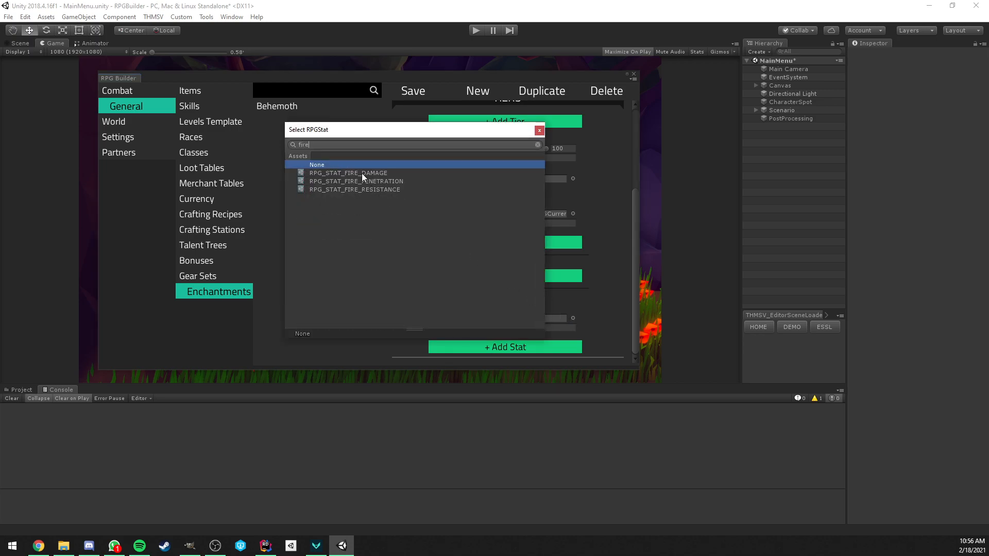
pyautogui.click(348, 173)
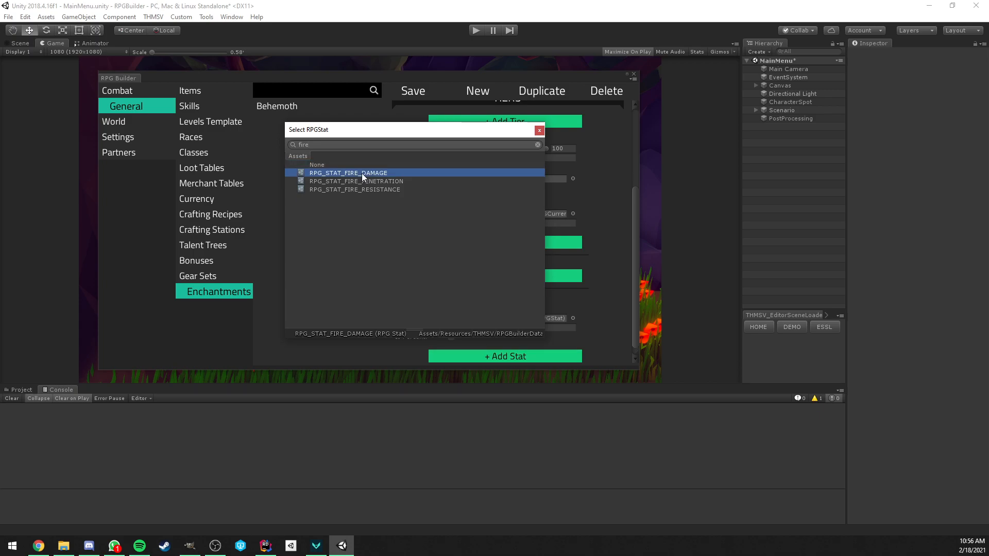
pyautogui.doubleClick(347, 173)
pyautogui.write('10')
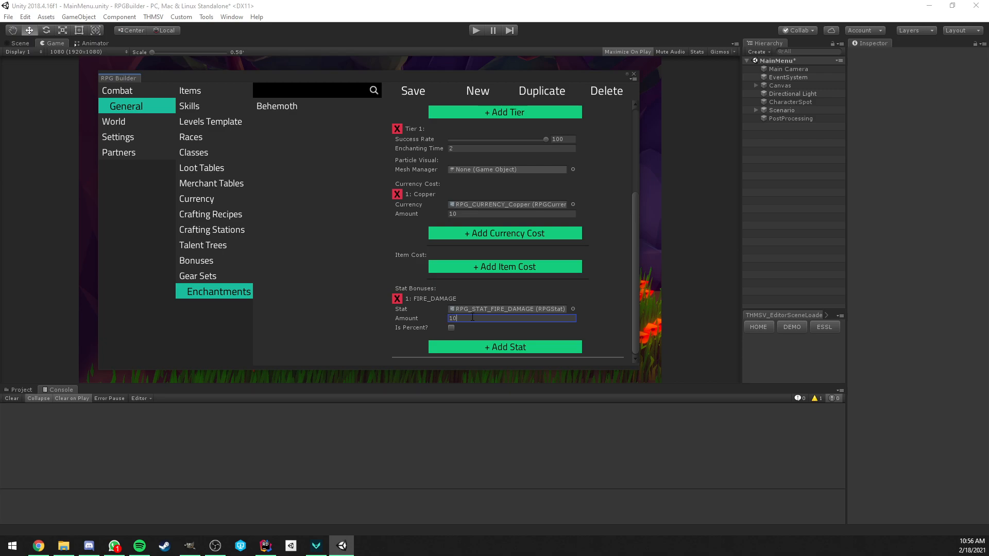
pyautogui.scroll(3)
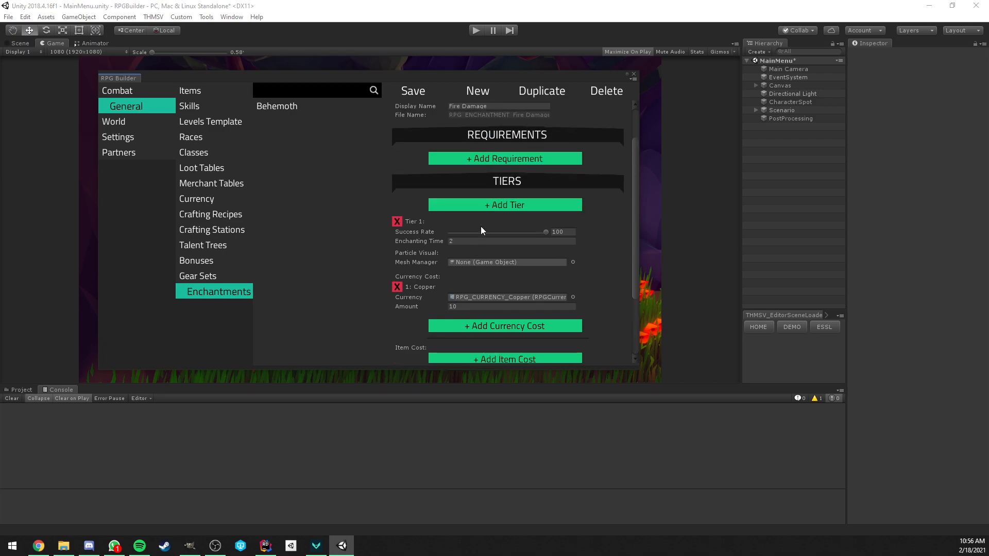
# Step: Give Tier 2 enchanting time 2, a 20 Copper cost and a fire damage bonus
pyautogui.scroll(-3)
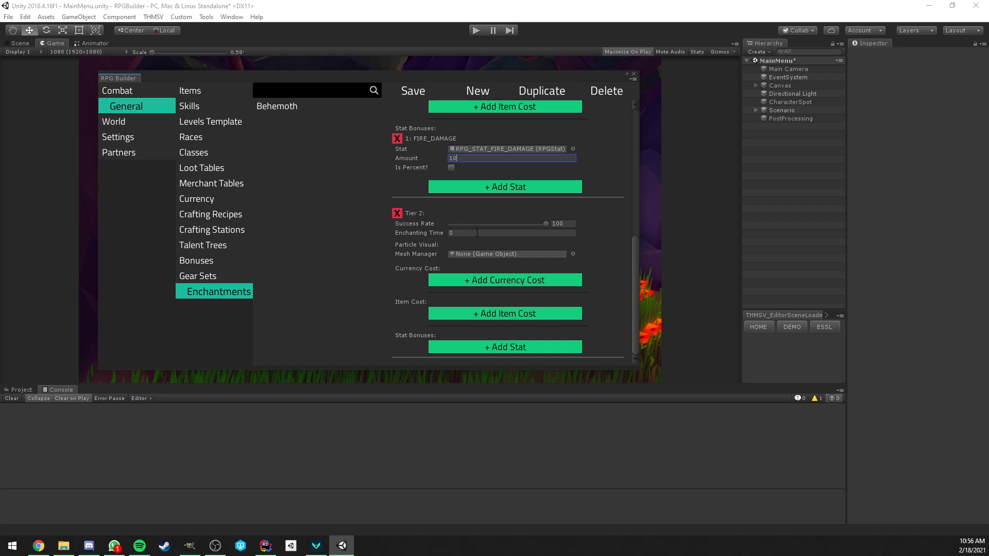
pyautogui.moveTo(483, 231)
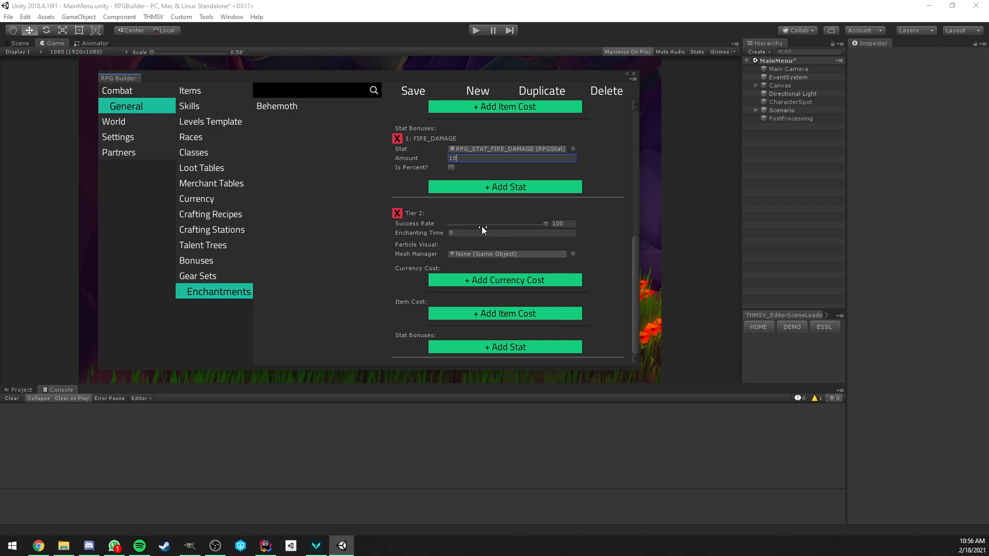
pyautogui.moveTo(507, 232)
pyautogui.write('2')
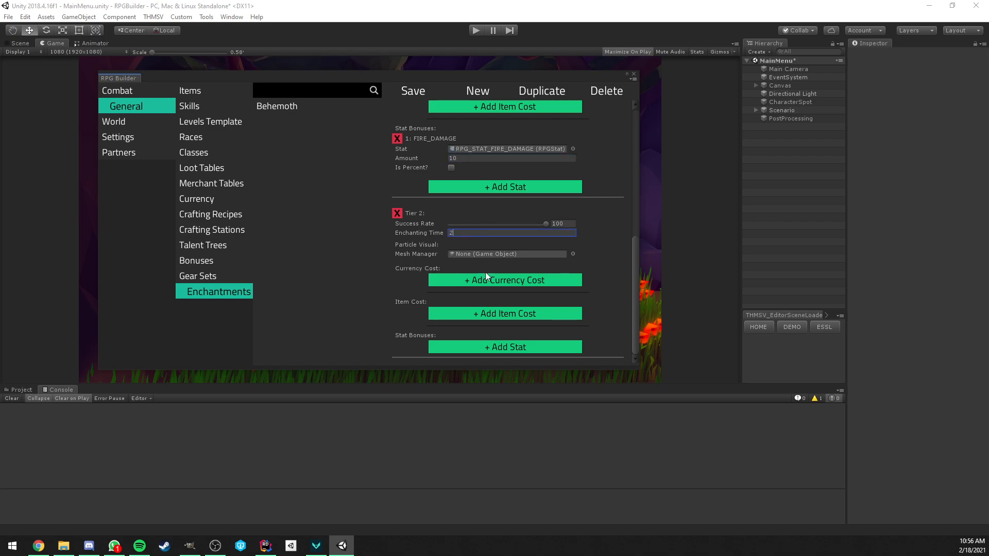
pyautogui.click(505, 280)
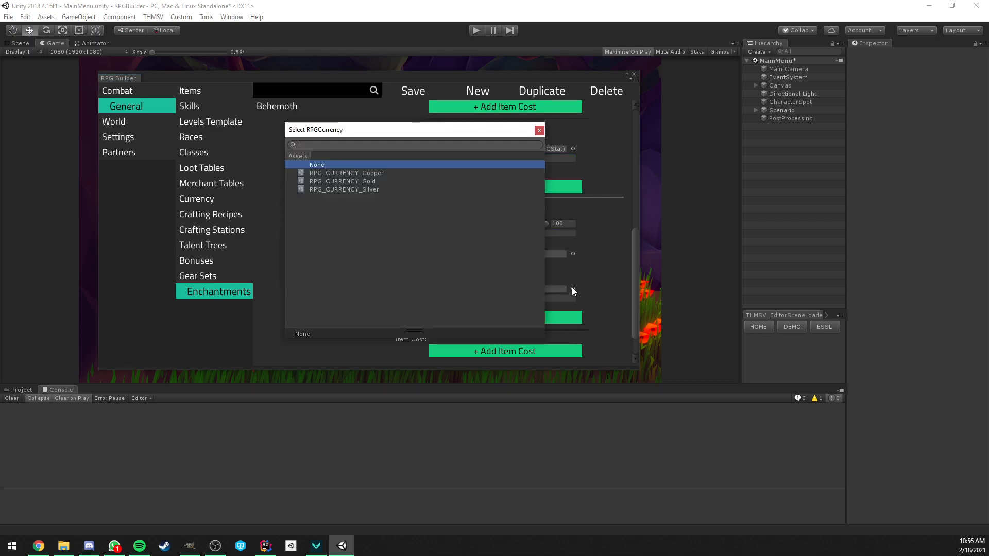
pyautogui.click(345, 174)
pyautogui.write('fir')
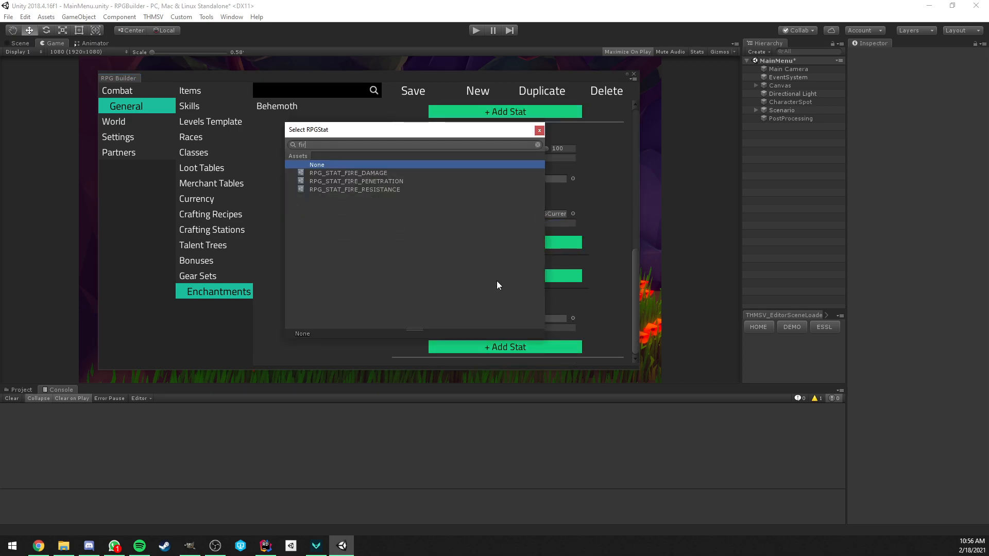
pyautogui.click(347, 173)
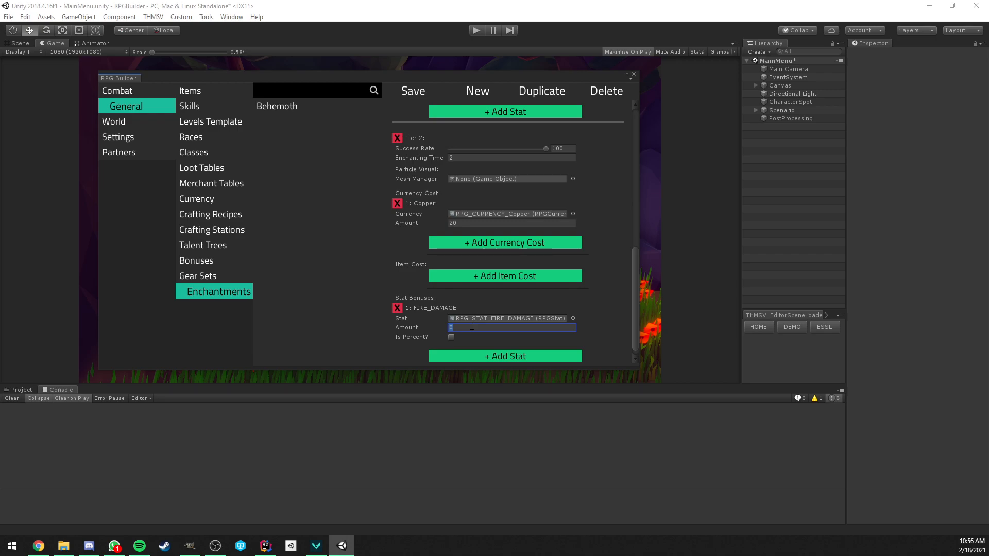
pyautogui.write('40')
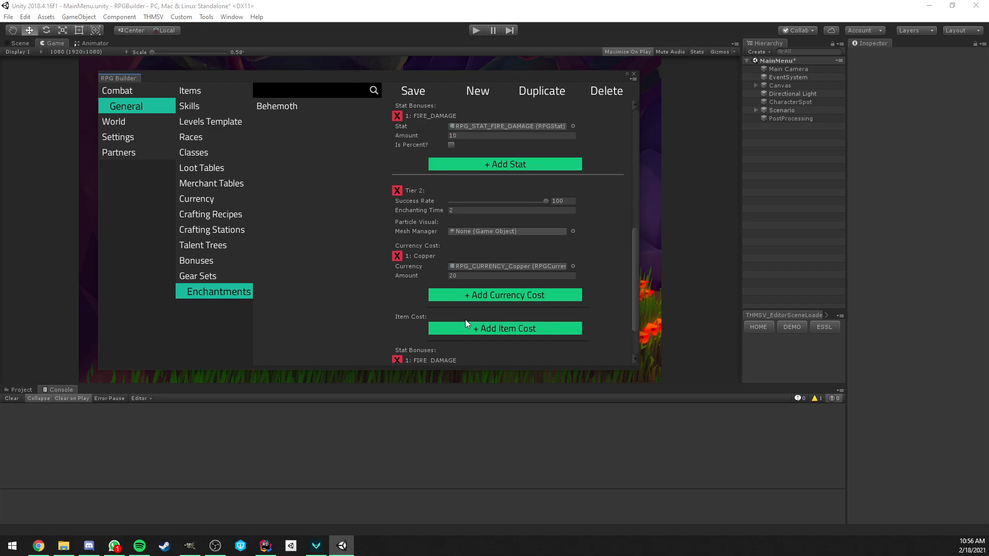
# Step: Save Fire Damage with the FireMeshParticle visual on Tier 1, then review its tiers
pyautogui.click(20, 389)
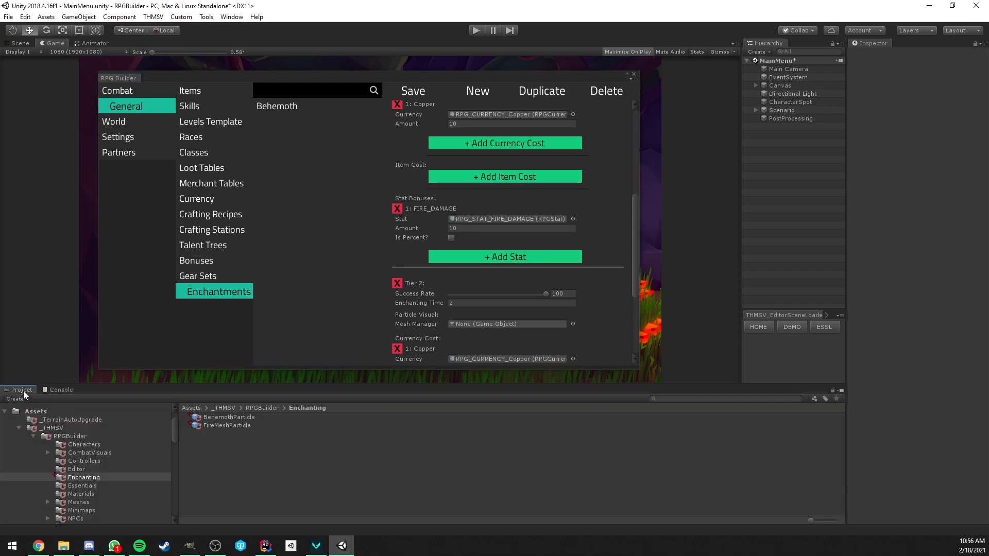
pyautogui.scroll(3)
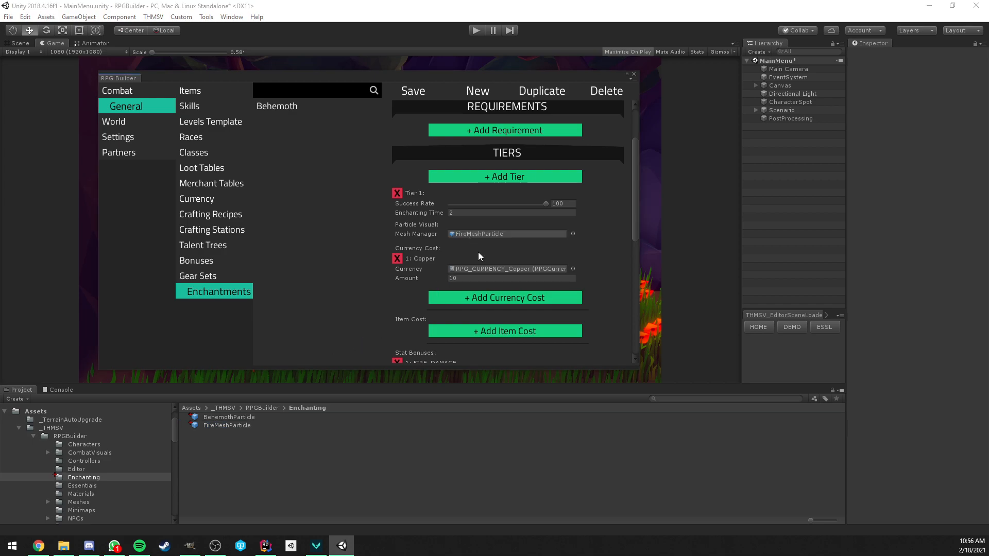
pyautogui.scroll(-3)
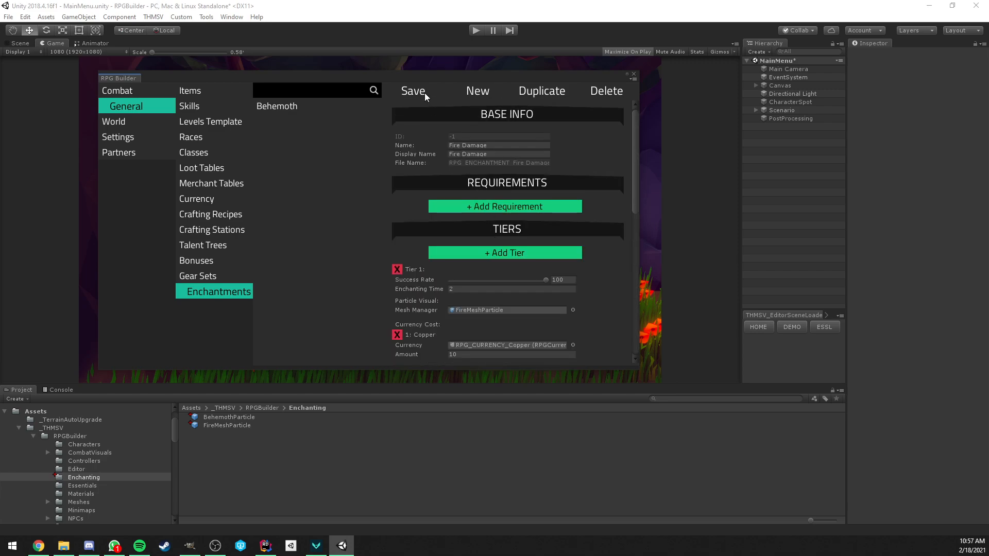
pyautogui.click(413, 91)
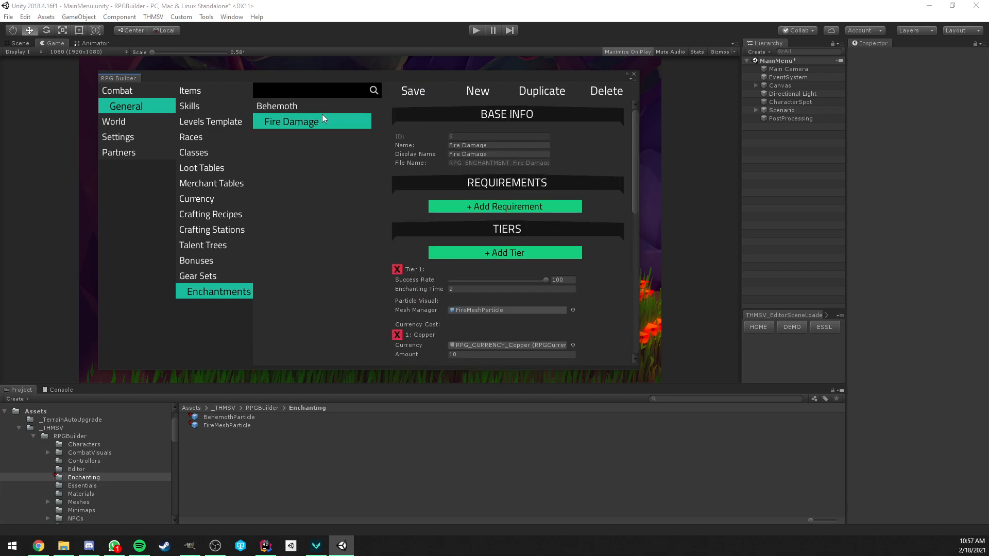
pyautogui.scroll(-3)
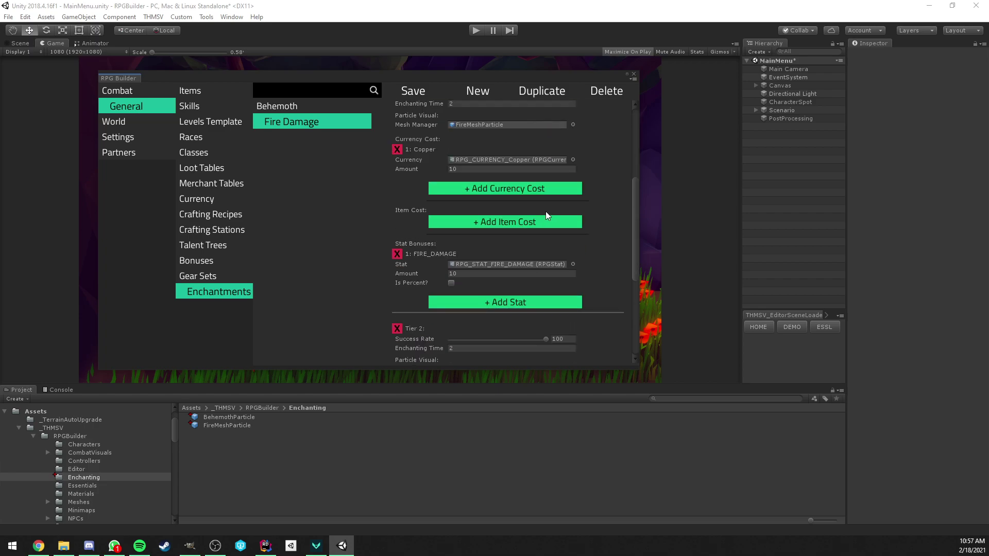
# Step: In Items, create 'Fire Damage Scroll' with EPIC quality and ENCHANTMENT item type
pyautogui.click(199, 90)
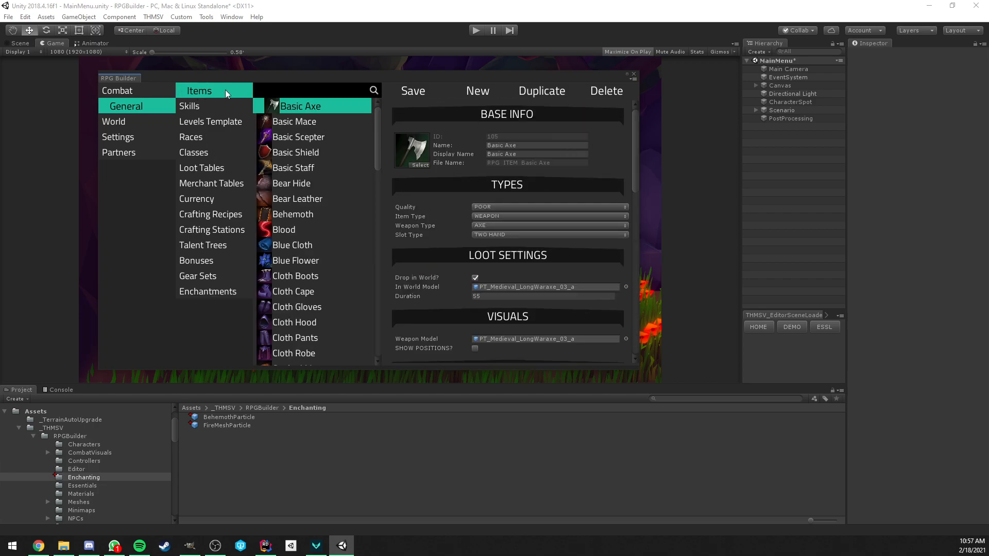
pyautogui.click(413, 150)
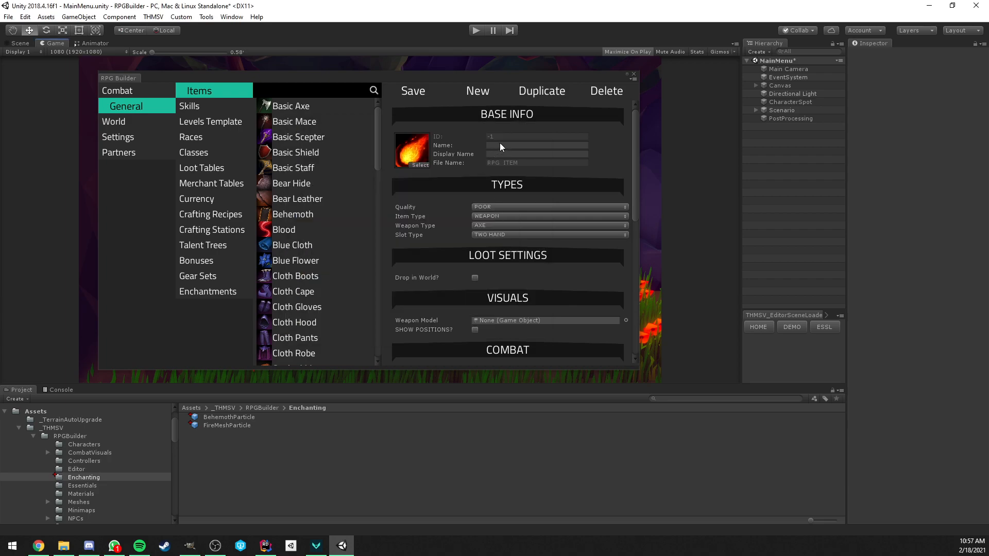
pyautogui.click(536, 145)
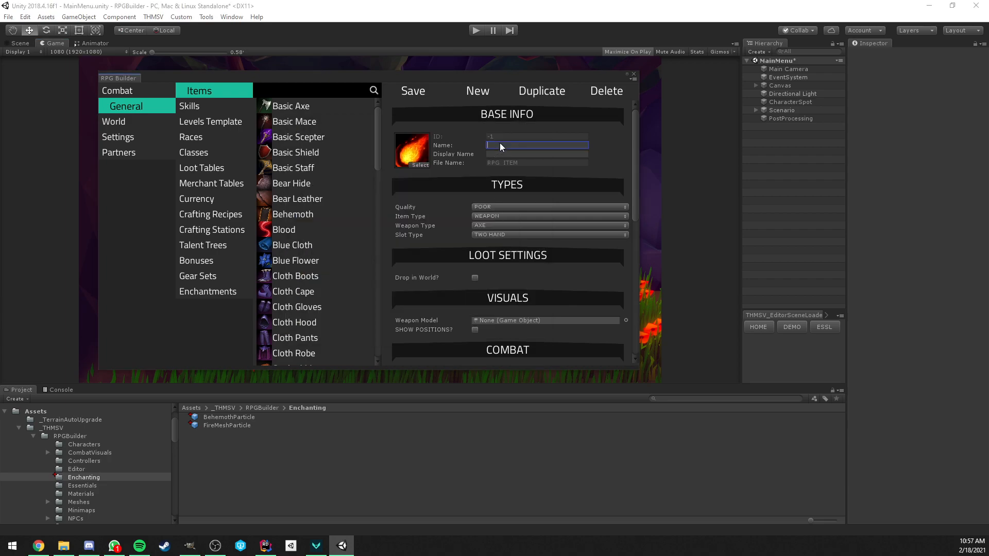
pyautogui.write('Fire Damage')
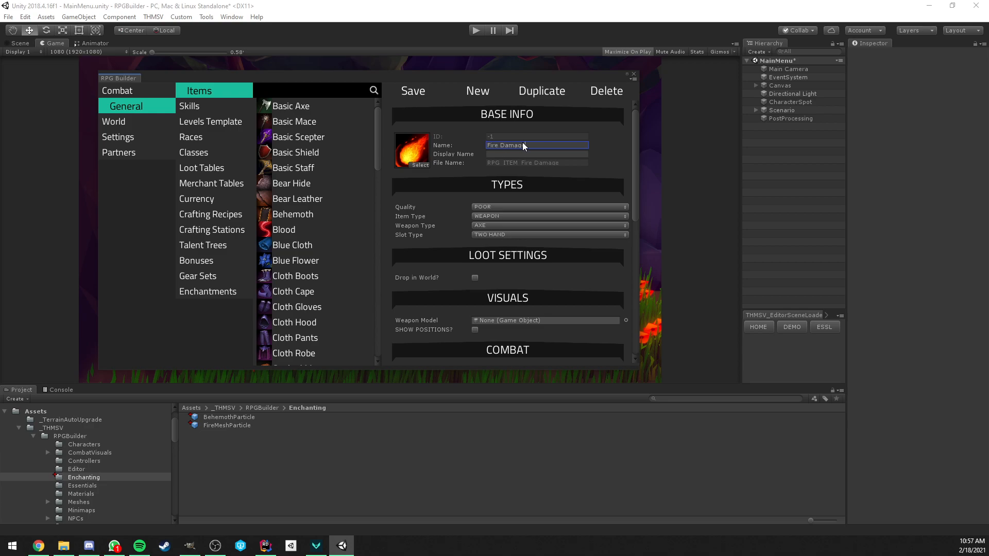
pyautogui.write('Sd')
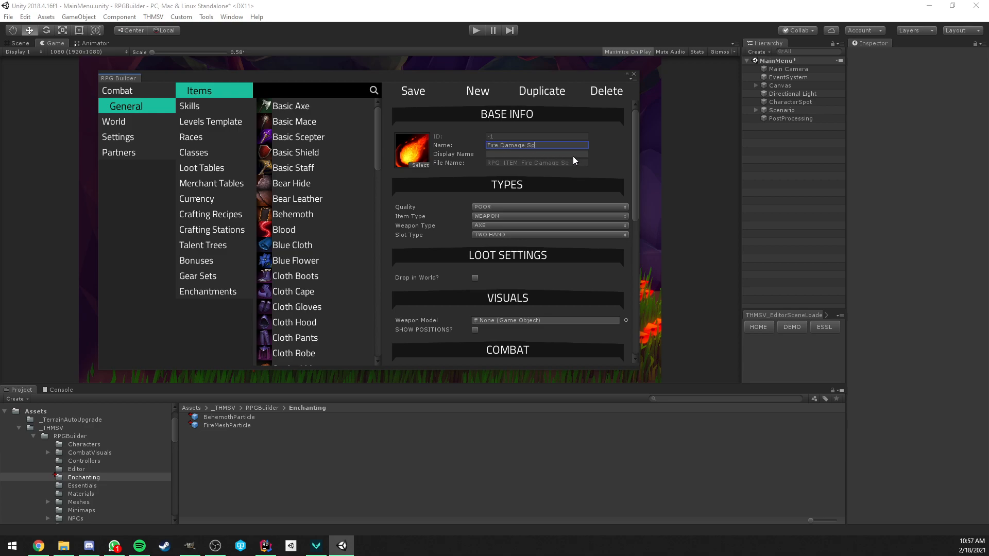
pyautogui.write('roll')
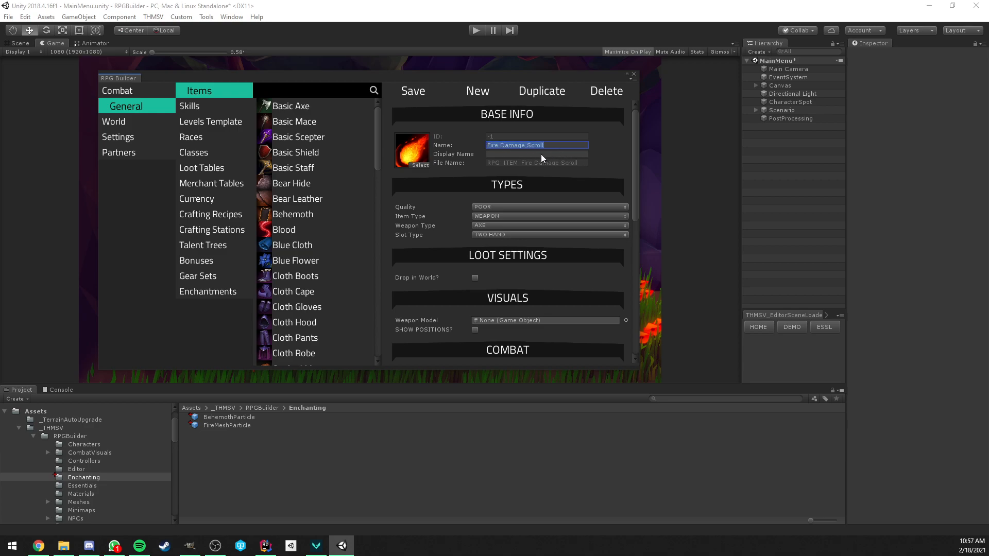
pyautogui.click(549, 206)
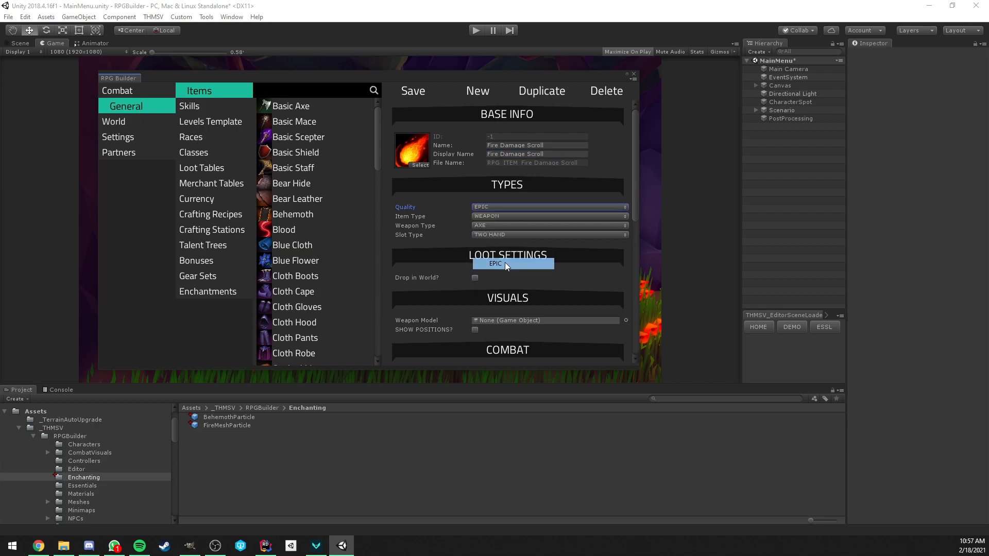
pyautogui.click(548, 216)
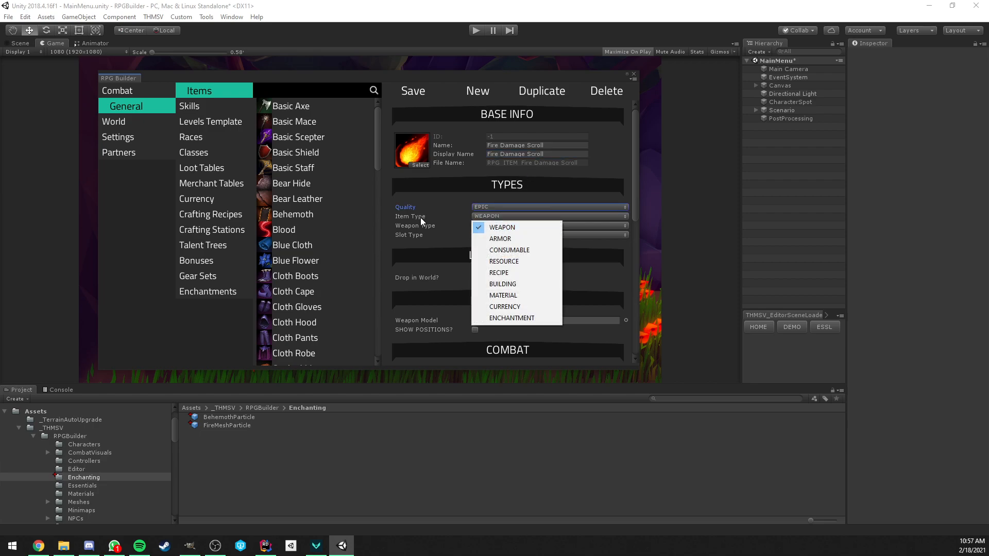
pyautogui.moveTo(510, 317)
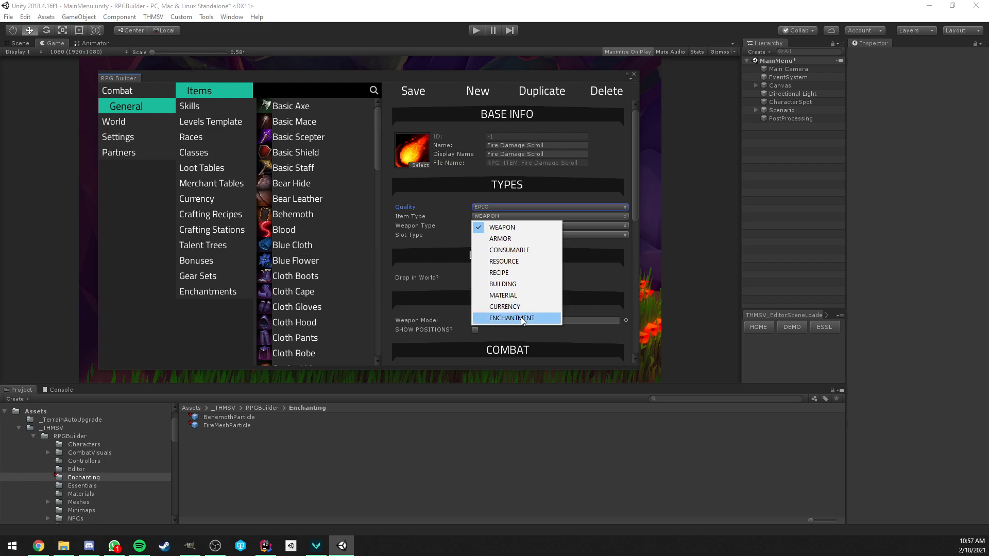
pyautogui.click(511, 318)
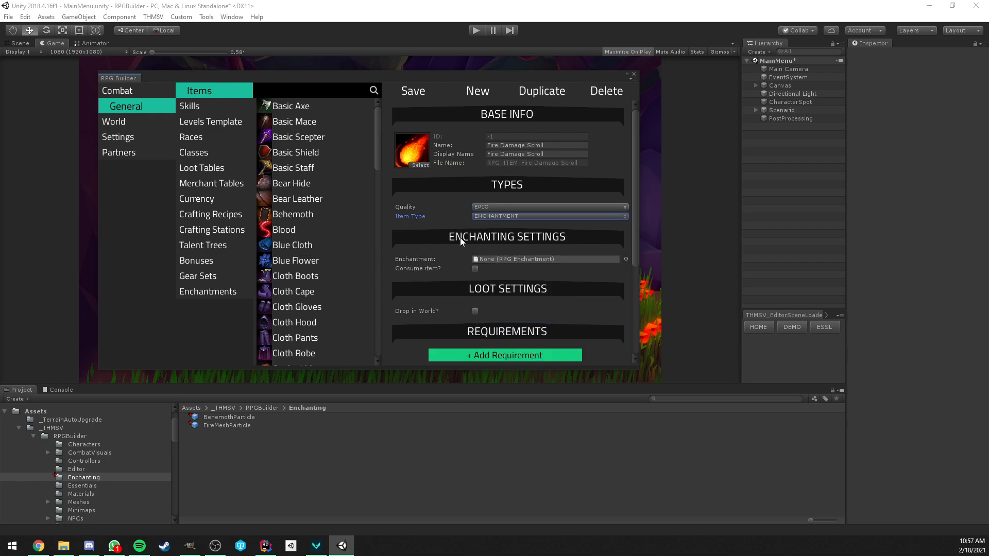
pyautogui.moveTo(498, 244)
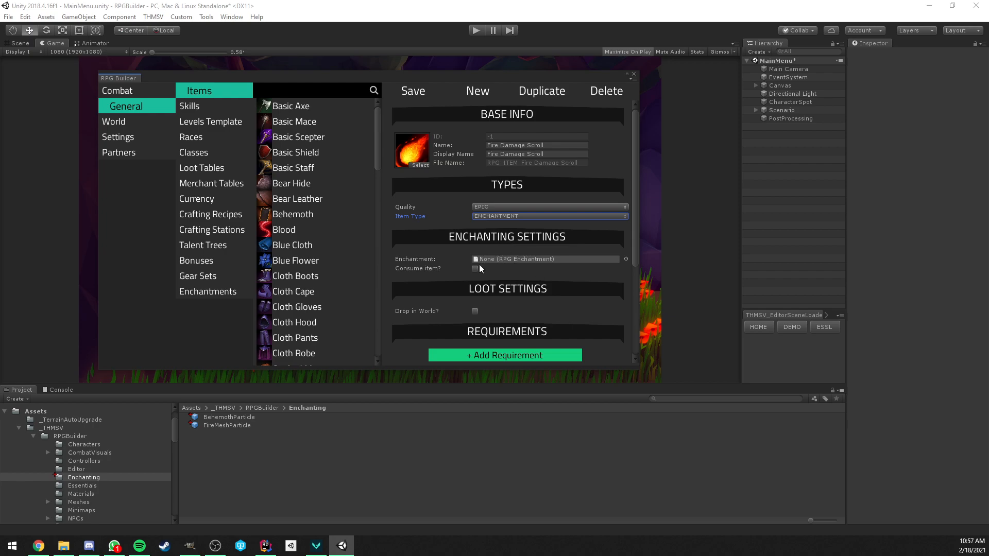
pyautogui.moveTo(527, 268)
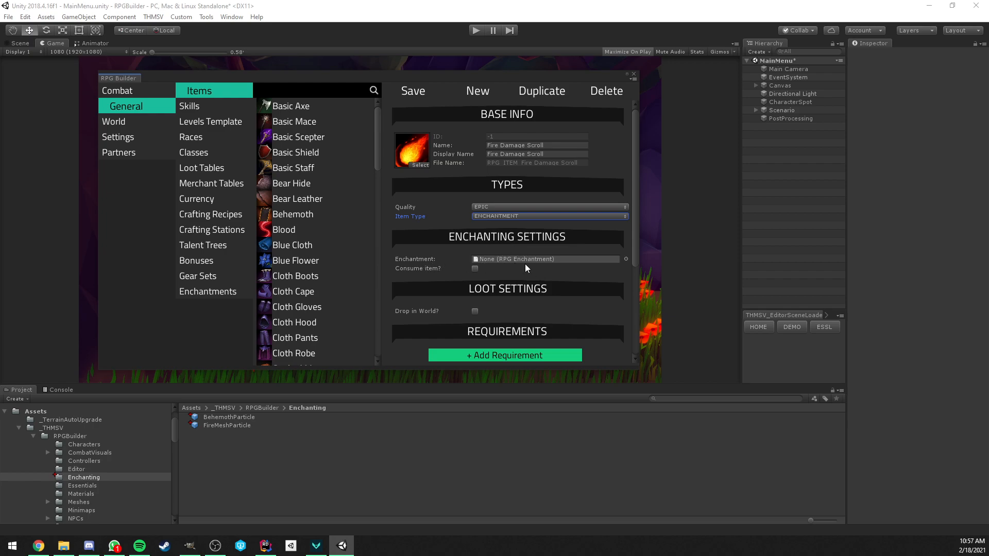
# Step: Assign RPG_ENCHANTMENT_Fire Damage to the Fire Damage Scroll item and close RPG Builder
pyautogui.click(625, 259)
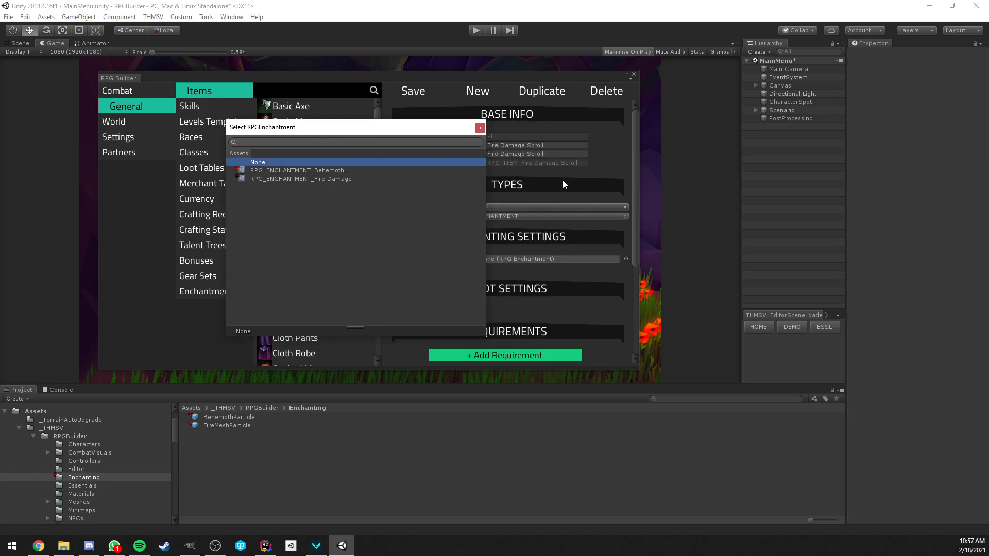
pyautogui.click(300, 179)
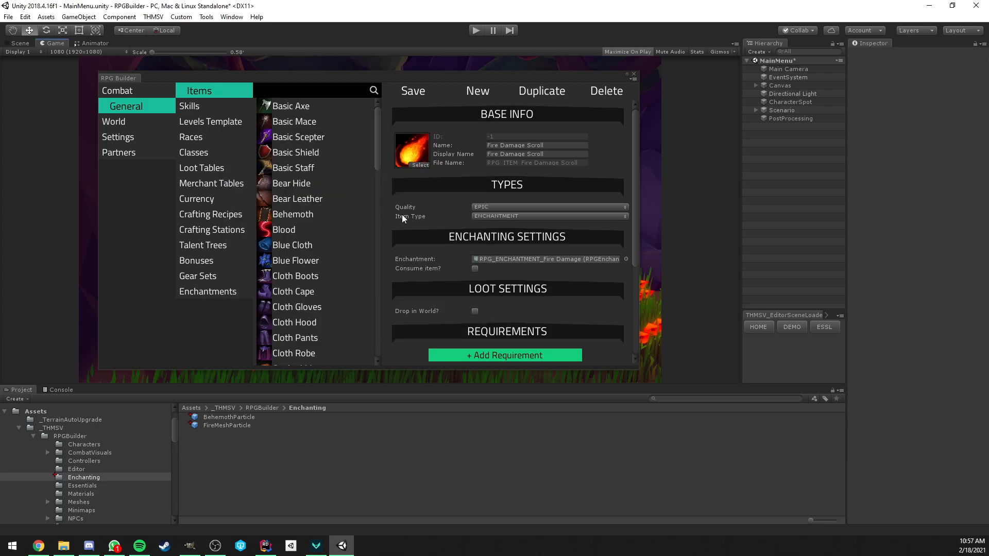
pyautogui.moveTo(477, 273)
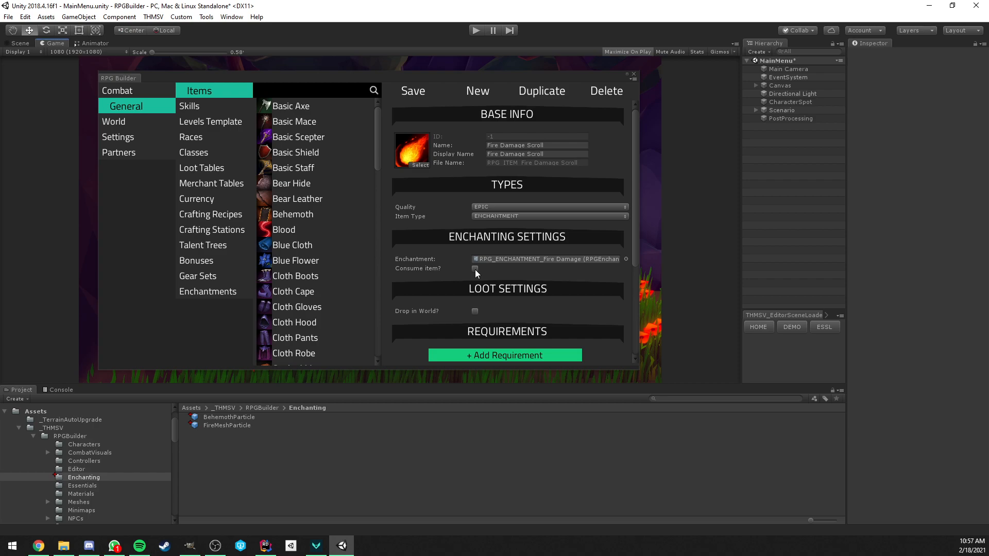
pyautogui.moveTo(469, 170)
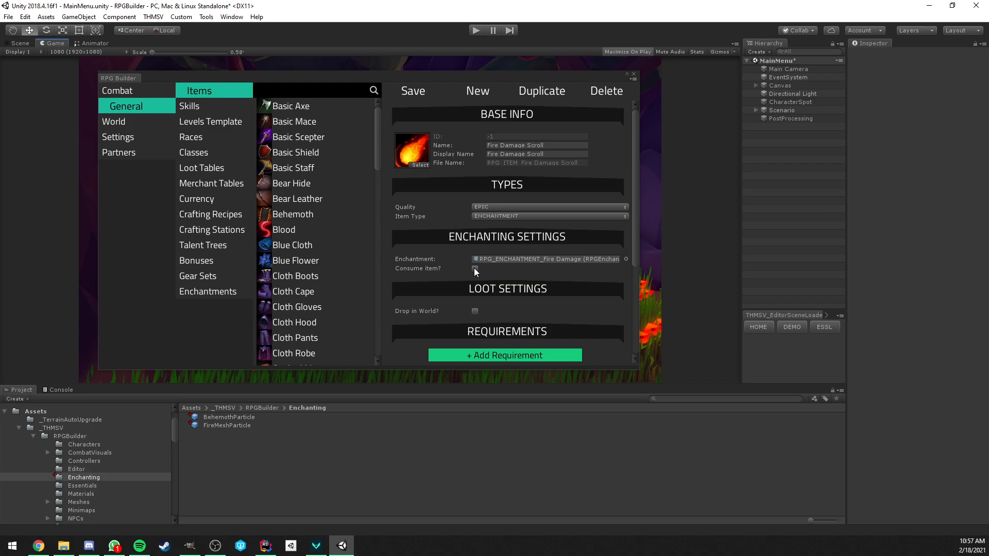
pyautogui.moveTo(466, 222)
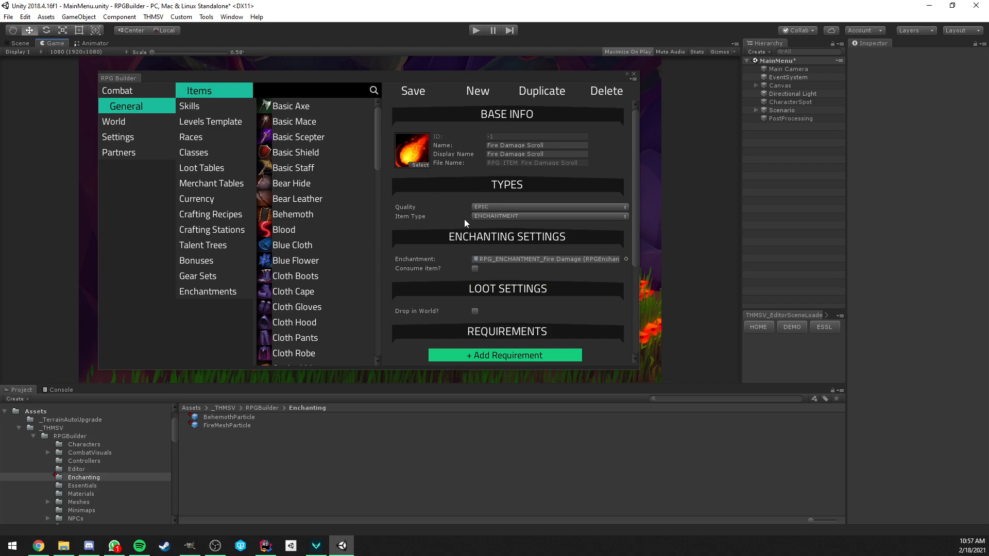
pyautogui.moveTo(486, 267)
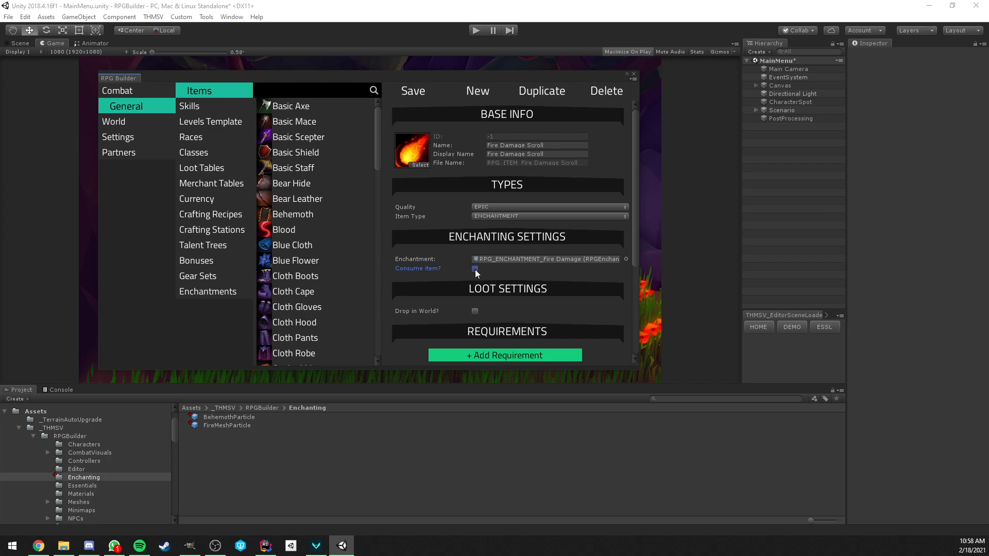
pyautogui.scroll(-3)
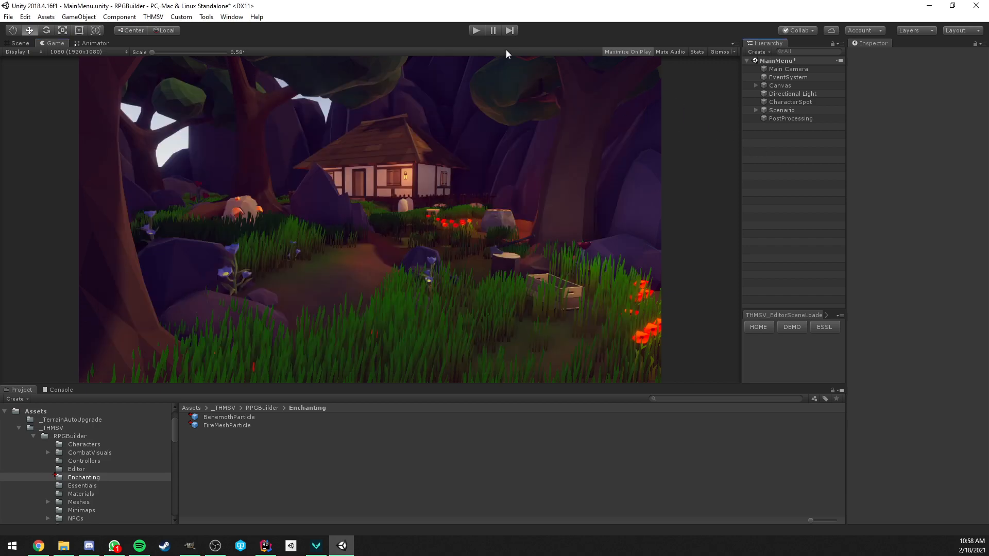
pyautogui.moveTo(467, 270)
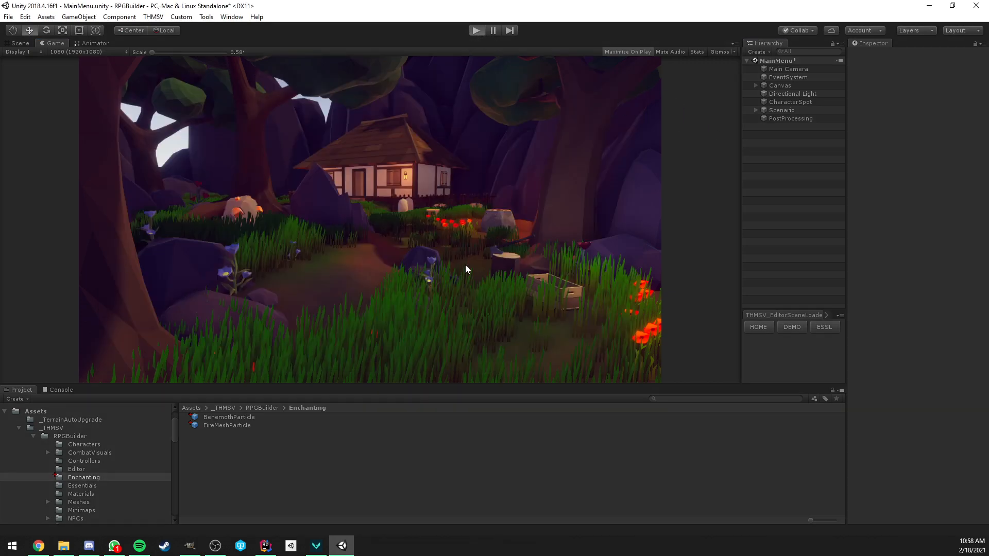
# Step: Enter play mode and load the existing level 1 warrior into the demo world
pyautogui.click(476, 29)
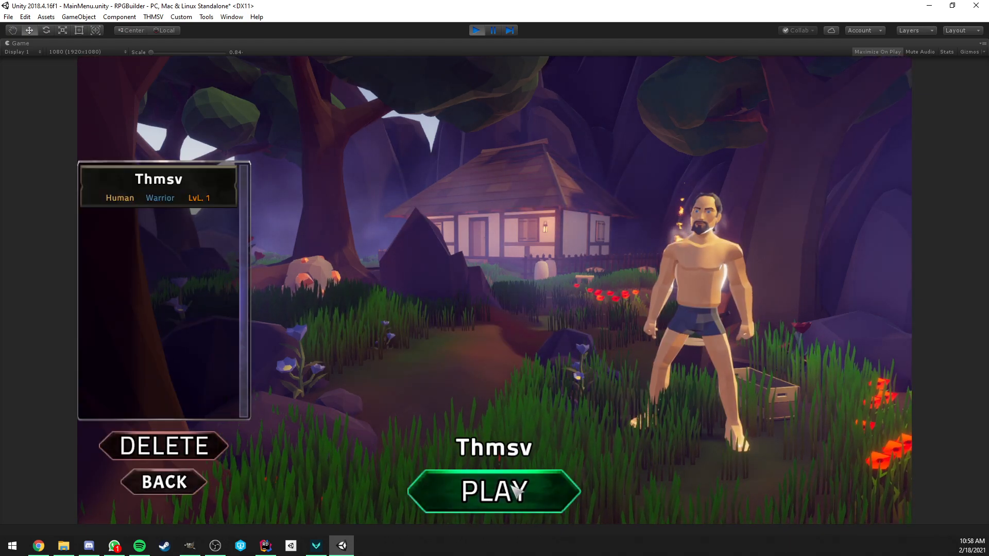
pyautogui.click(493, 491)
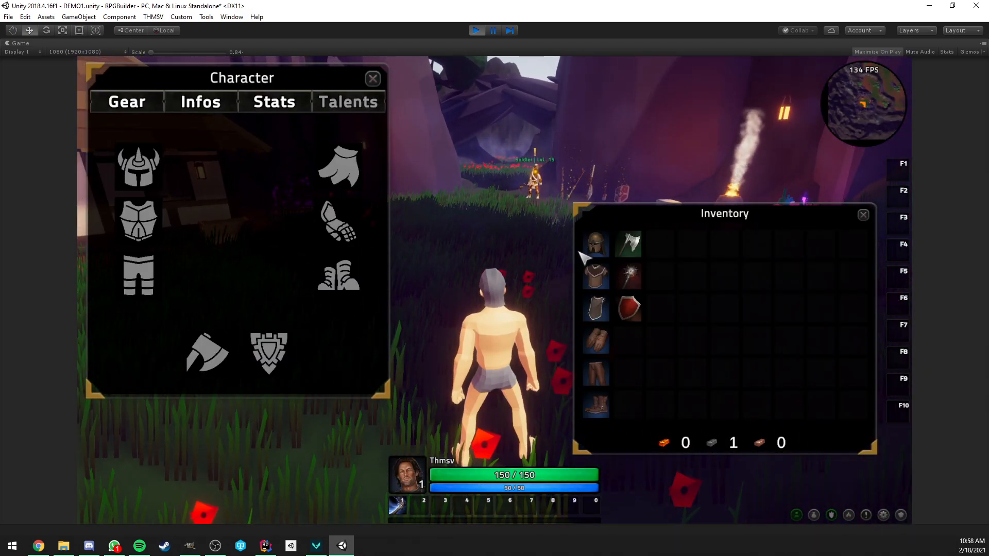
pyautogui.moveTo(628, 245)
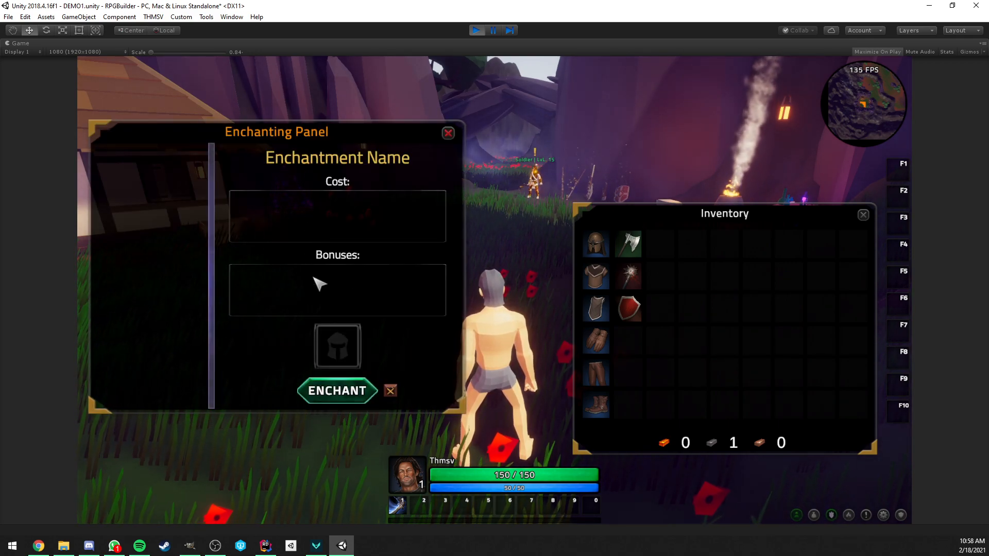
pyautogui.moveTo(359, 188)
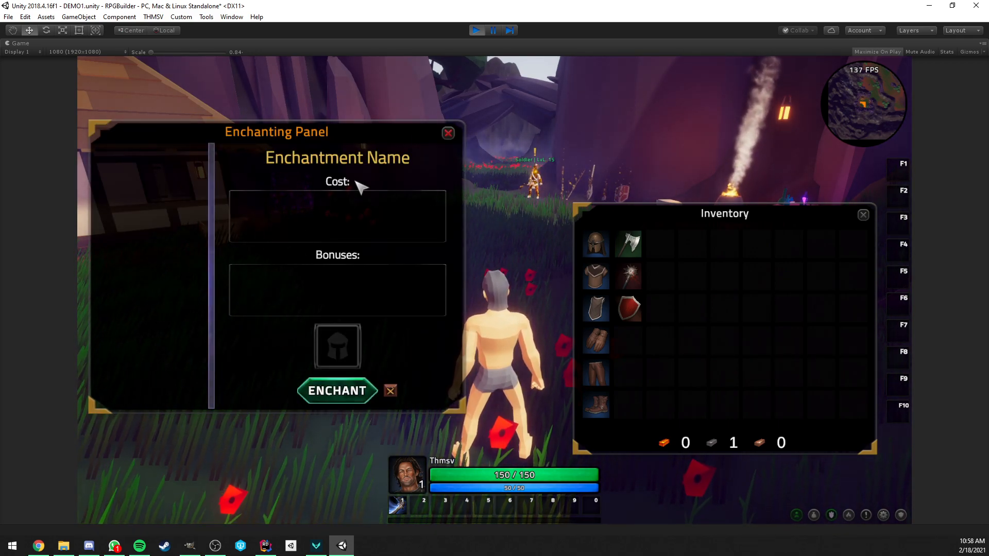
pyautogui.moveTo(880, 517)
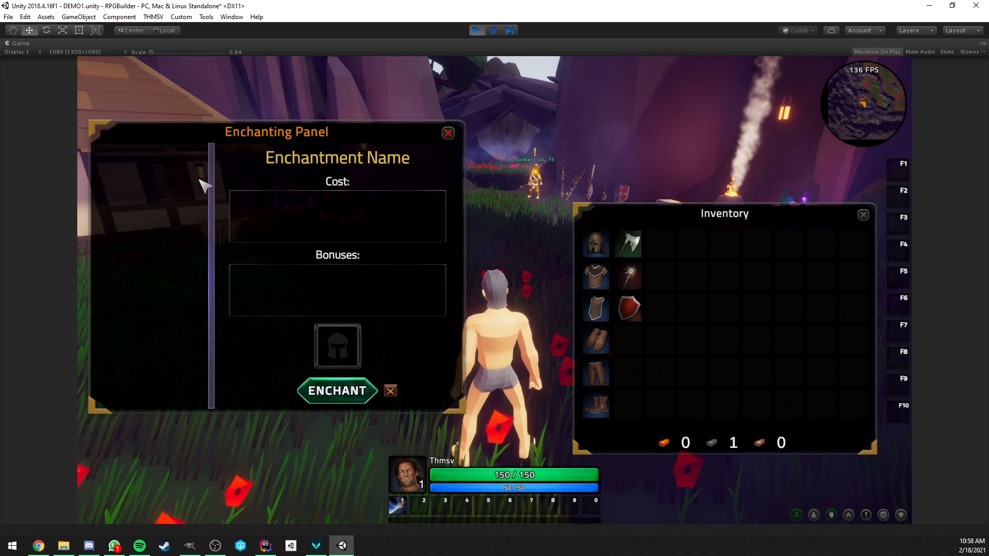
pyautogui.moveTo(197, 250)
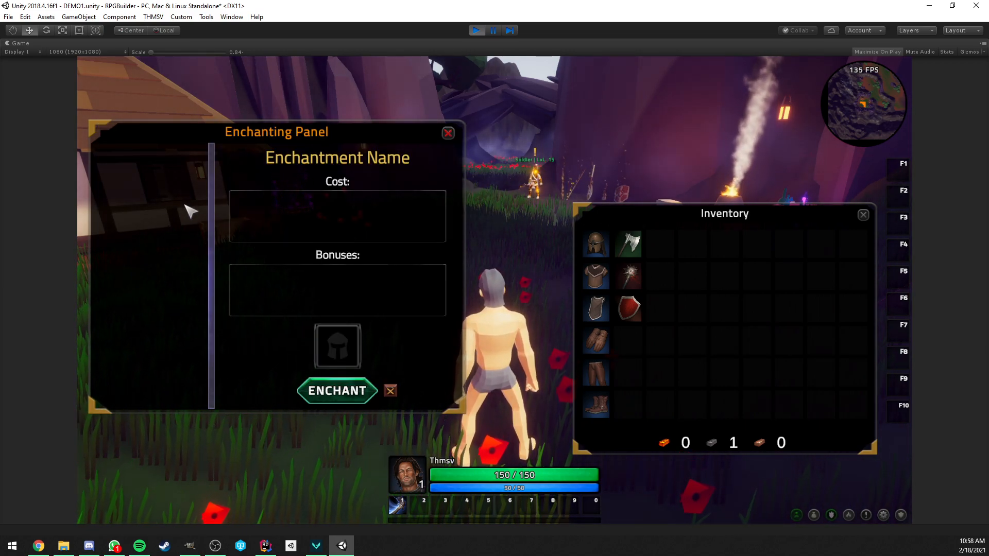
pyautogui.moveTo(772, 372)
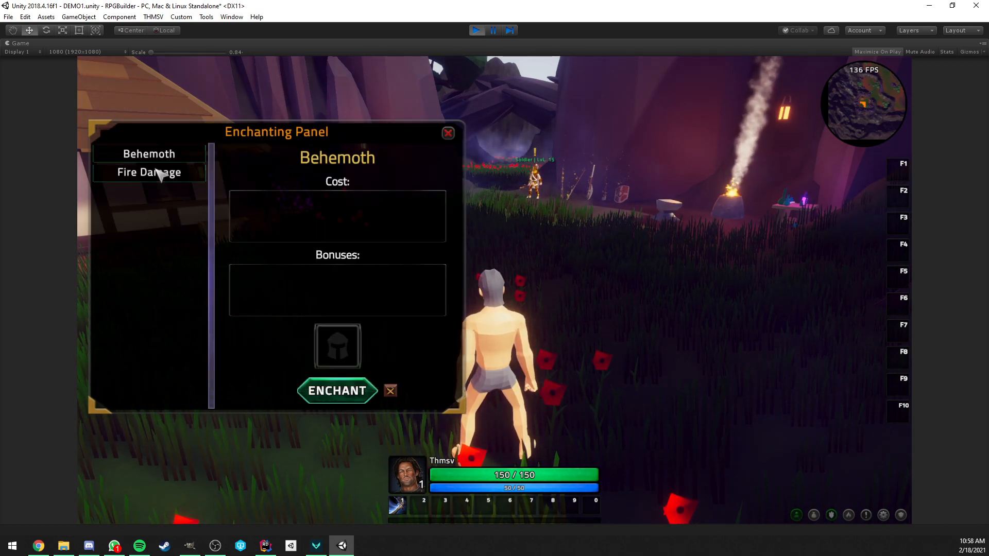
# Step: Select Behemoth for the Basic Axe and check the Behemoth scroll's armor requirement
pyautogui.click(149, 172)
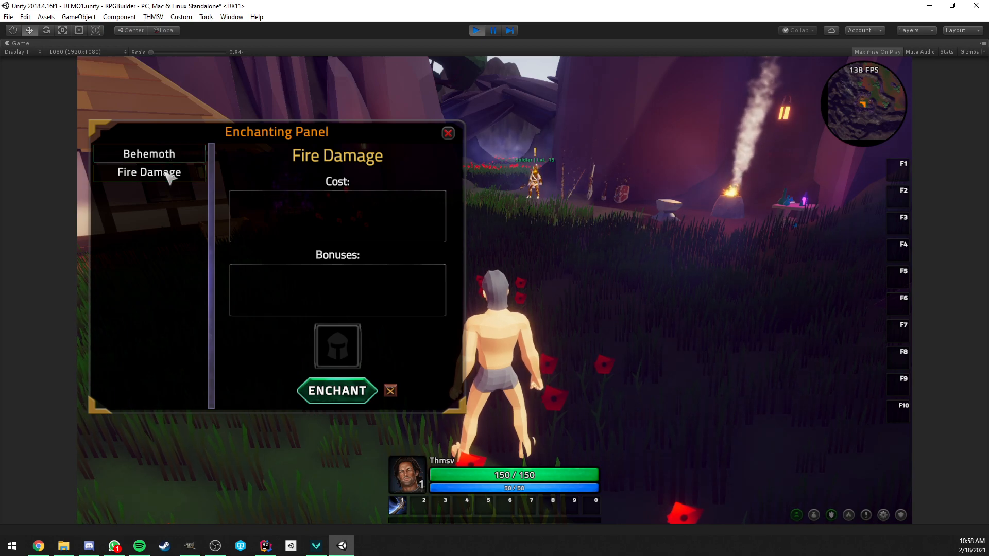
pyautogui.click(148, 153)
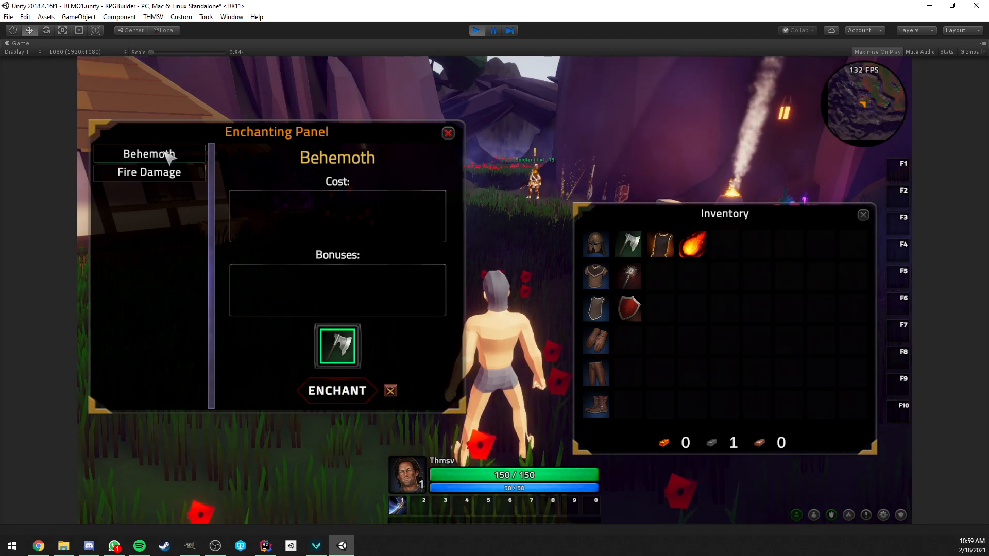
pyautogui.moveTo(366, 344)
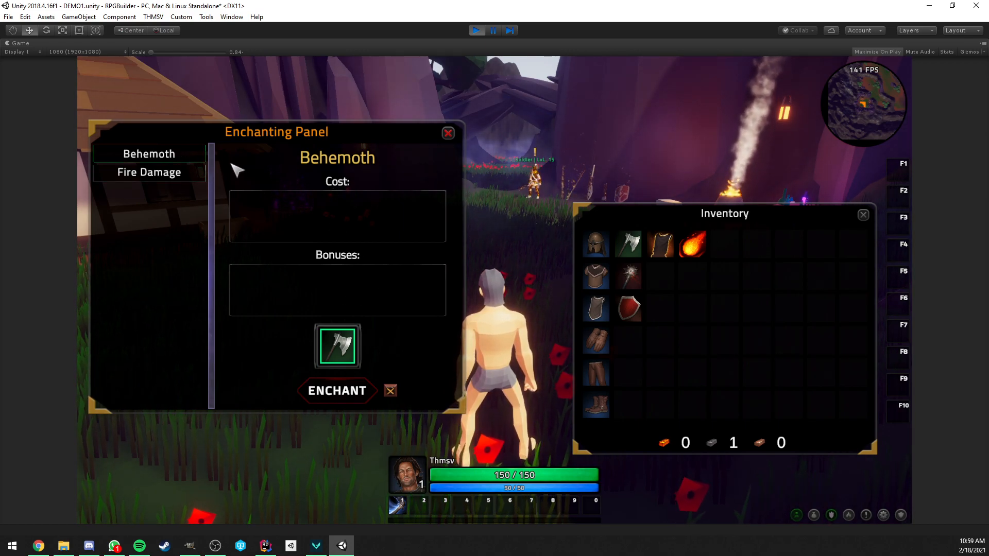
pyautogui.moveTo(381, 337)
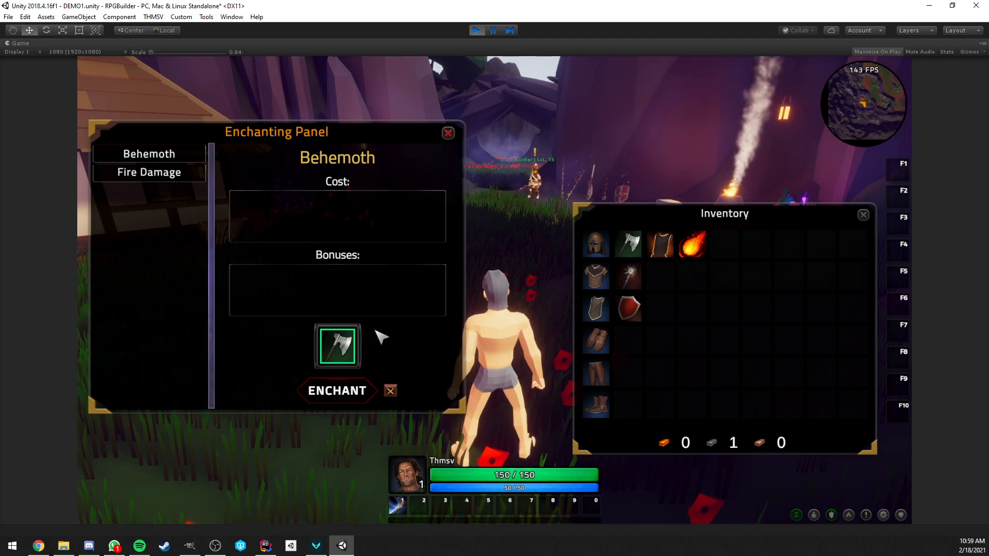
pyautogui.moveTo(337, 346)
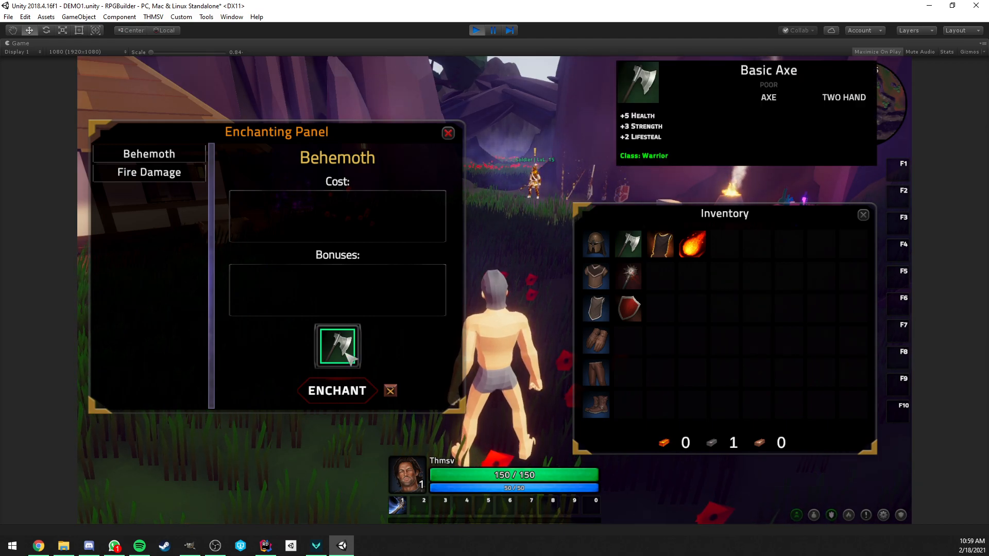
pyautogui.moveTo(660, 246)
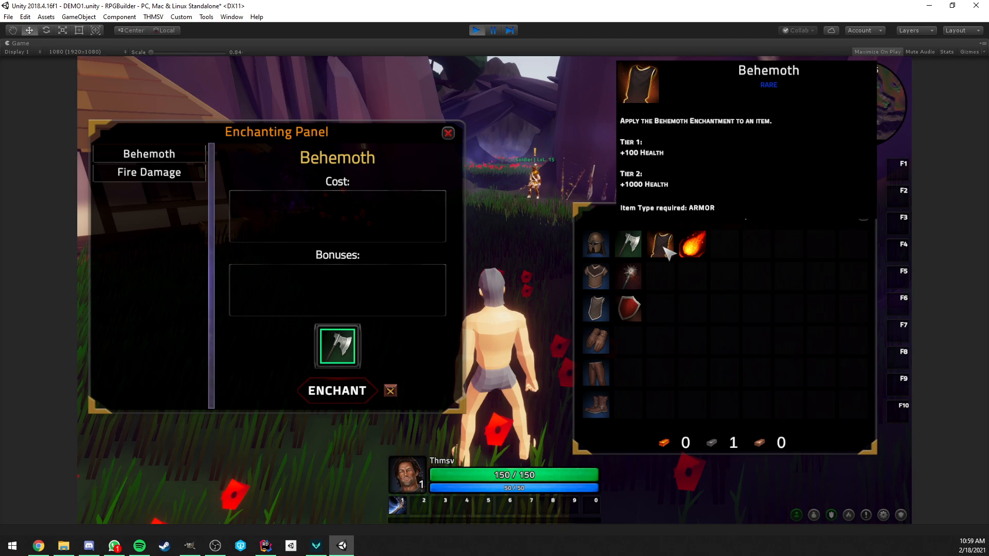
pyautogui.click(593, 244)
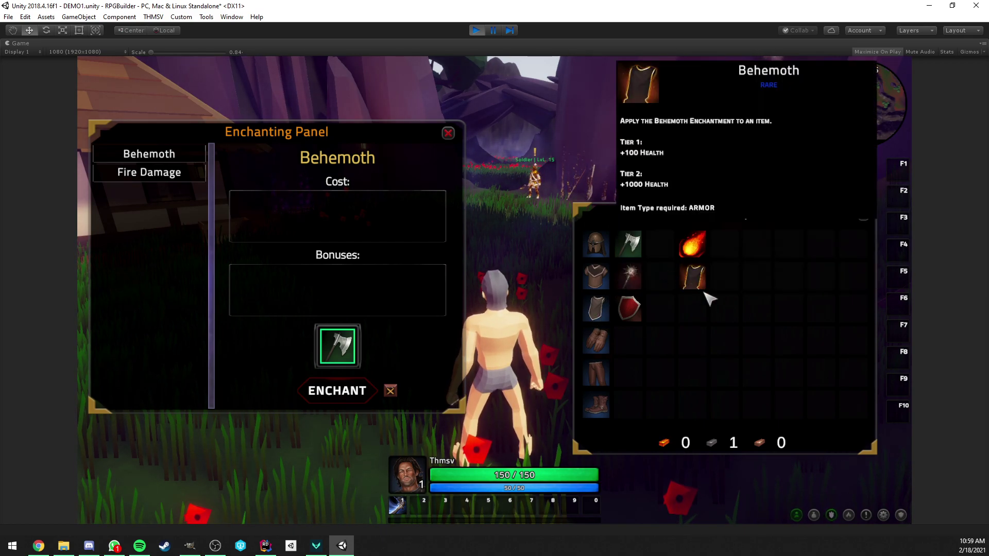
# Step: Enchant the Leather Gloves with tier 1 Fire Damage for 10 Copper, leaving 90
pyautogui.click(448, 133)
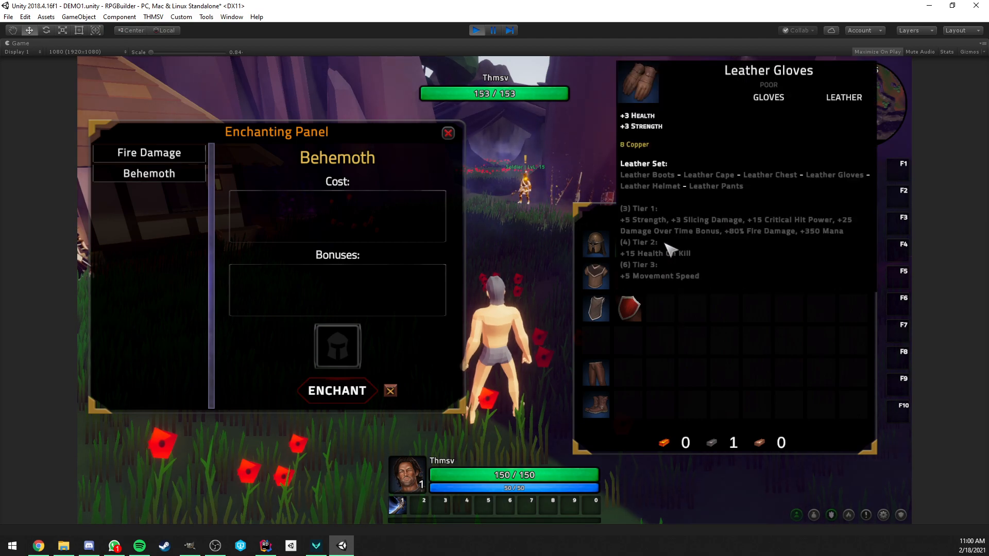
pyautogui.click(149, 153)
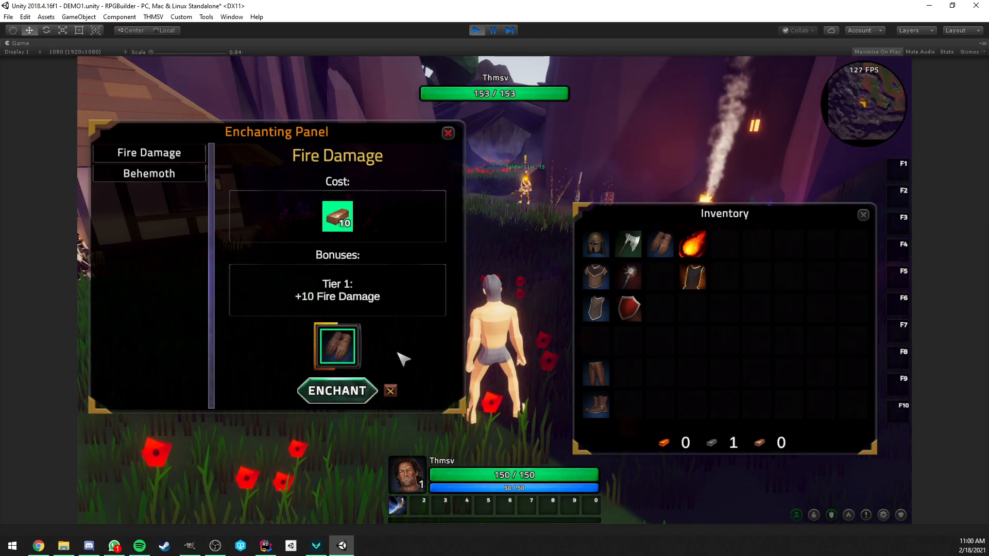
pyautogui.click(337, 390)
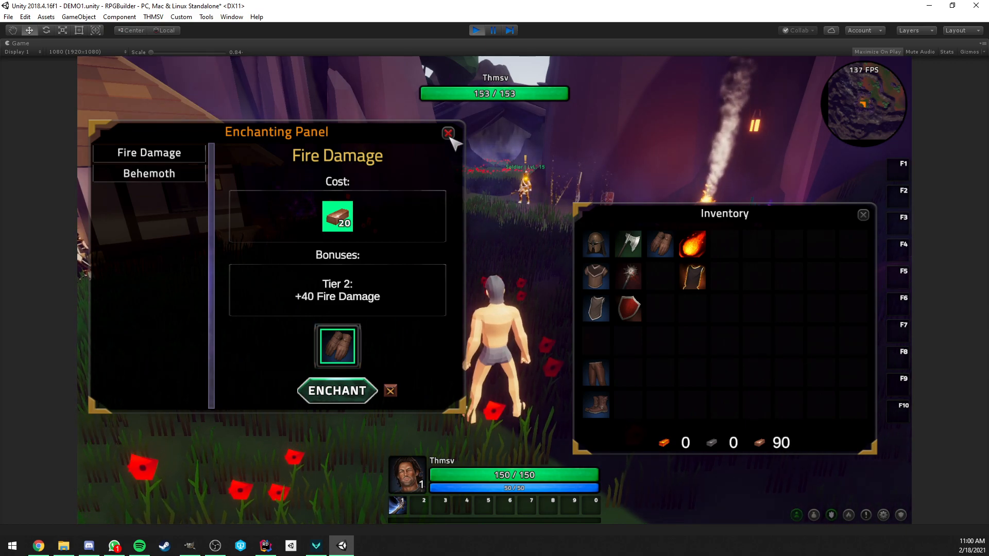
pyautogui.click(447, 133)
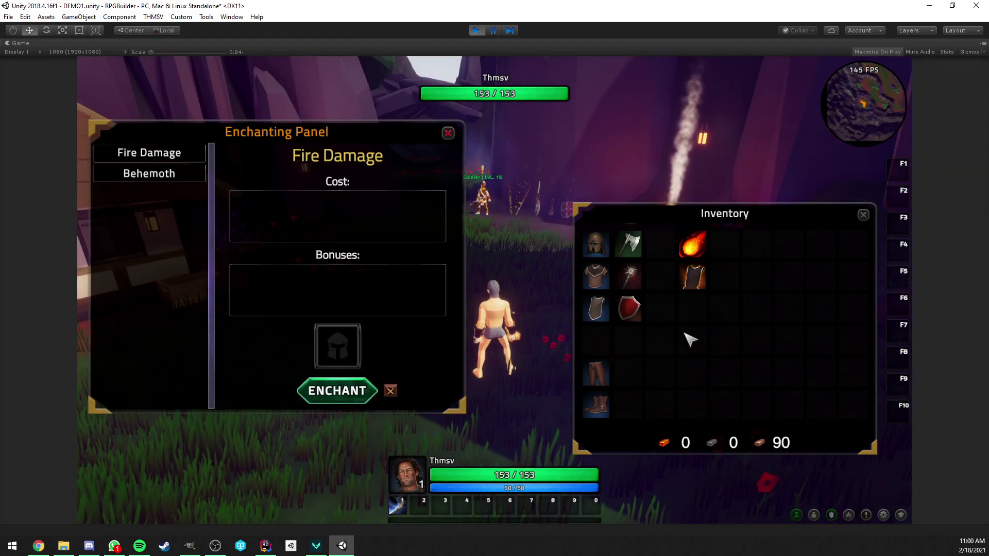
pyautogui.moveTo(454, 145)
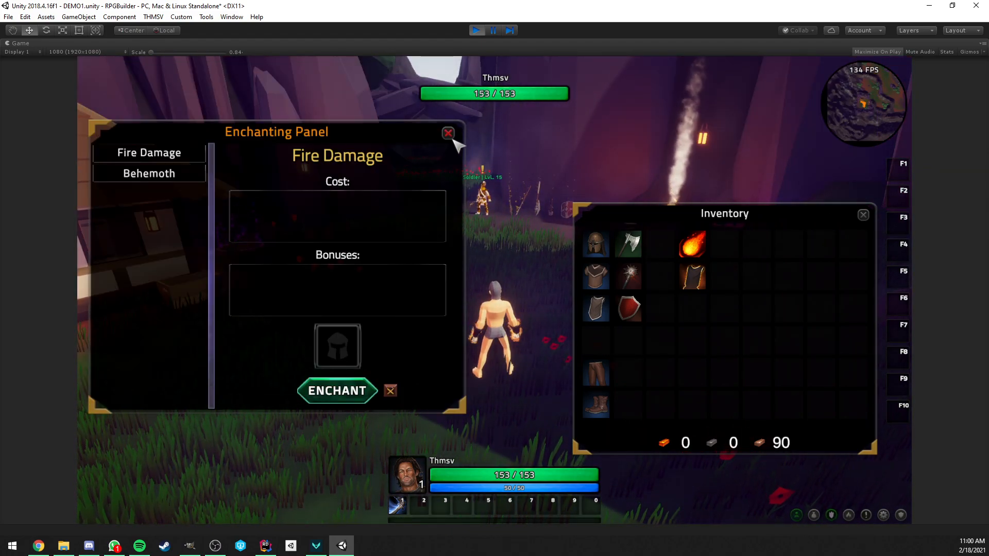
# Step: Review character stats, then upgrade the gloves to Fire Damage Tier 2 (+40), Copper 60
pyautogui.click(448, 133)
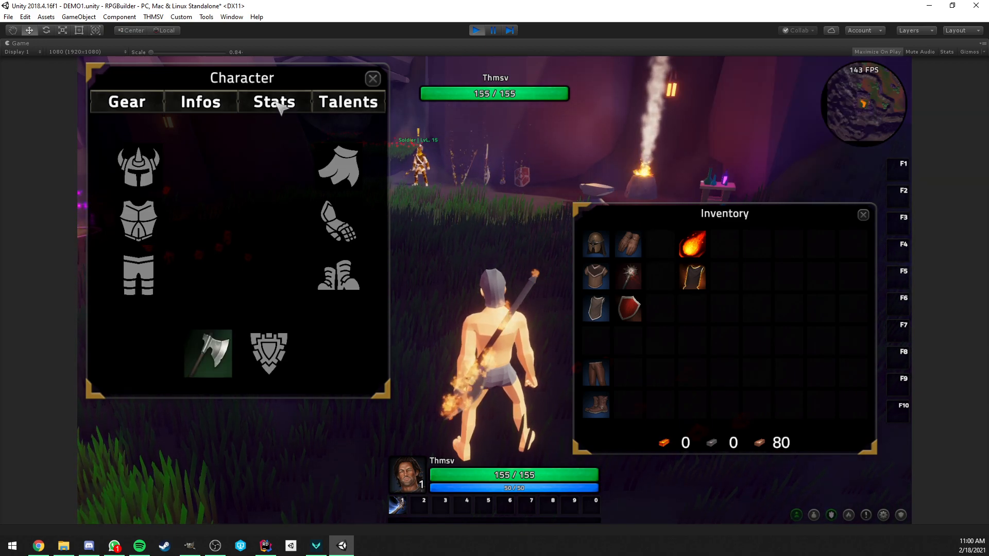
pyautogui.click(273, 101)
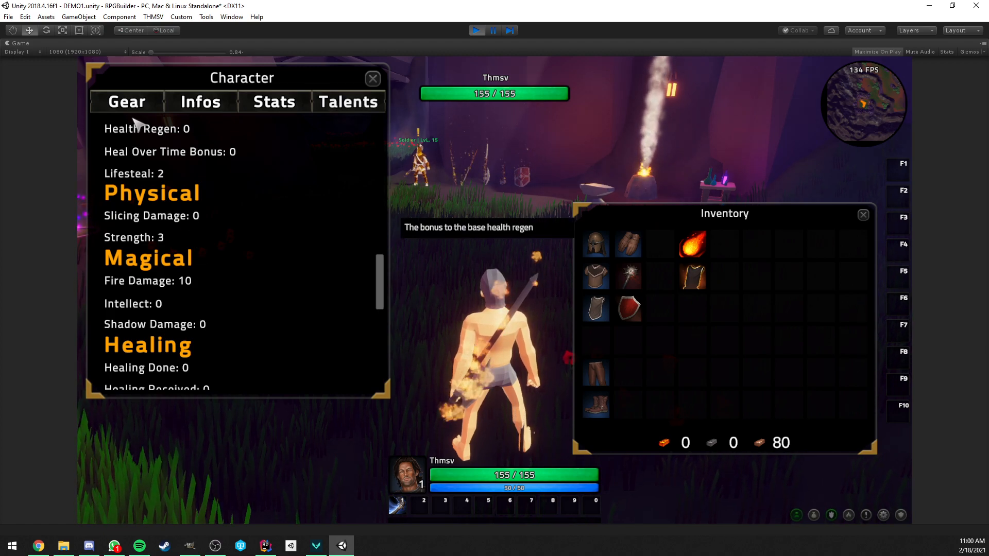
pyautogui.click(127, 101)
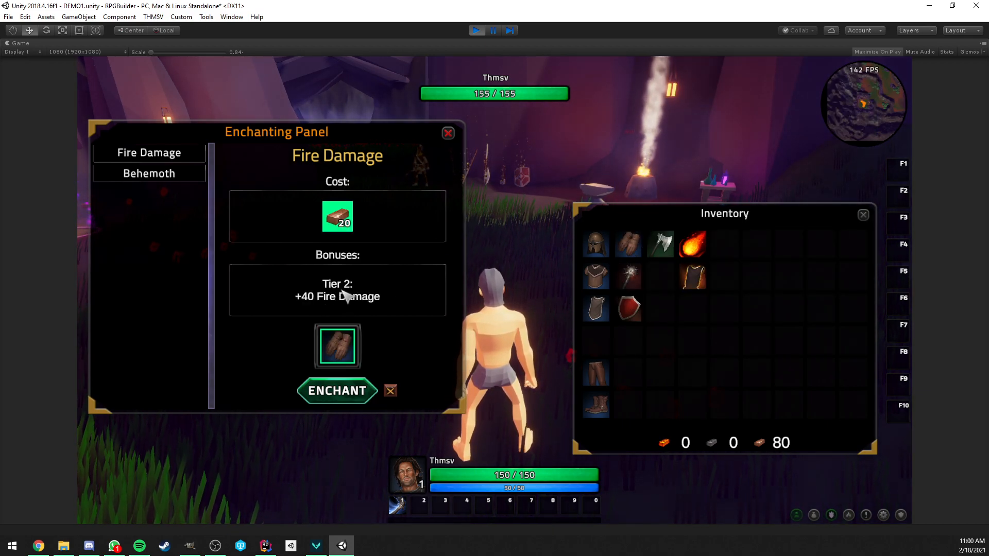
pyautogui.moveTo(353, 295)
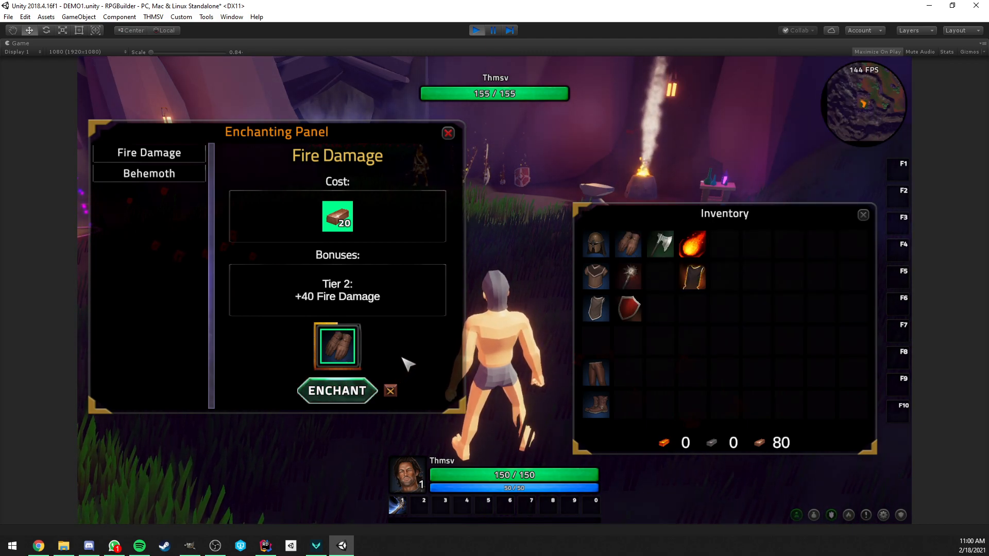
pyautogui.click(337, 391)
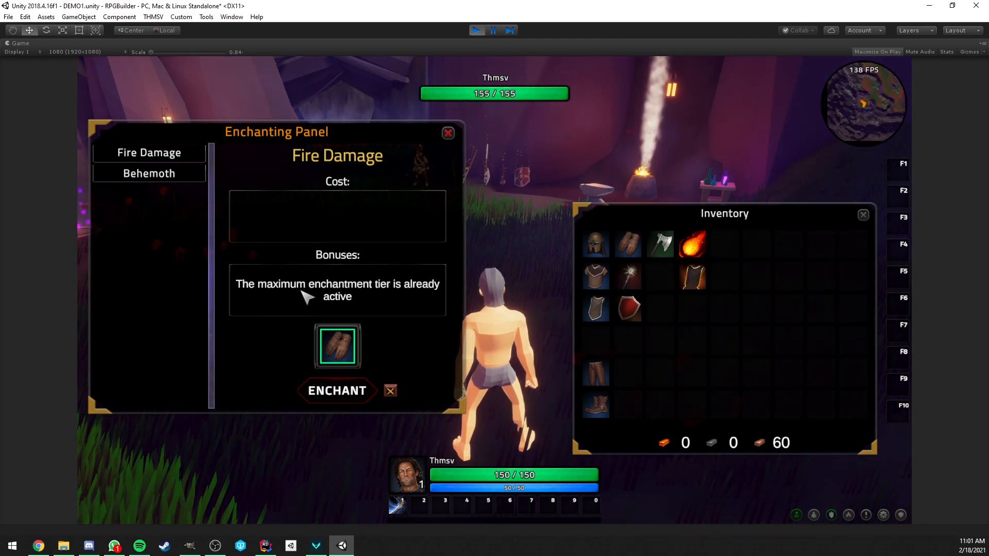
pyautogui.moveTo(365, 324)
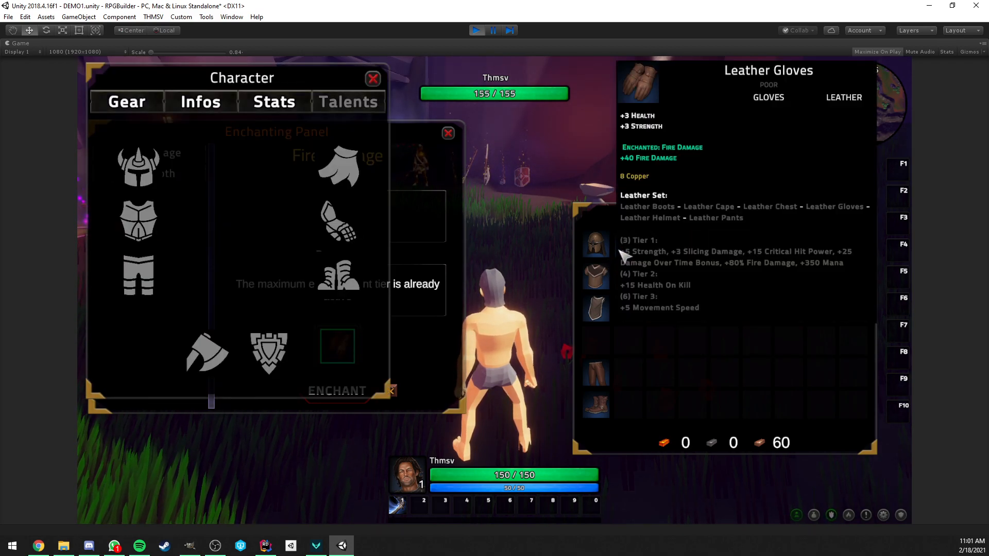
pyautogui.click(372, 78)
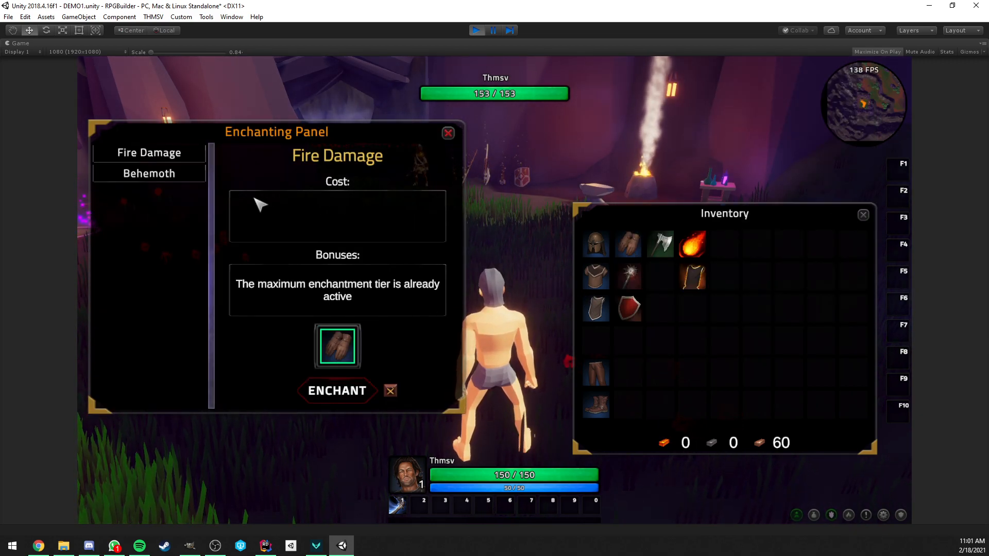
pyautogui.moveTo(337, 345)
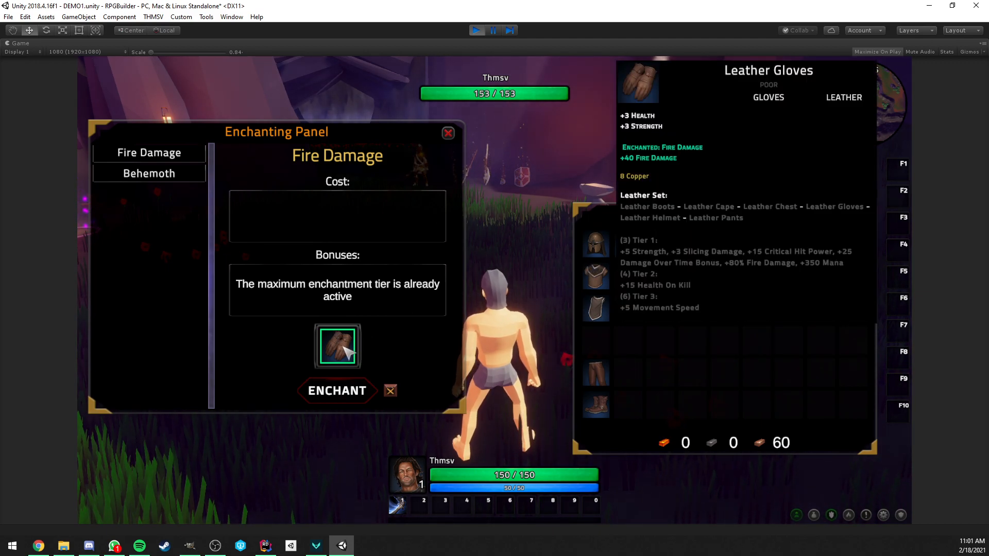
# Step: Enchant the gloves with Behemoth for 5 Copper and equip them for 253 health
pyautogui.click(149, 173)
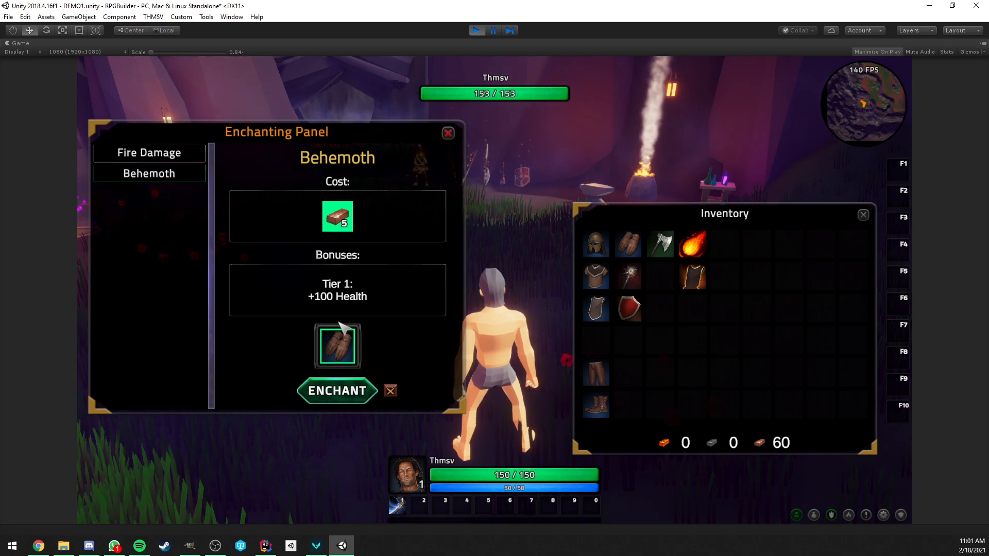
pyautogui.moveTo(419, 327)
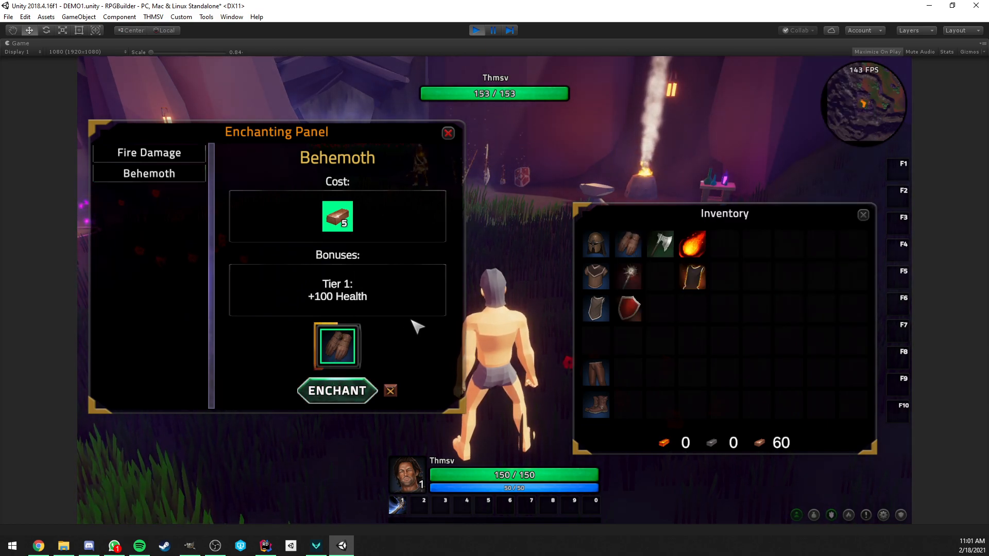
pyautogui.click(148, 153)
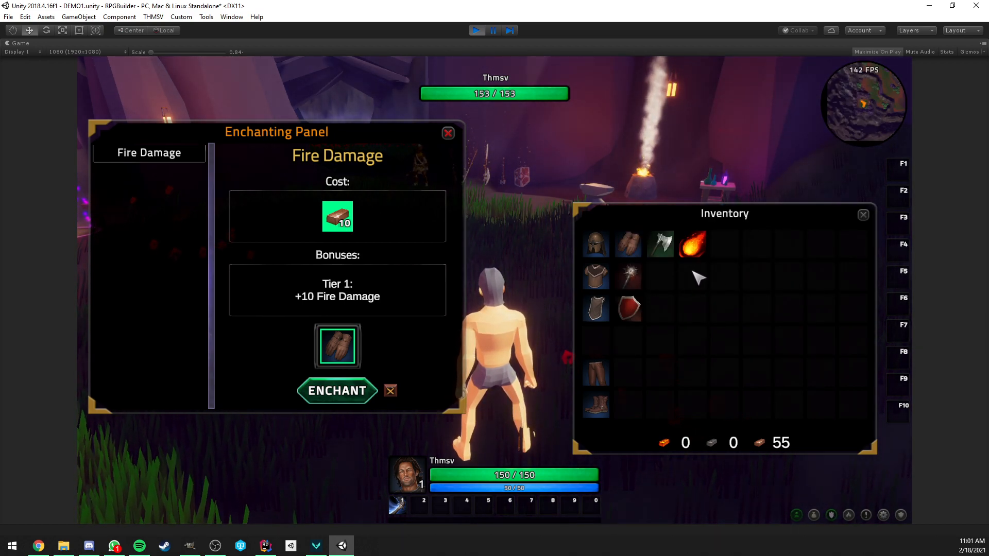
pyautogui.moveTo(155, 180)
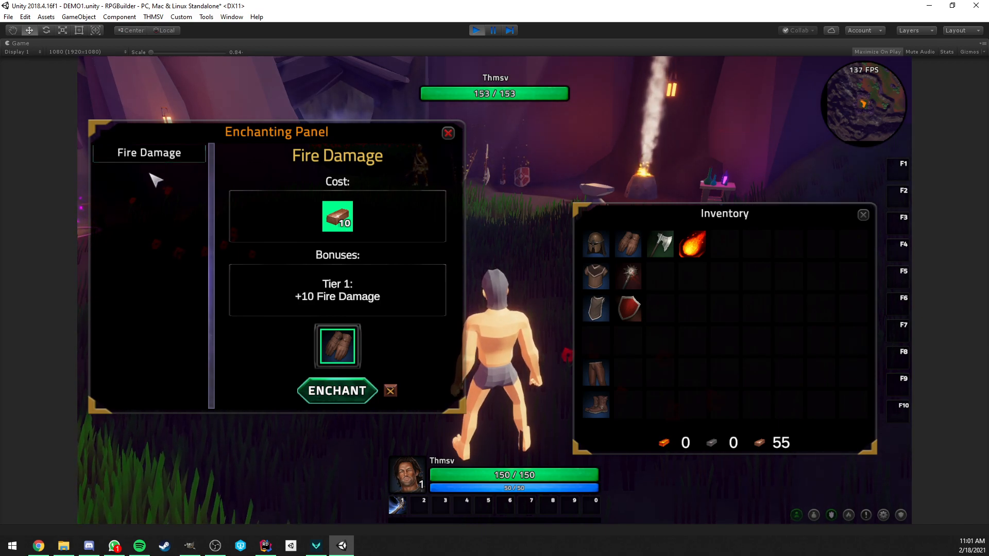
pyautogui.moveTo(397, 295)
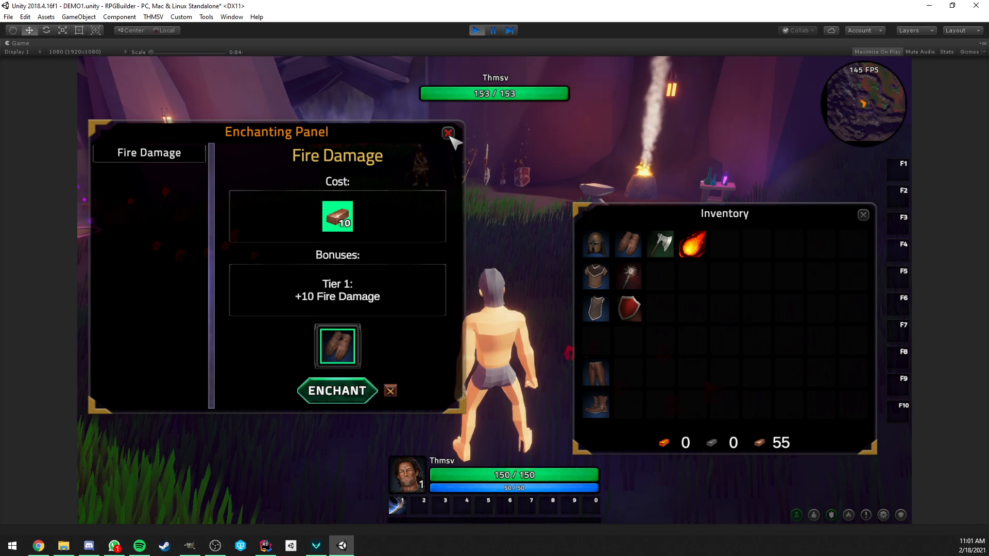
pyautogui.click(447, 133)
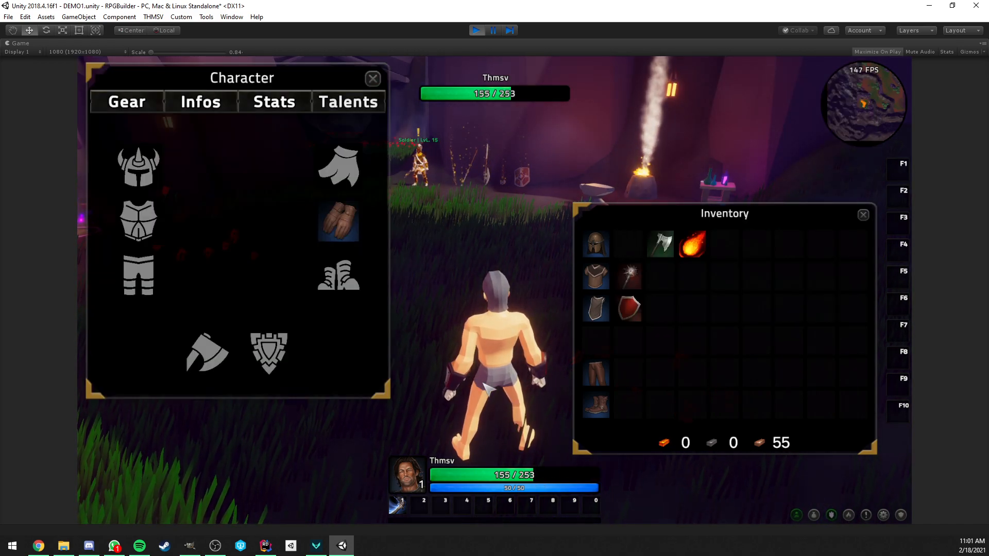
pyautogui.click(372, 78)
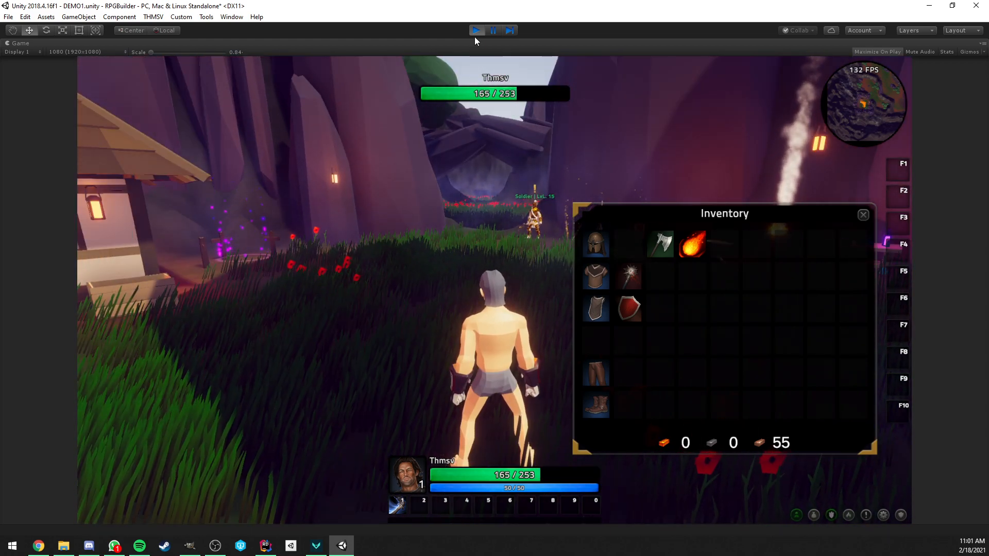
# Step: Stop play mode and nest the BehemothParticle prefab under BehemothMeshParticle in the Hierarchy
pyautogui.click(476, 30)
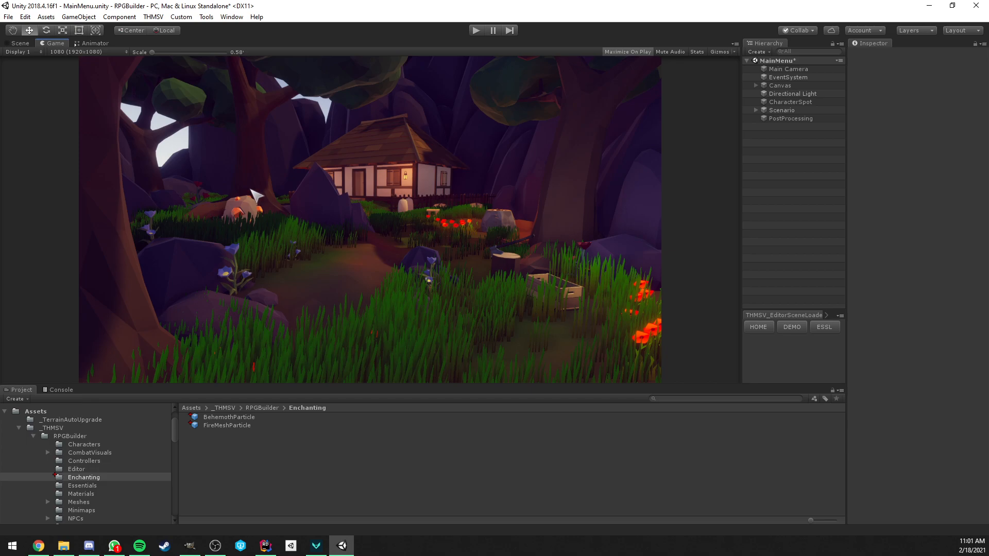
pyautogui.click(20, 43)
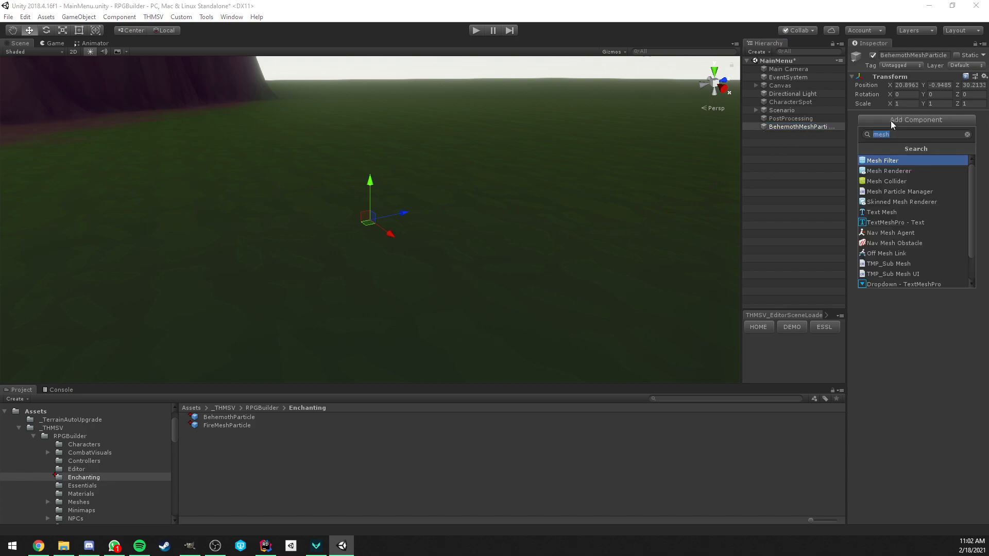
pyautogui.moveTo(912, 191)
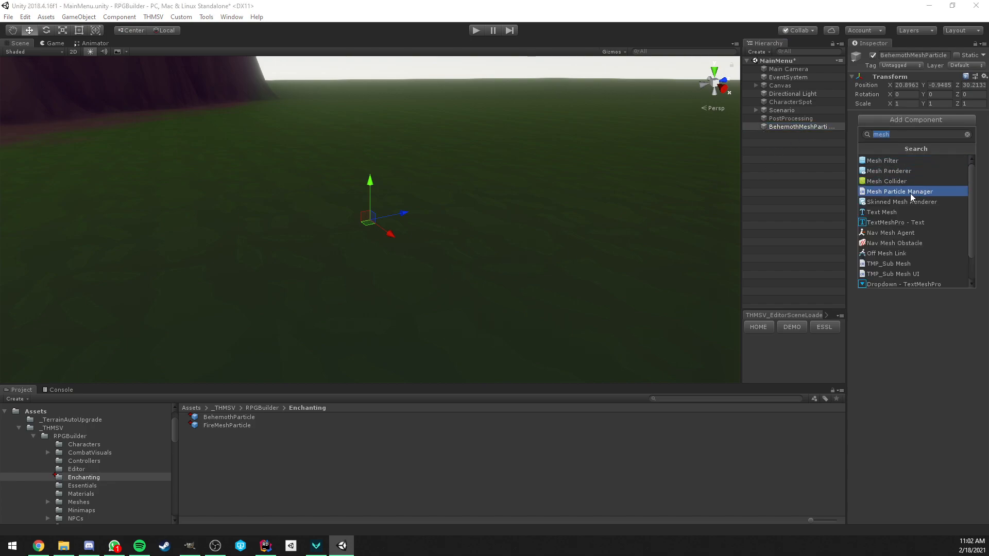
pyautogui.click(901, 191)
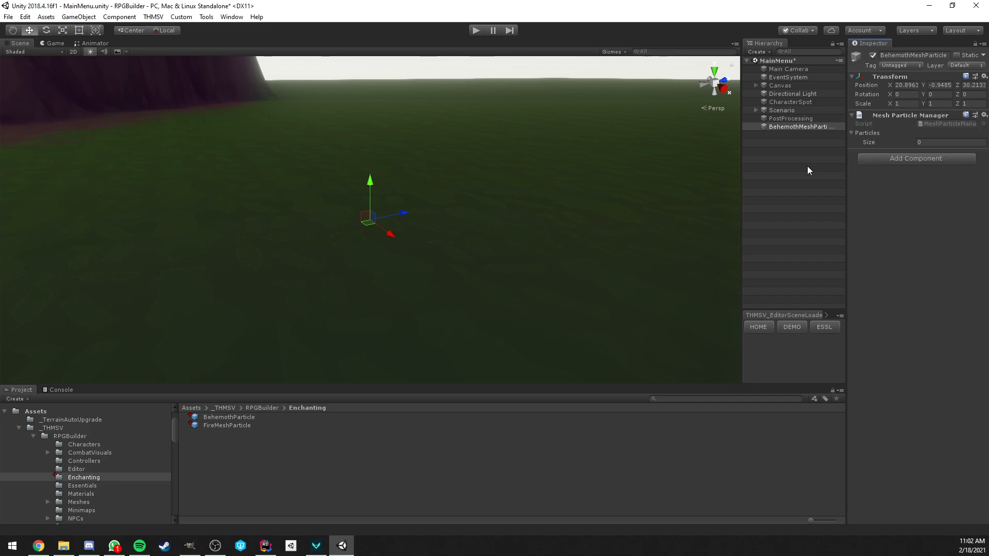
pyautogui.click(228, 417)
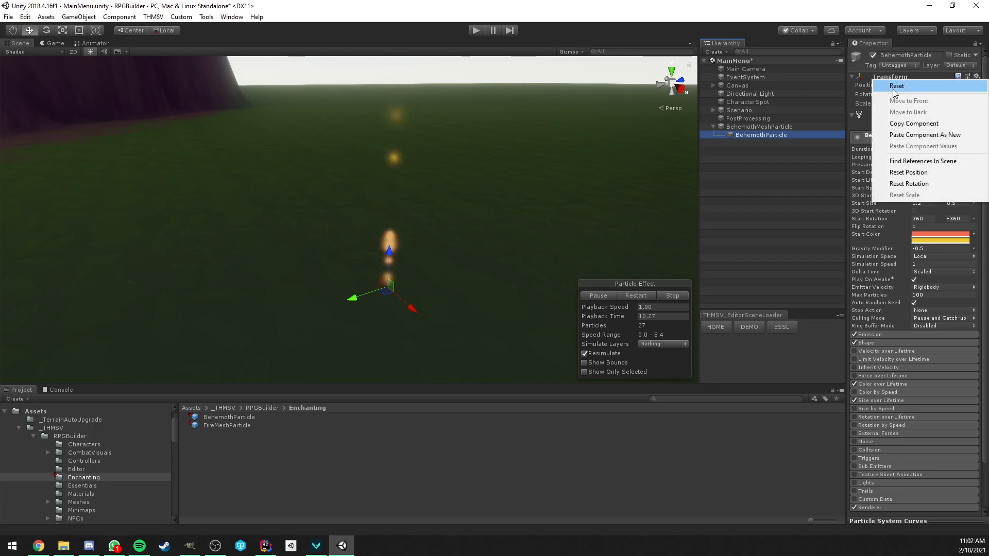
# Step: Reset the BehemothParticle child's Transform to zero
pyautogui.click(895, 85)
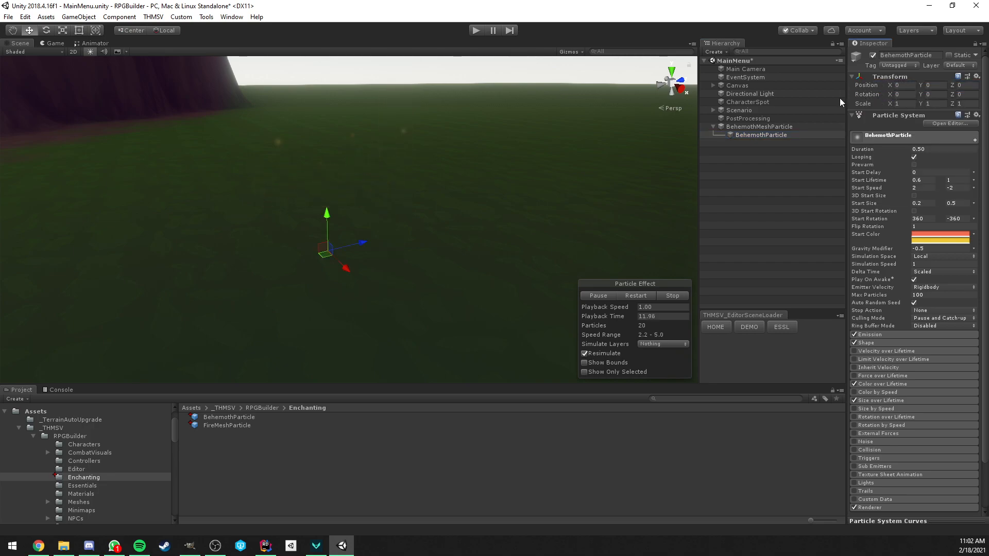
pyautogui.click(759, 126)
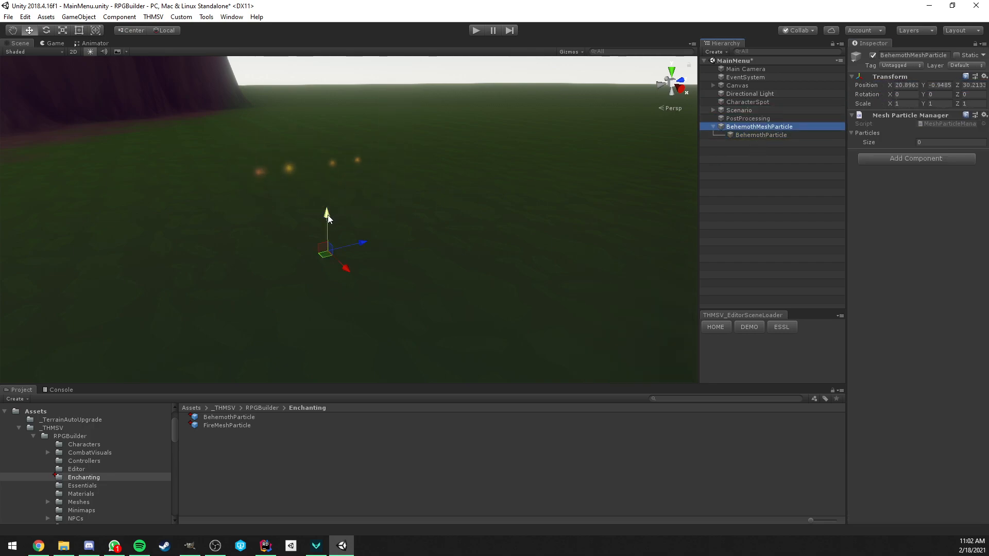
pyautogui.click(762, 134)
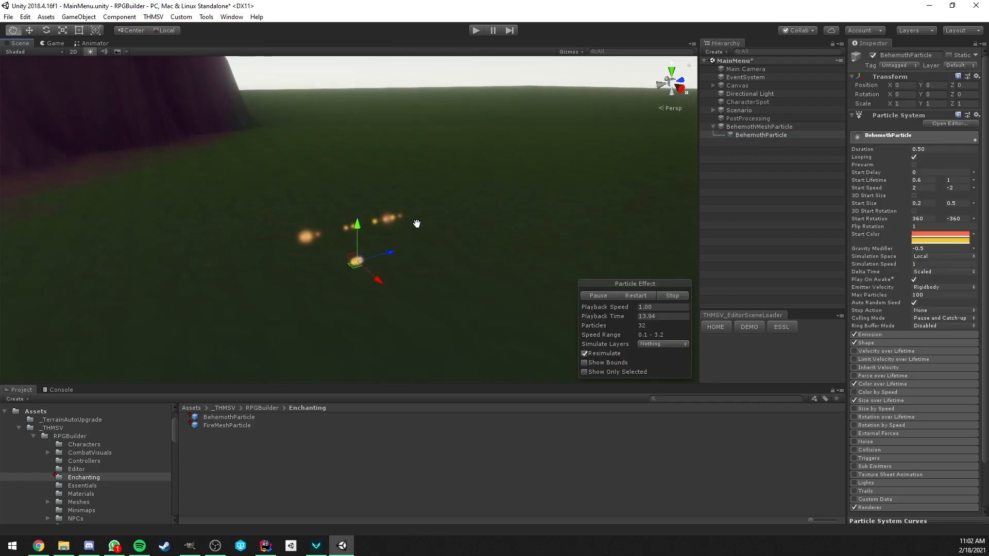
pyautogui.click(759, 126)
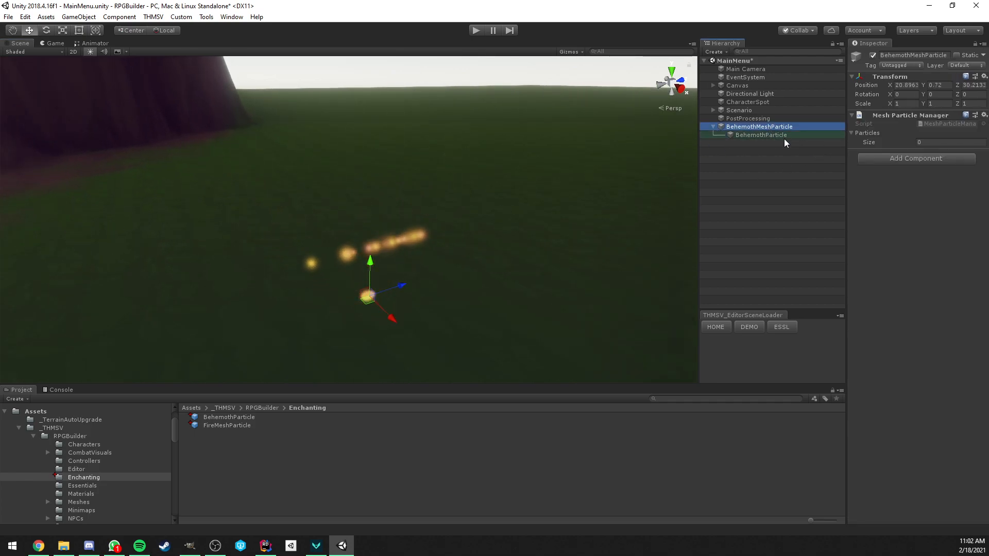
pyautogui.click(760, 134)
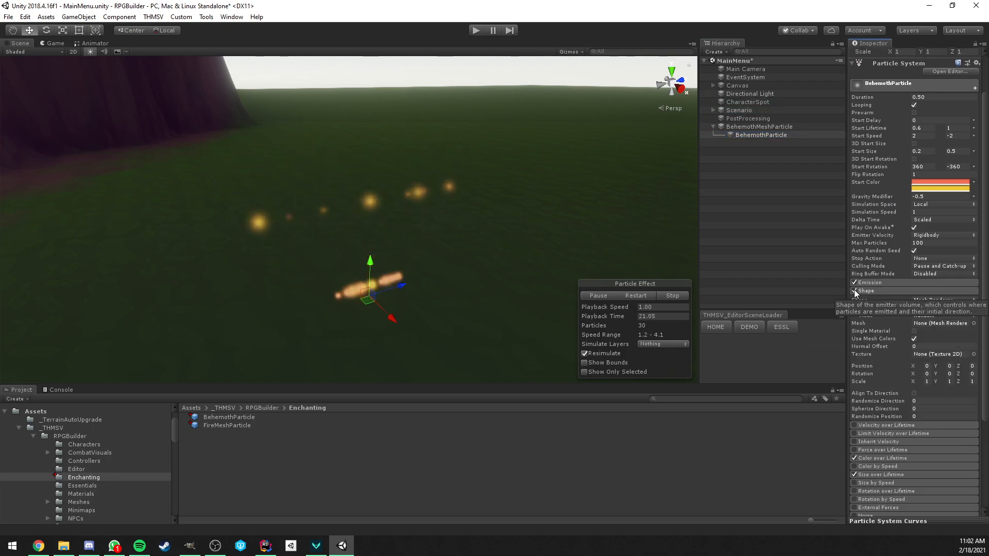
# Step: Set the emitter Shape to Mesh Renderer/Vertex and list BehemothParticle in the Mesh Particle Manager
pyautogui.click(864, 290)
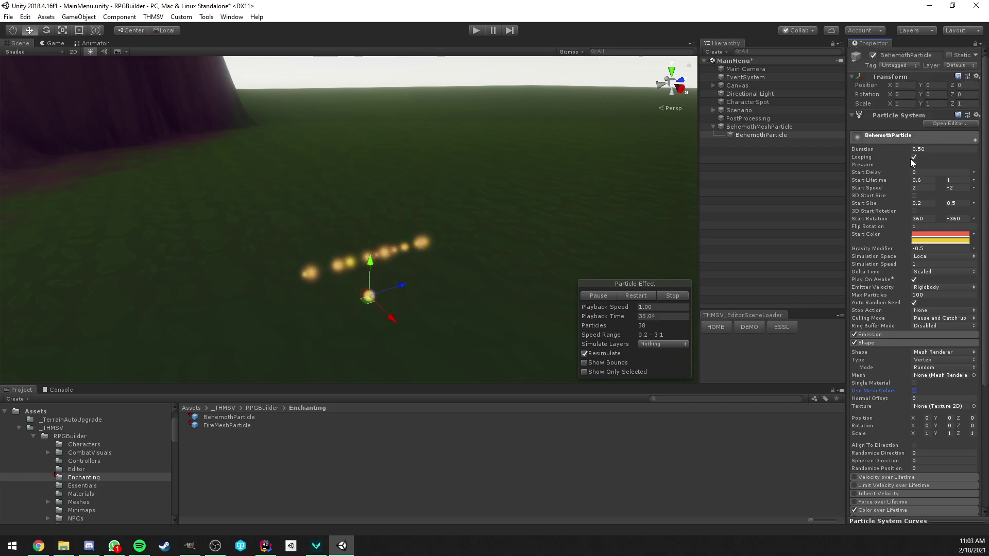
pyautogui.click(913, 157)
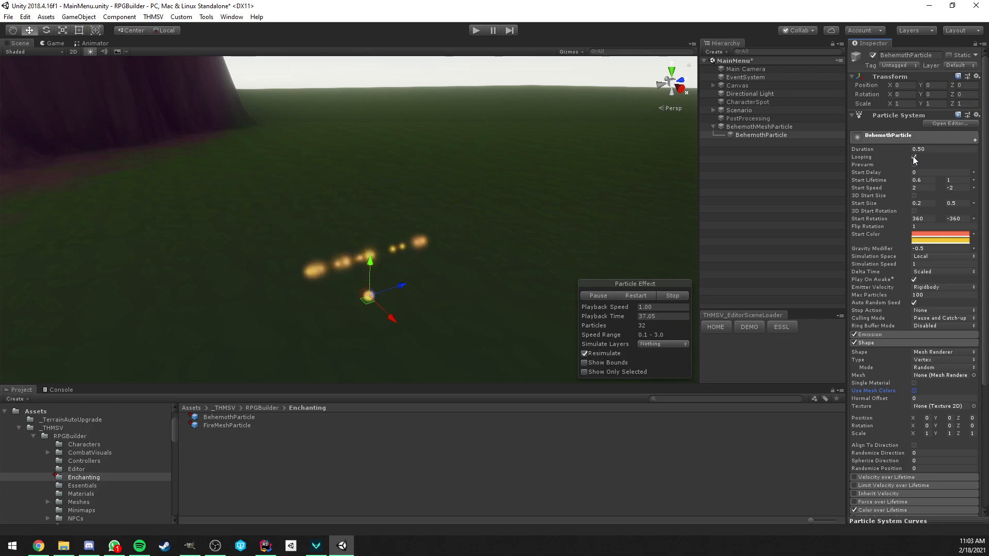
pyautogui.click(913, 157)
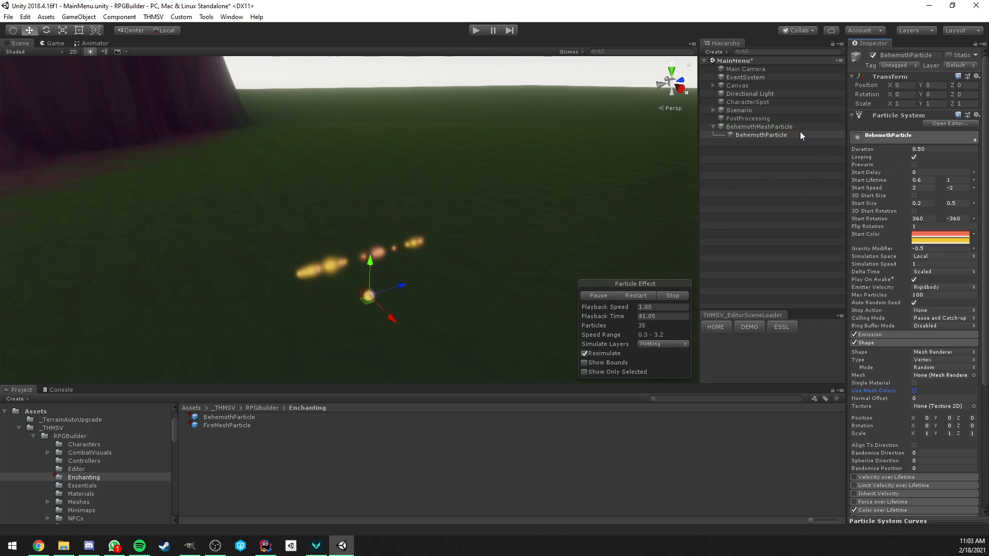
pyautogui.click(758, 126)
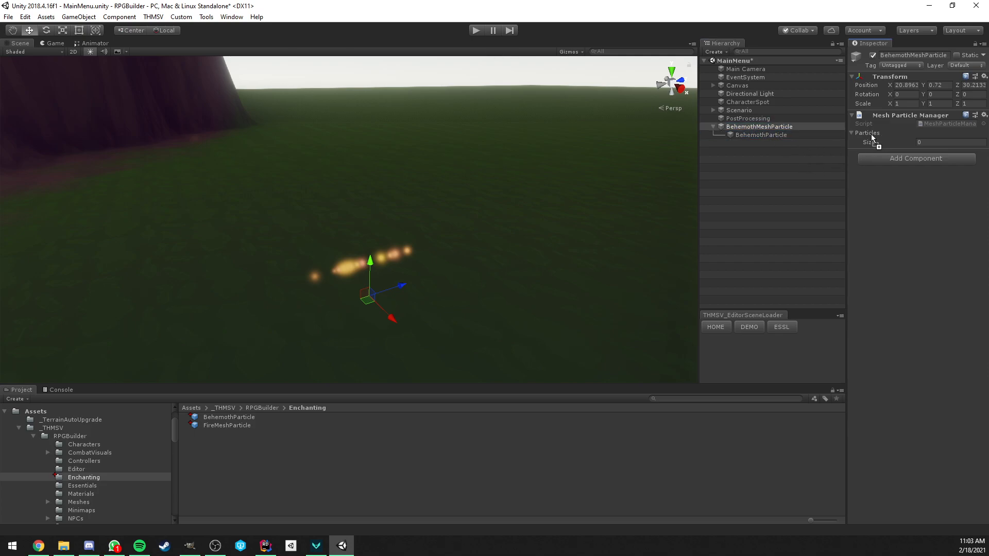
pyautogui.click(918, 142)
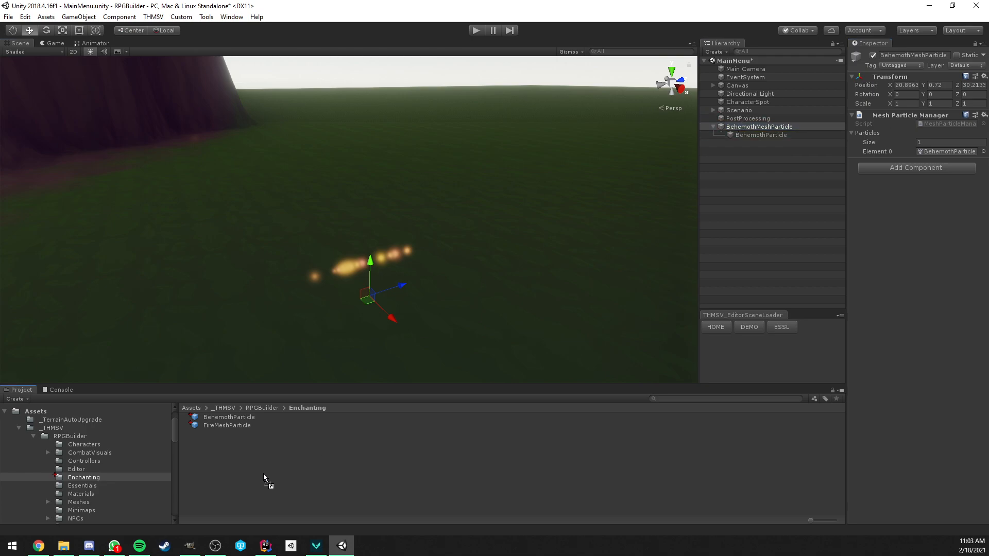
# Step: Save BehemothMeshParticle as a prefab and set it as Behemoth Tier 2's Mesh Manager
pyautogui.click(759, 135)
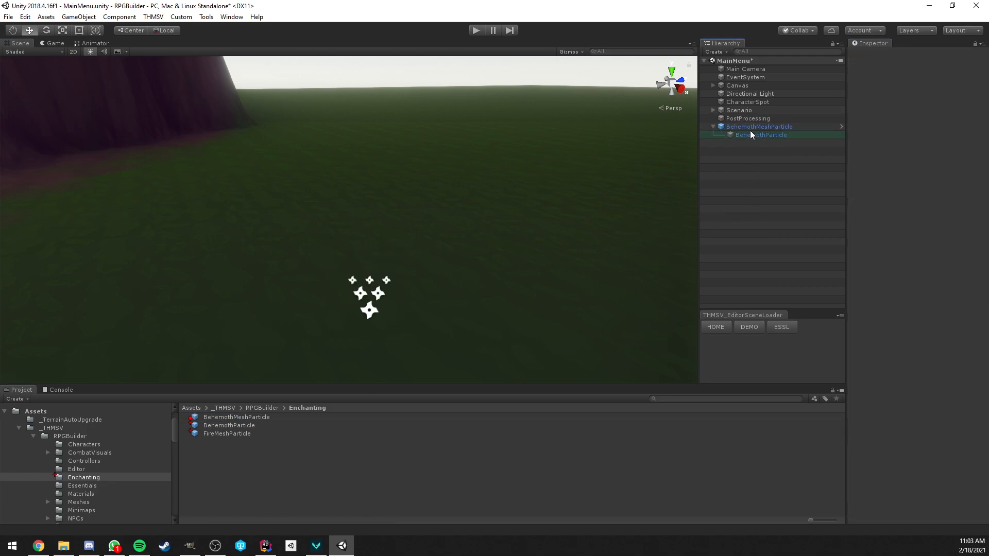
pyautogui.click(54, 43)
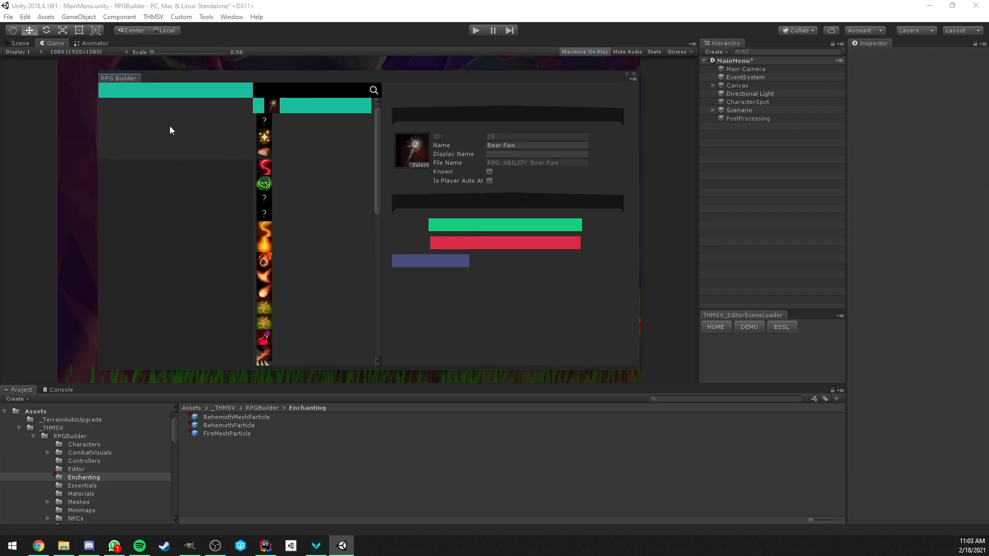
pyautogui.click(219, 290)
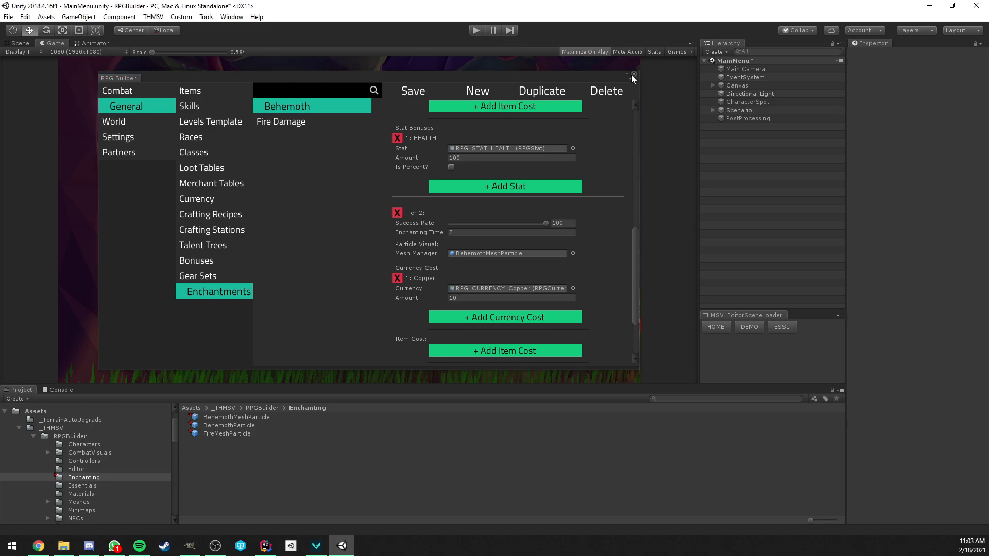
# Step: Replay as the warrior and equip the Behemoth gloves, showing golden particles and 253 health
pyautogui.click(632, 78)
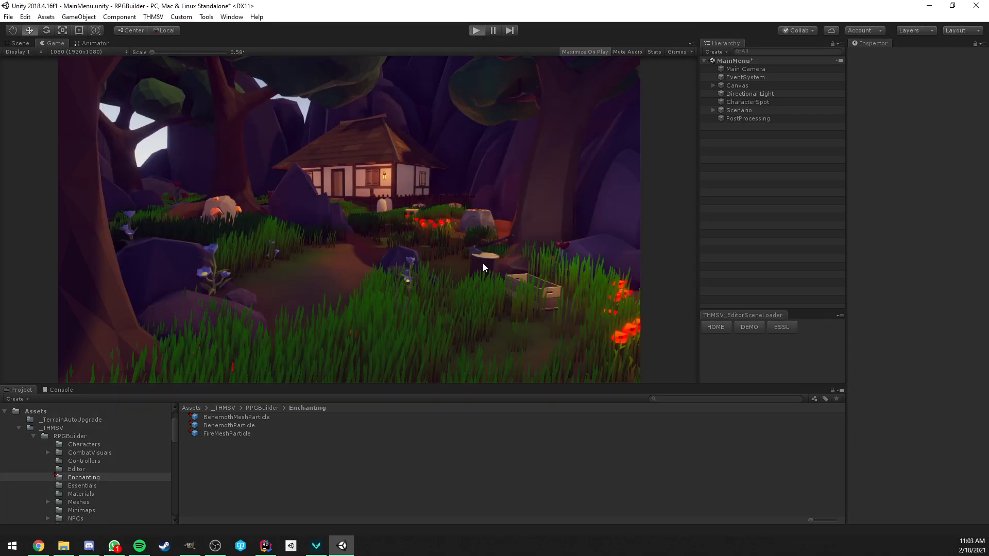
pyautogui.click(475, 30)
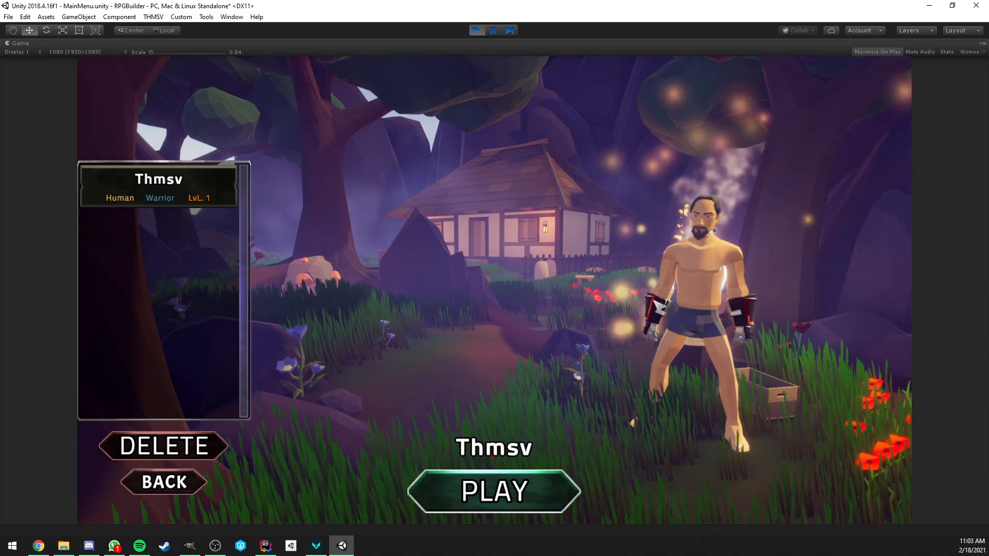
pyautogui.click(494, 491)
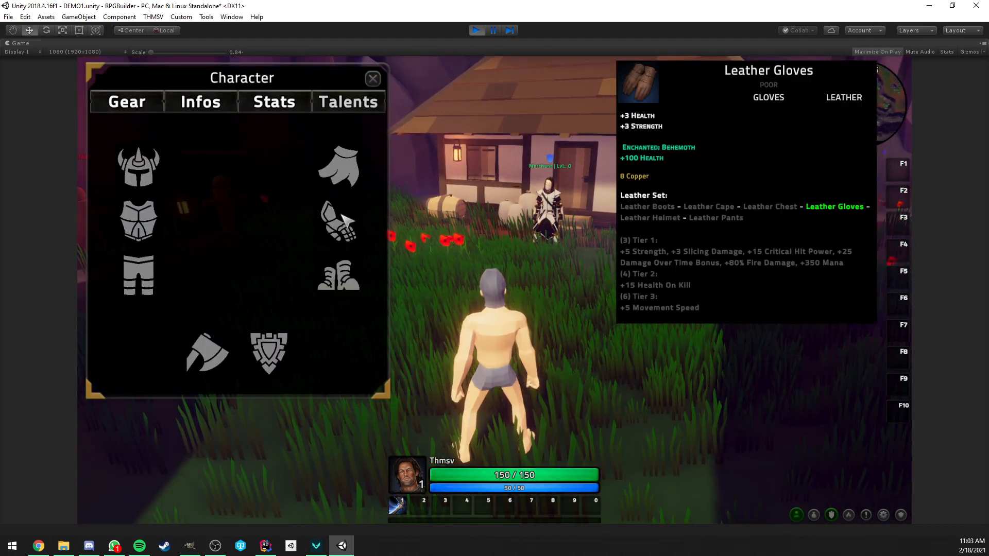
pyautogui.click(372, 77)
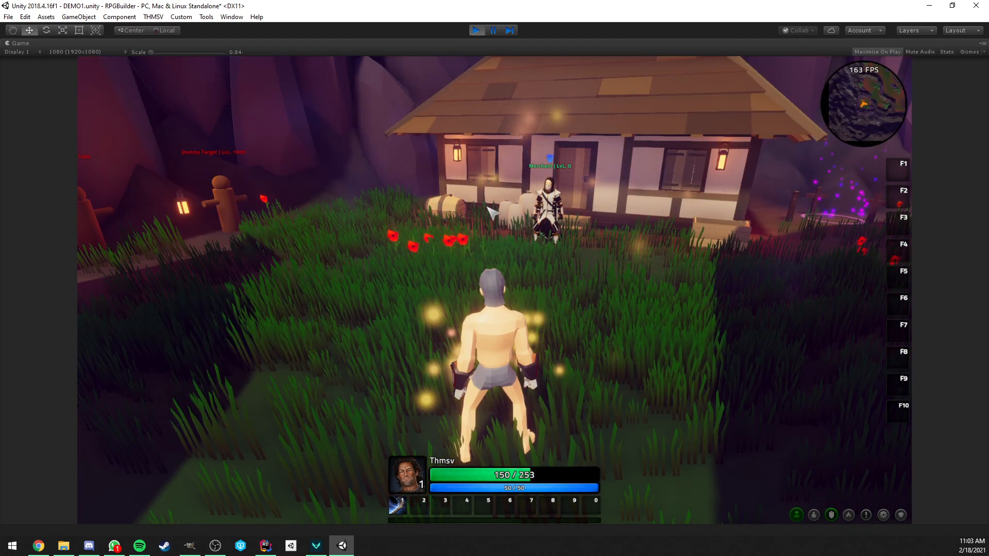
pyautogui.click(492, 31)
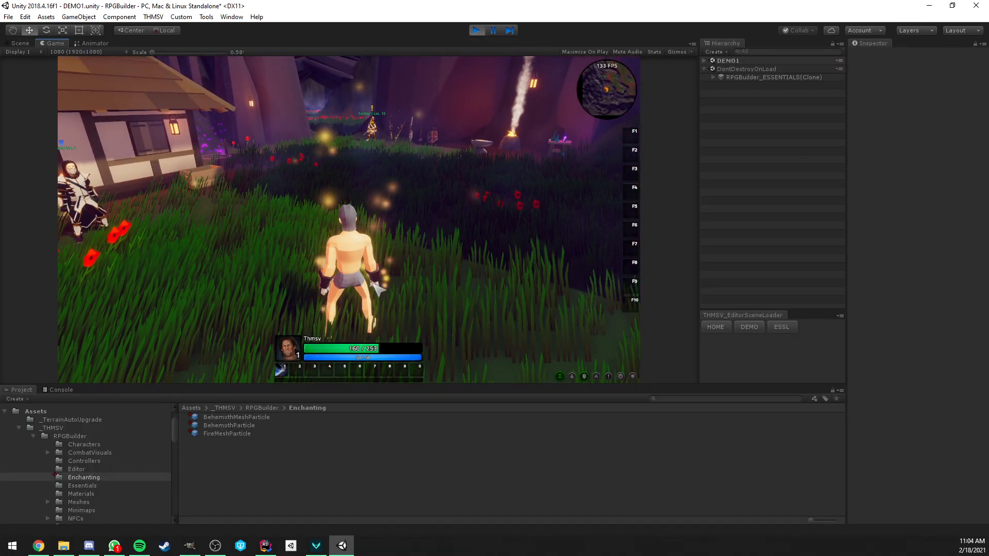
# Step: Open the BehemothMeshParticle prefab and set BehemothParticle's Start Size range to 0.05–0.2
pyautogui.click(235, 416)
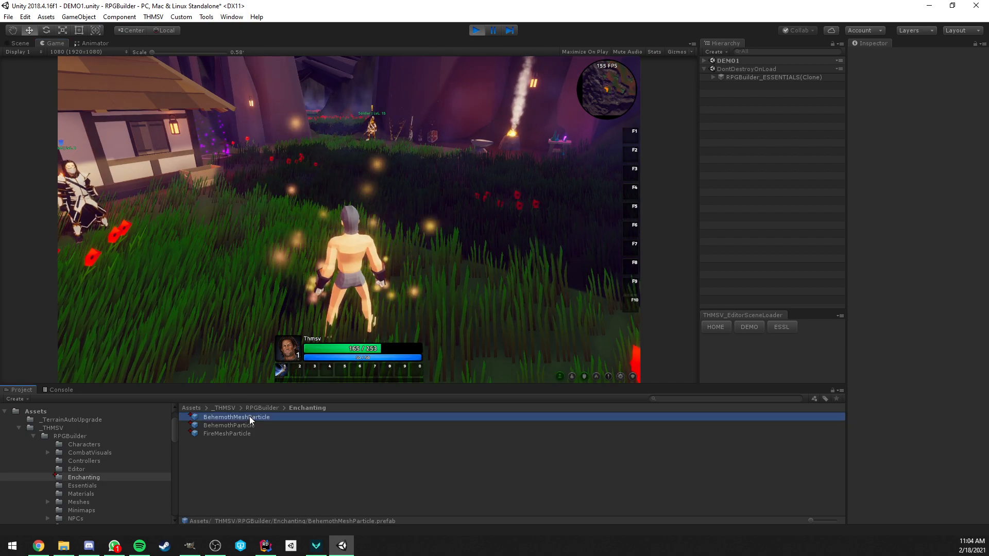
pyautogui.doubleClick(236, 416)
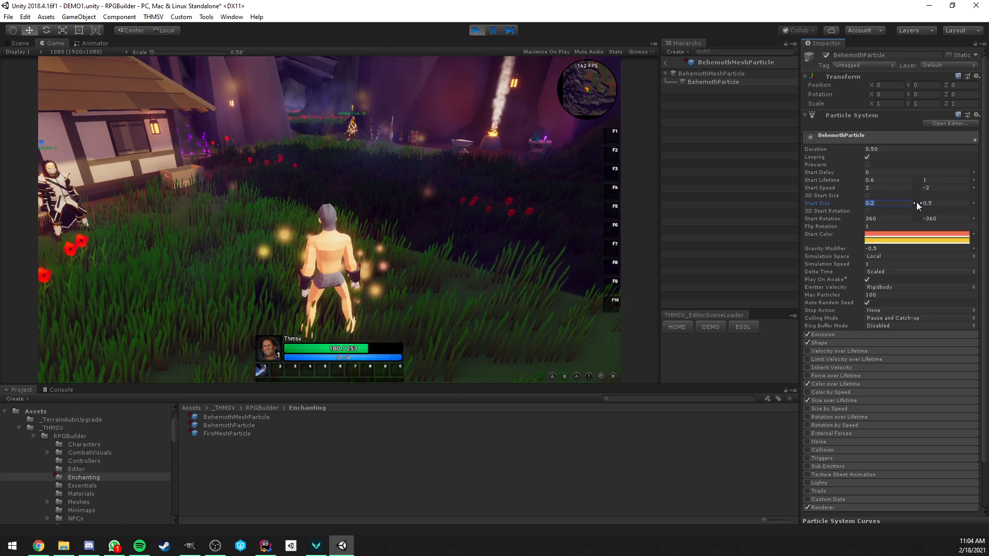
pyautogui.write('.05')
pyautogui.click(946, 203)
pyautogui.write('0.2')
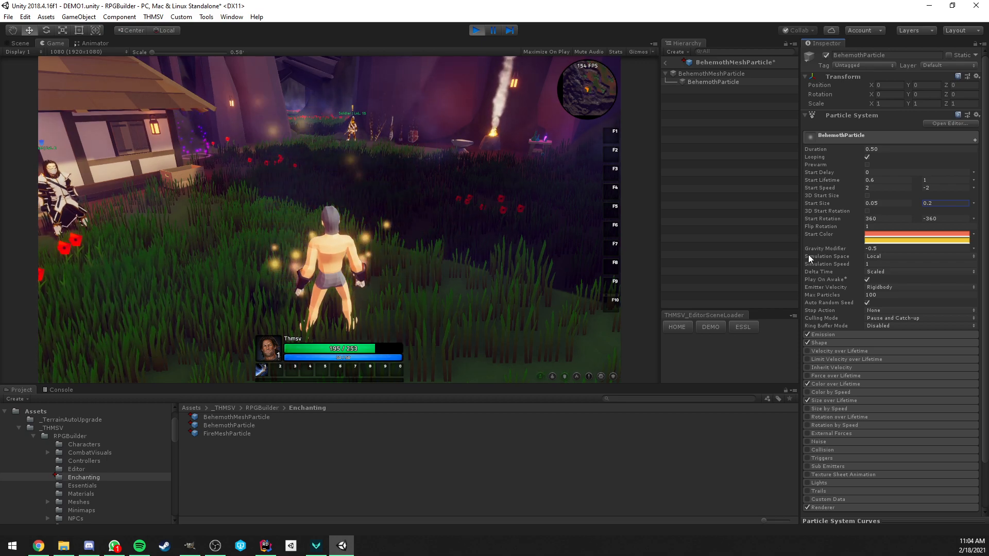
pyautogui.click(885, 180)
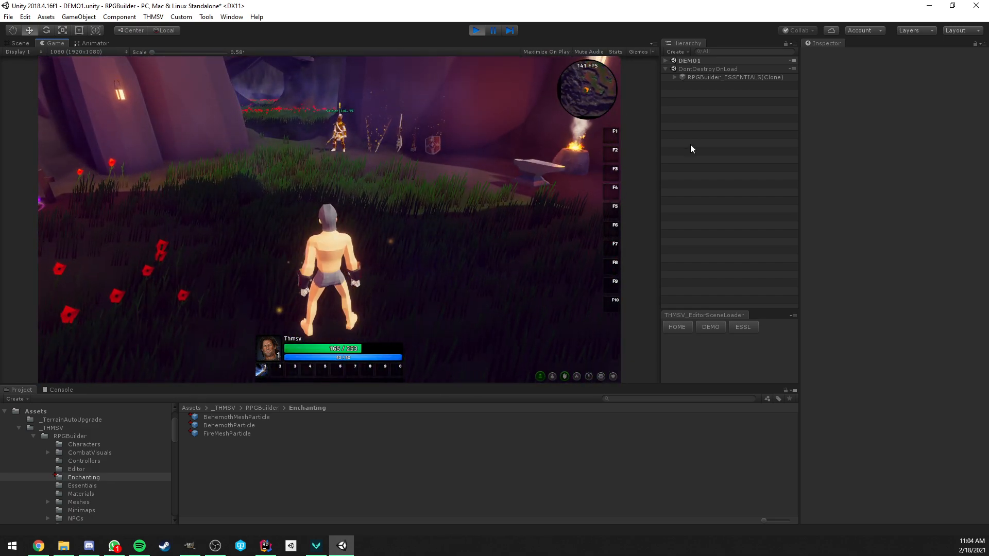
pyautogui.click(236, 417)
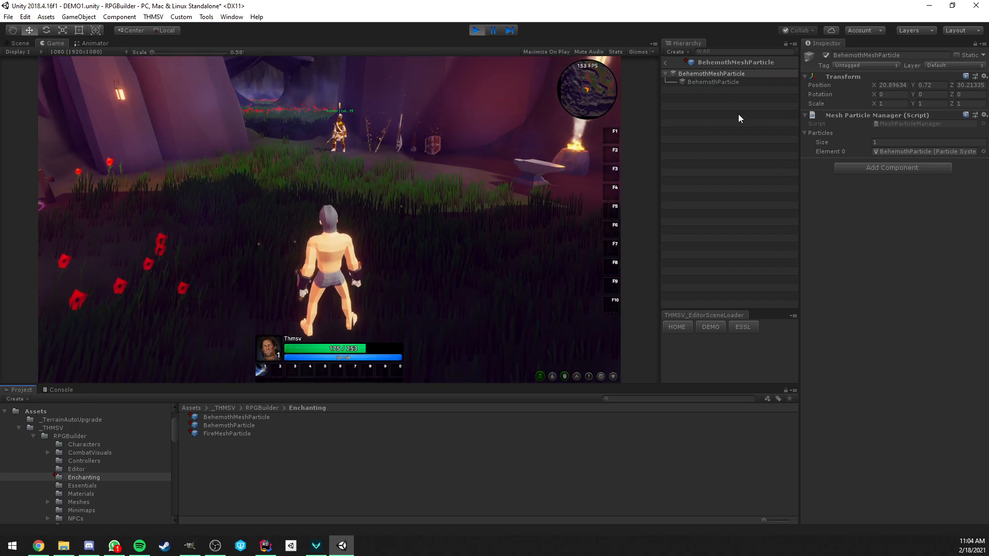
pyautogui.click(227, 433)
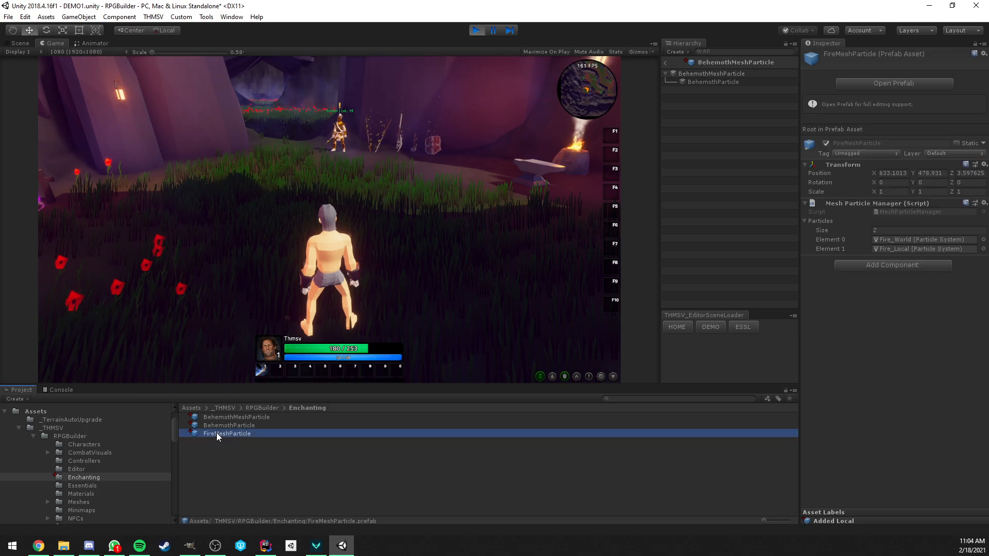
pyautogui.click(702, 82)
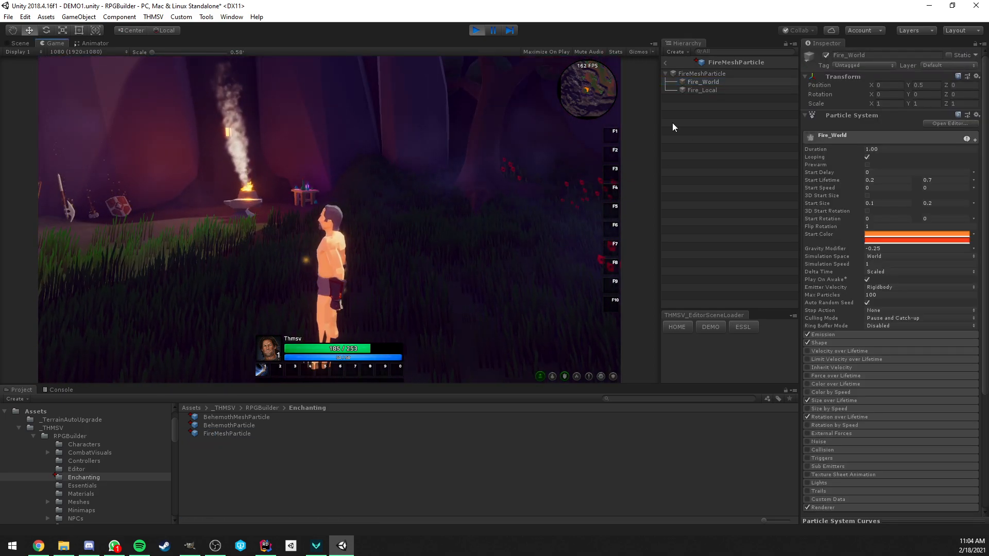
pyautogui.click(703, 81)
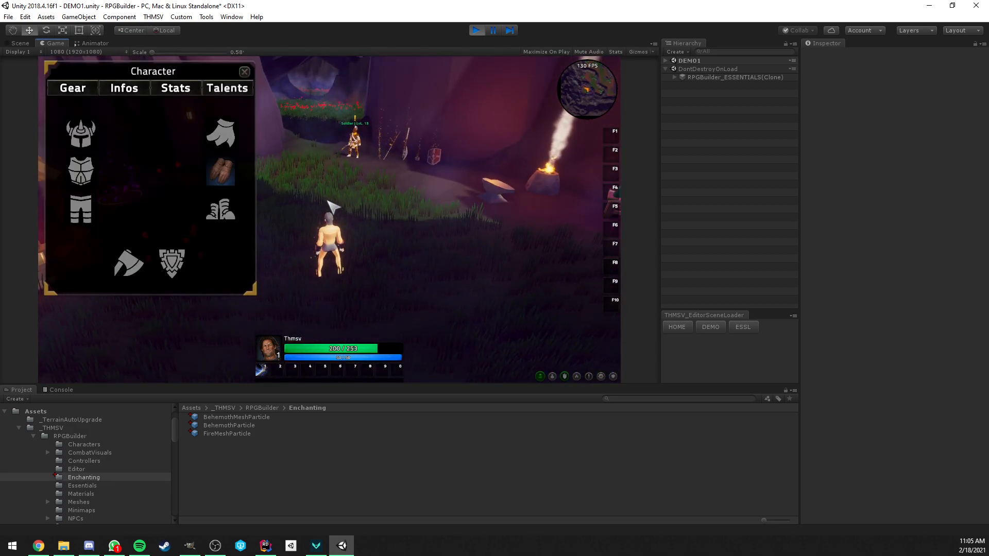
# Step: Equip the Behemoth leather gloves to view the finer hand glow, then close the Character panel
pyautogui.click(245, 71)
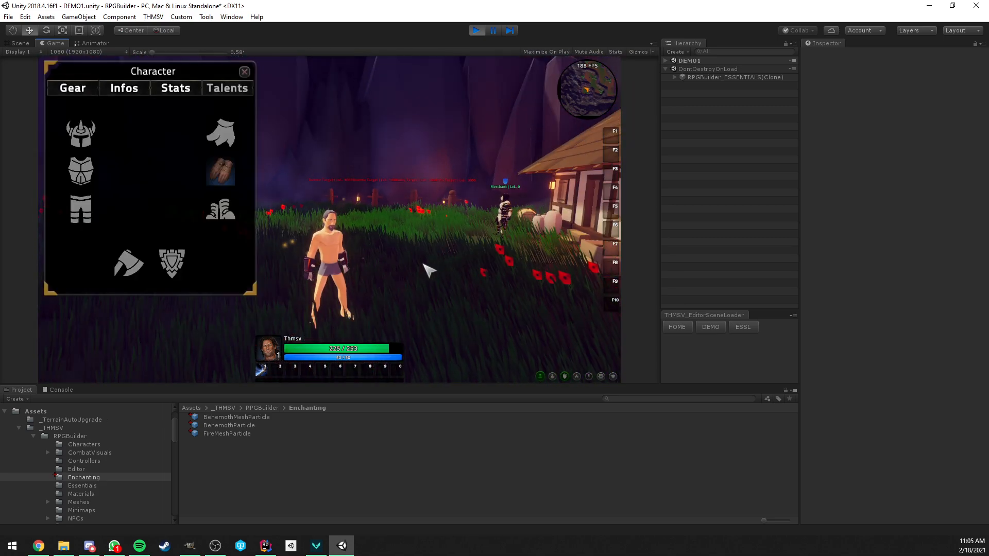
pyautogui.click(245, 71)
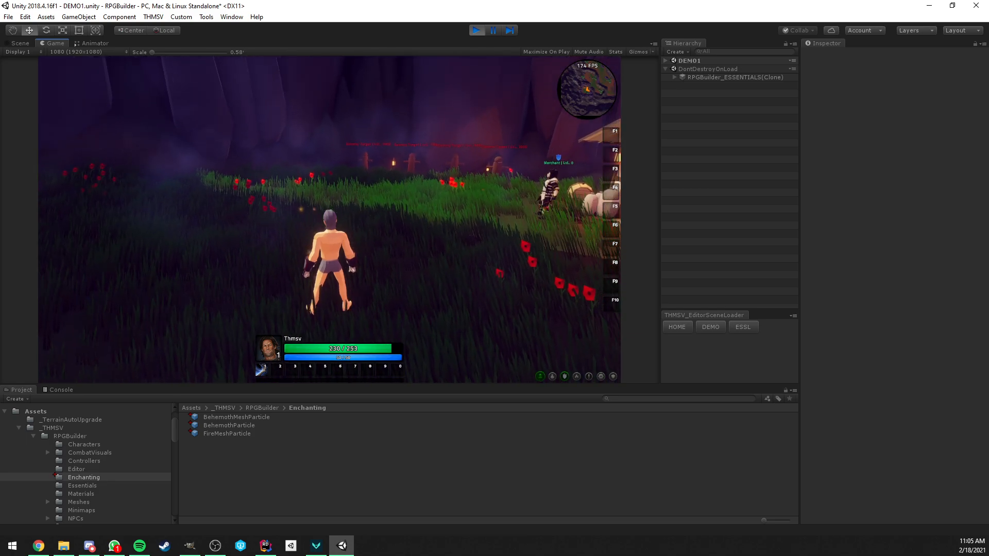